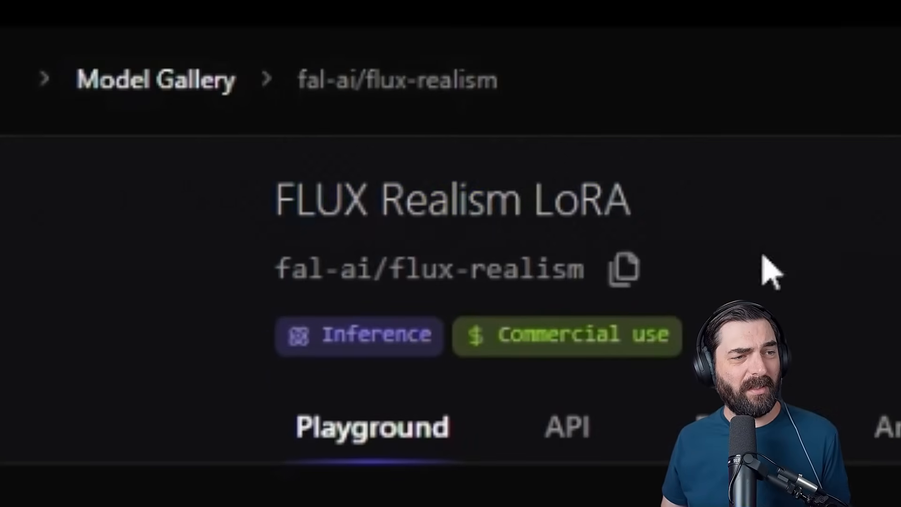
Browse down through the current Replicate page and its contents
scroll(down, 3)
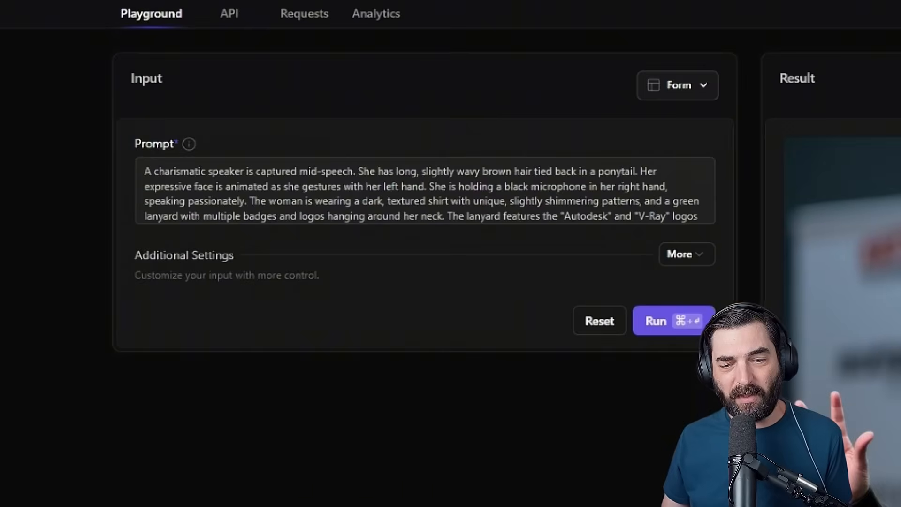
click(673, 321)
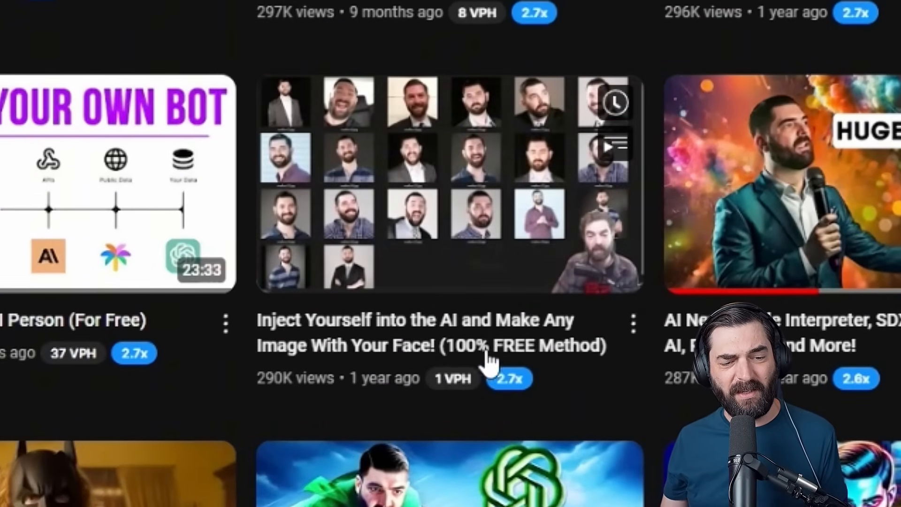
mouse_move(452, 379)
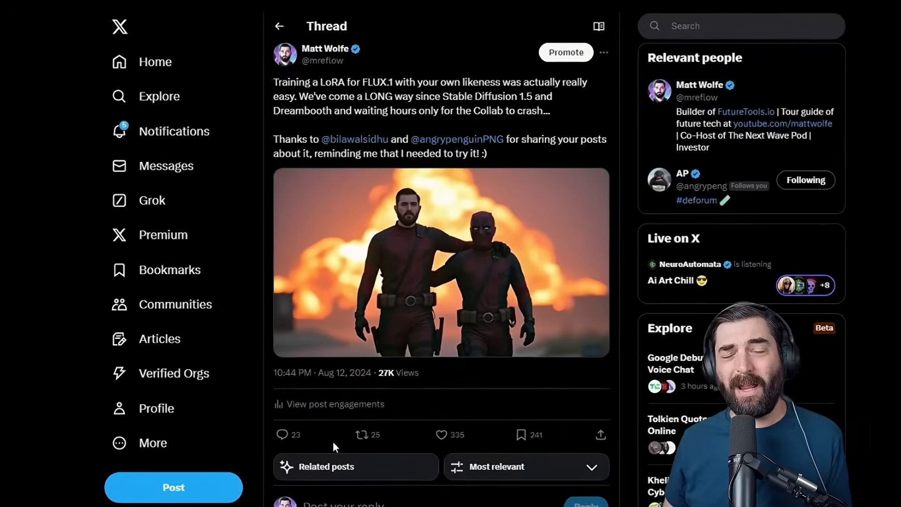
scroll(down, 3)
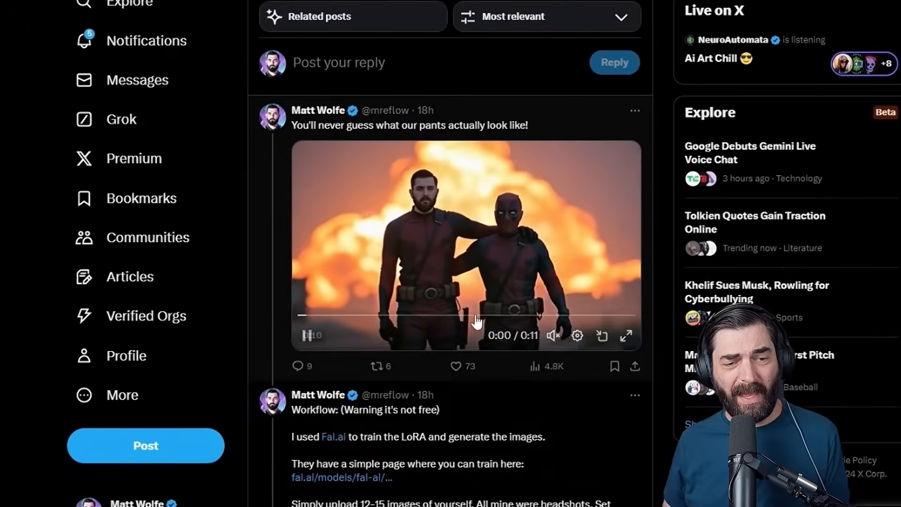
scroll(down, 3)
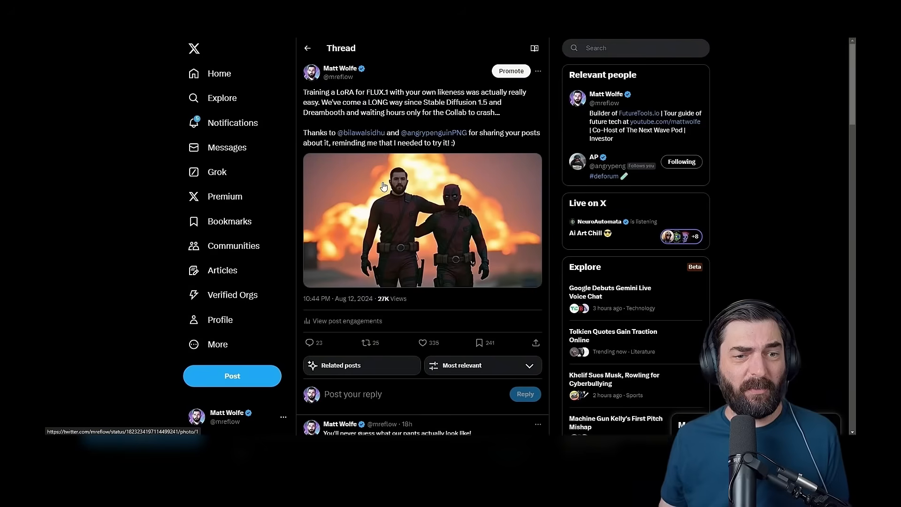
scroll(down, 3)
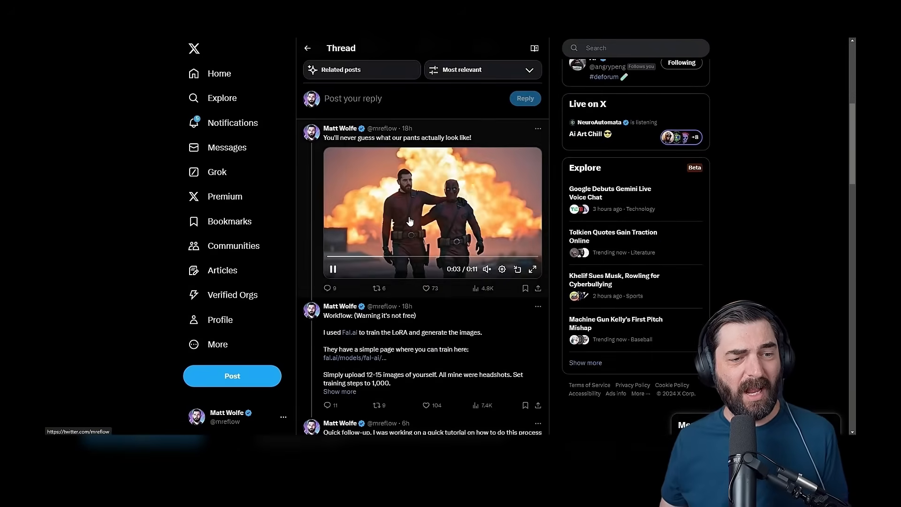
scroll(down, 3)
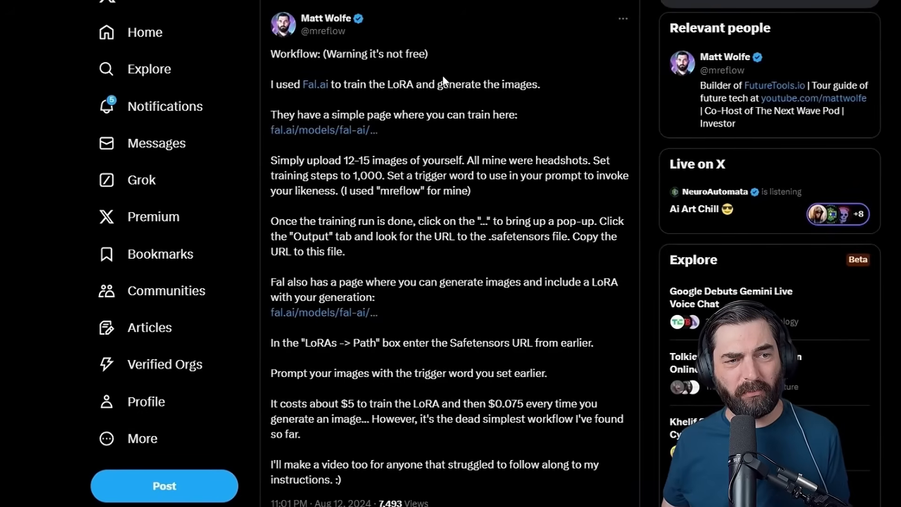
mouse_move(431, 138)
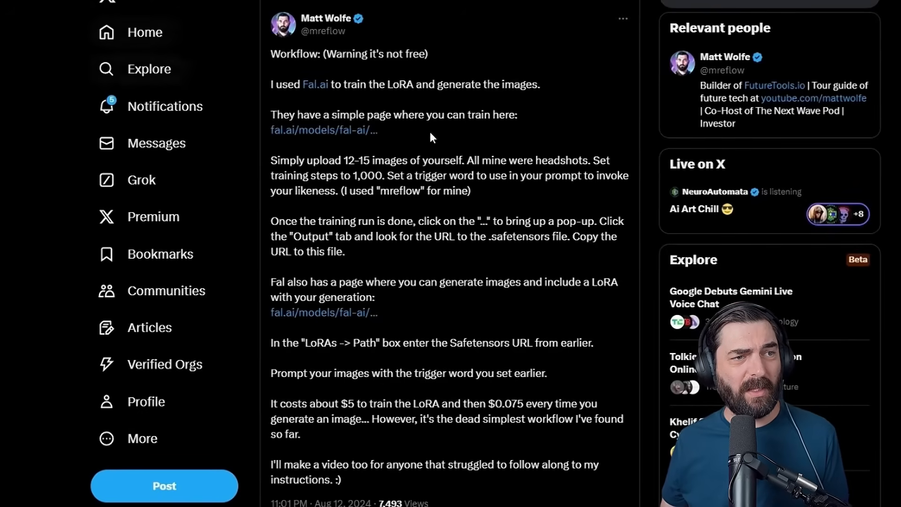
mouse_move(387, 132)
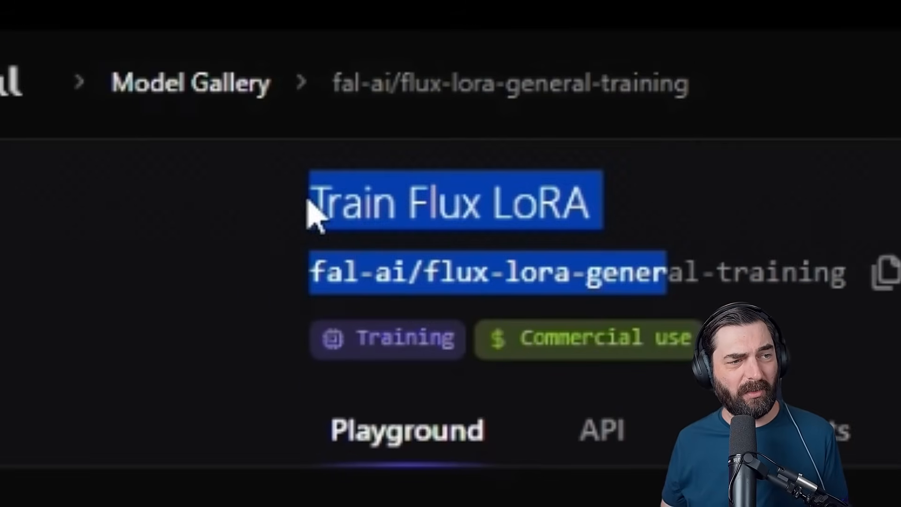
scroll(down, 3)
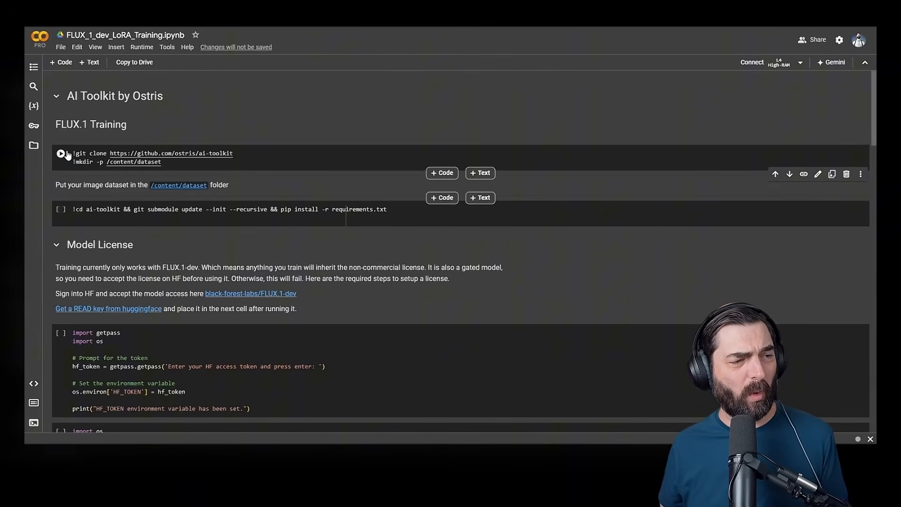
scroll(down, 3)
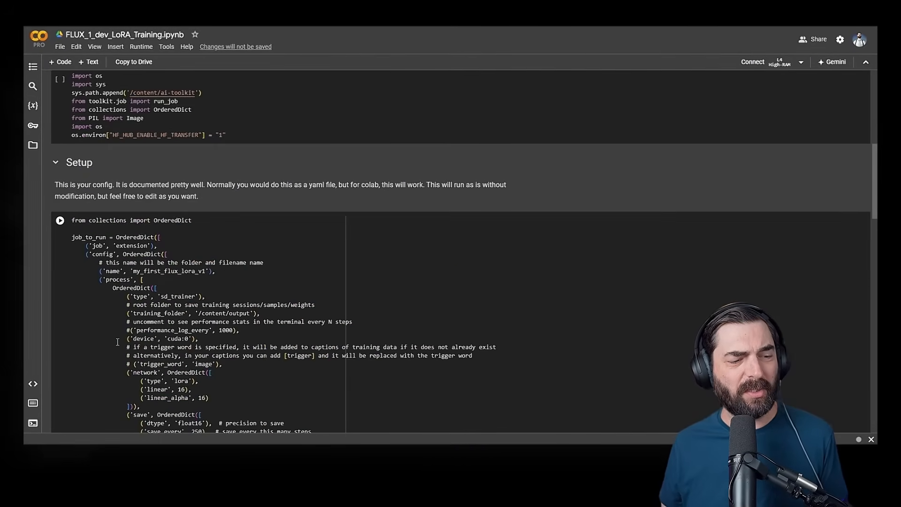
scroll(up, 3)
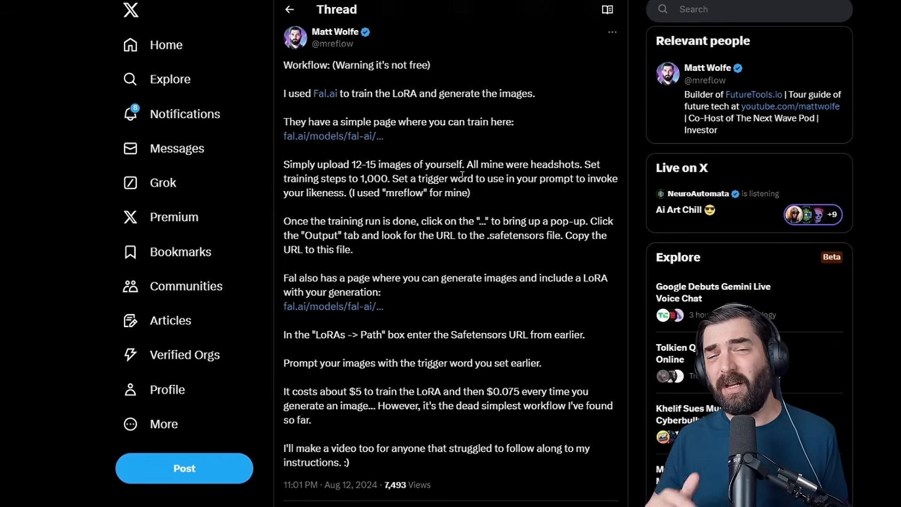
scroll(up, 3)
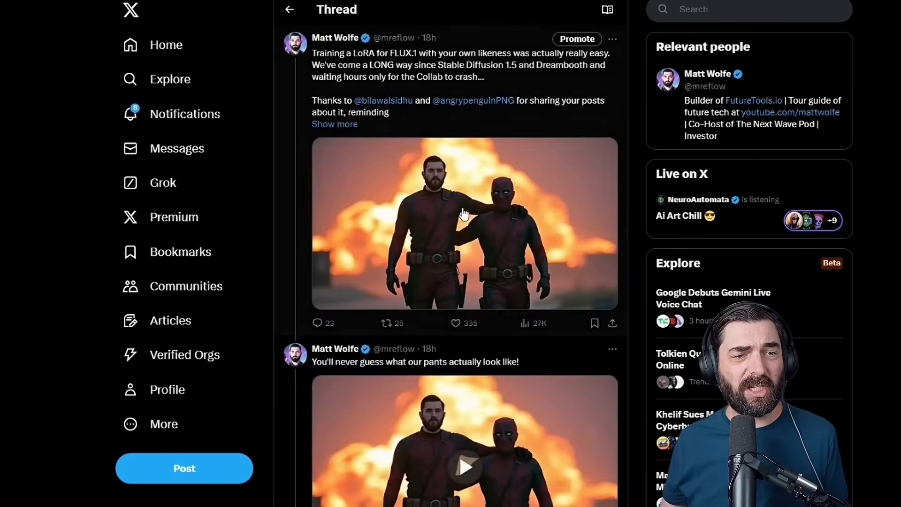
Bring up the Pricing page listing per-second costs for CPU, A100, A40 and T4 hardware
click(463, 224)
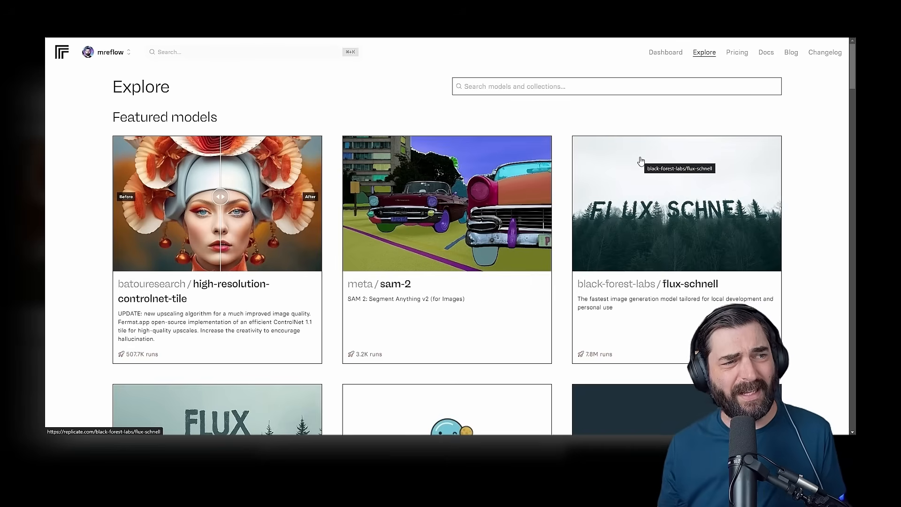
mouse_move(738, 52)
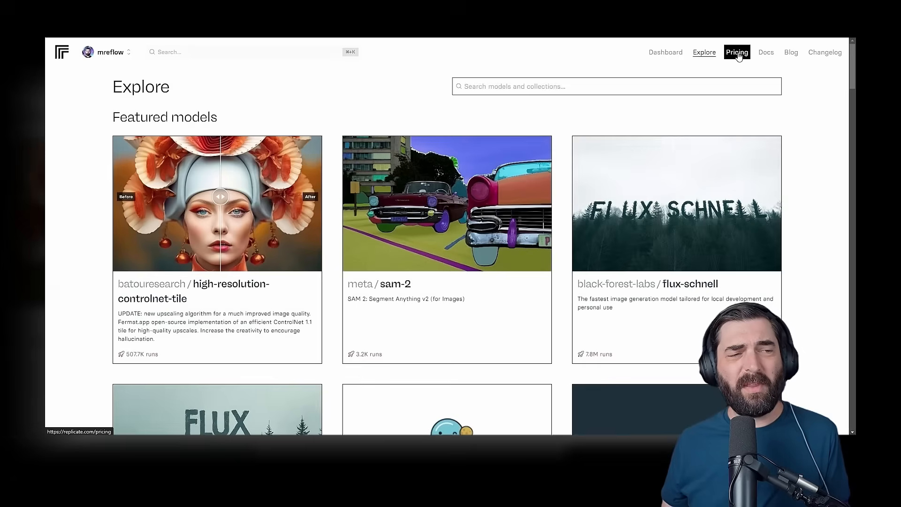
click(738, 53)
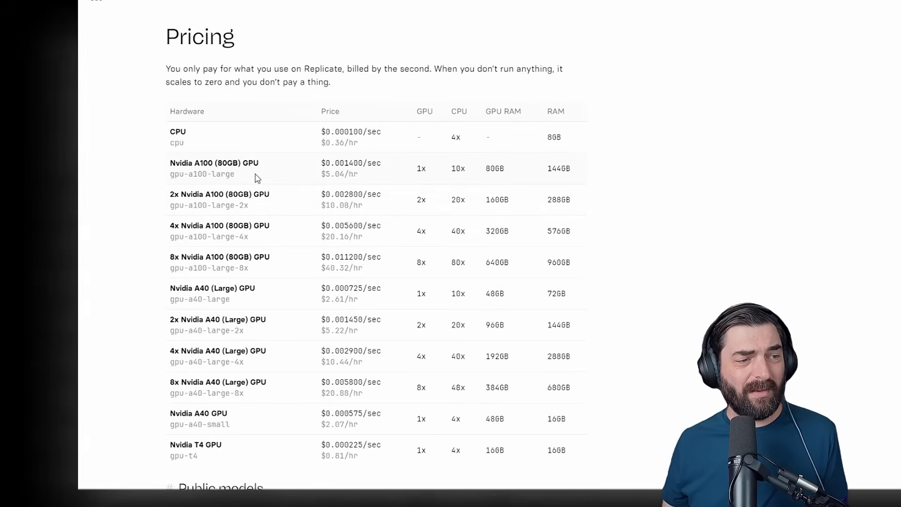
mouse_move(294, 227)
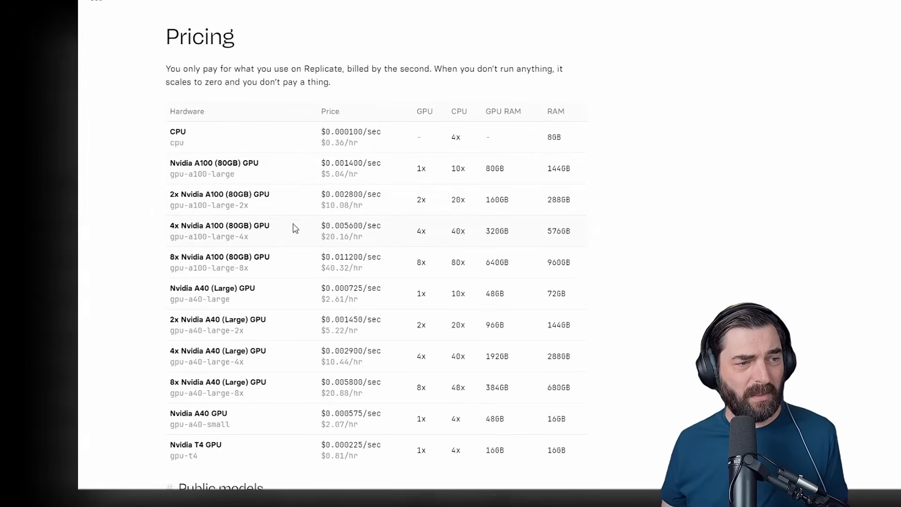
scroll(down, 3)
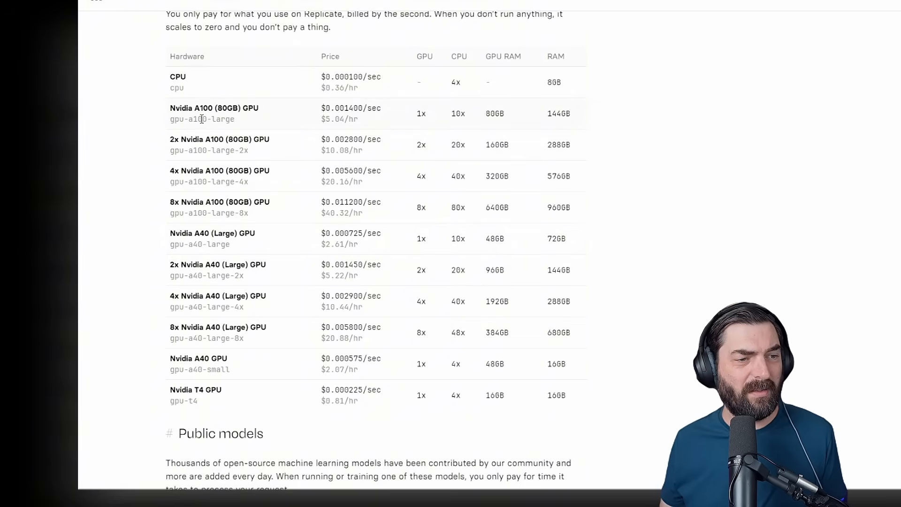
mouse_move(346, 107)
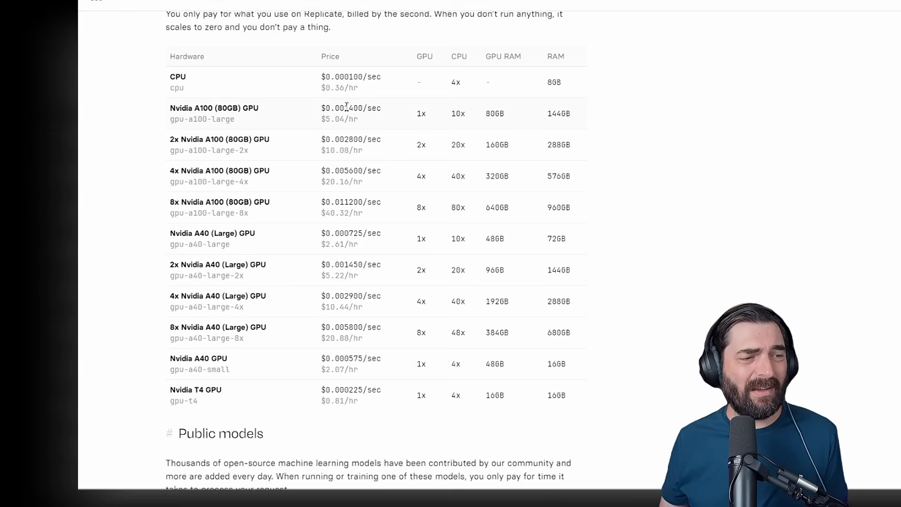
mouse_move(331, 130)
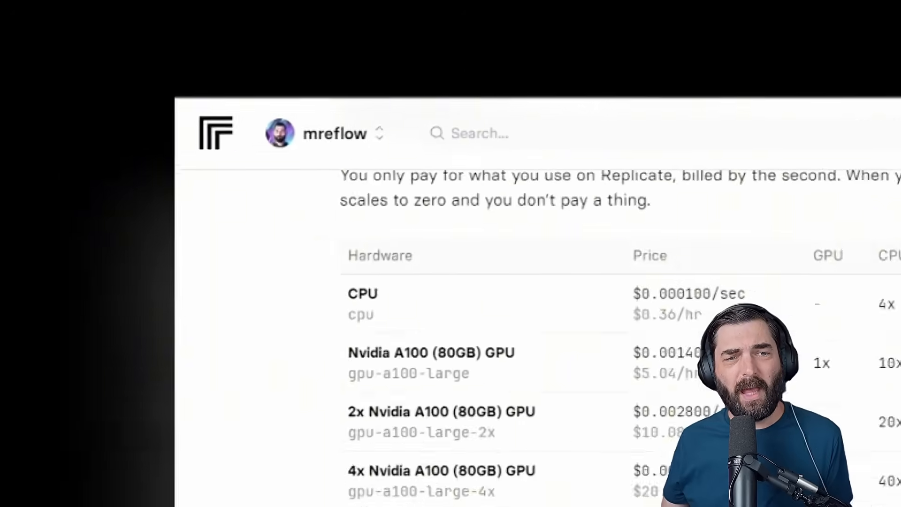
Search Replicate for lucataco and view the author's profile with FLUX LoRA explorers and ai-toolkit
click(480, 133)
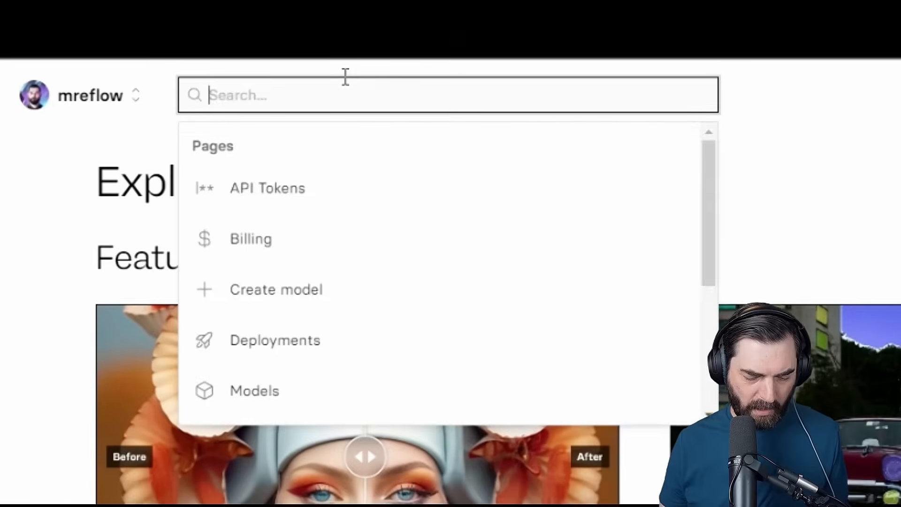
text(lucataco)
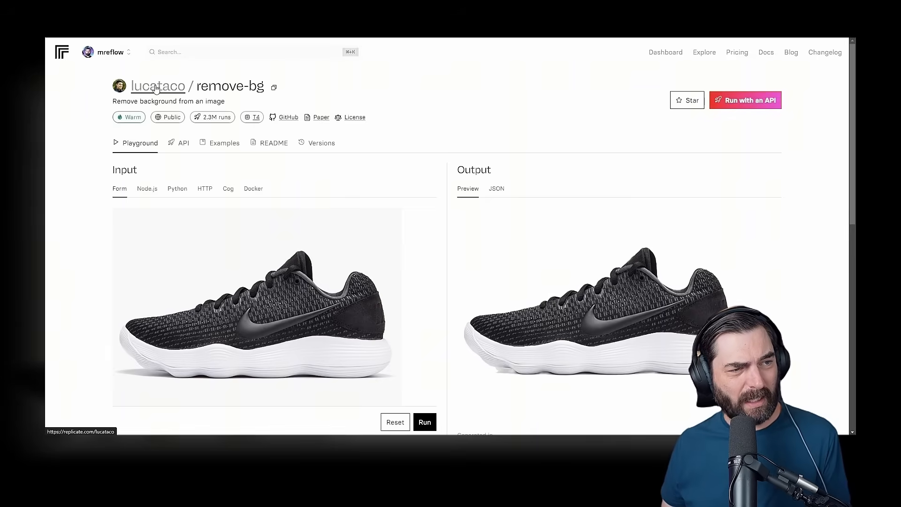
click(157, 85)
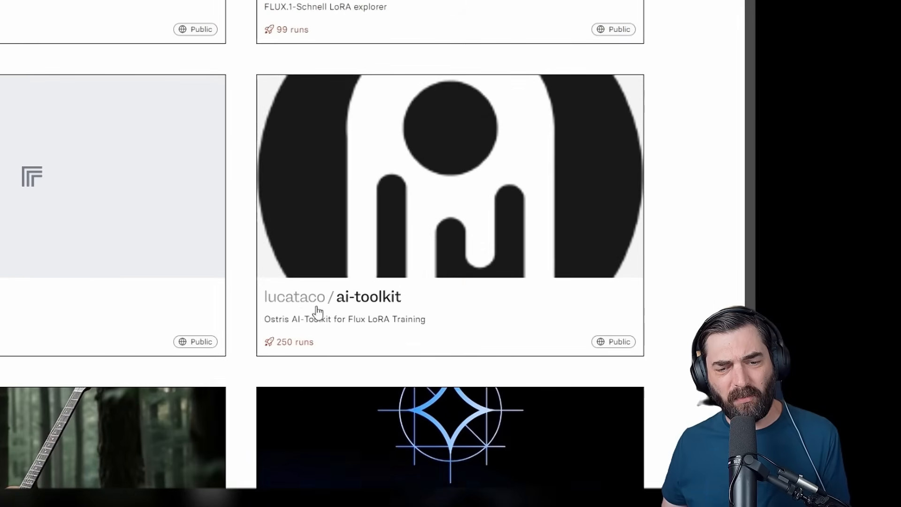
mouse_move(385, 255)
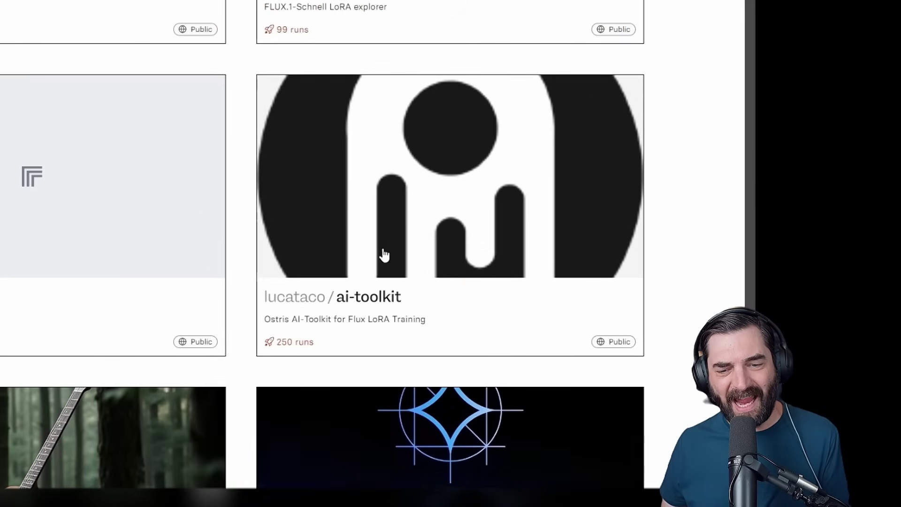
mouse_move(306, 329)
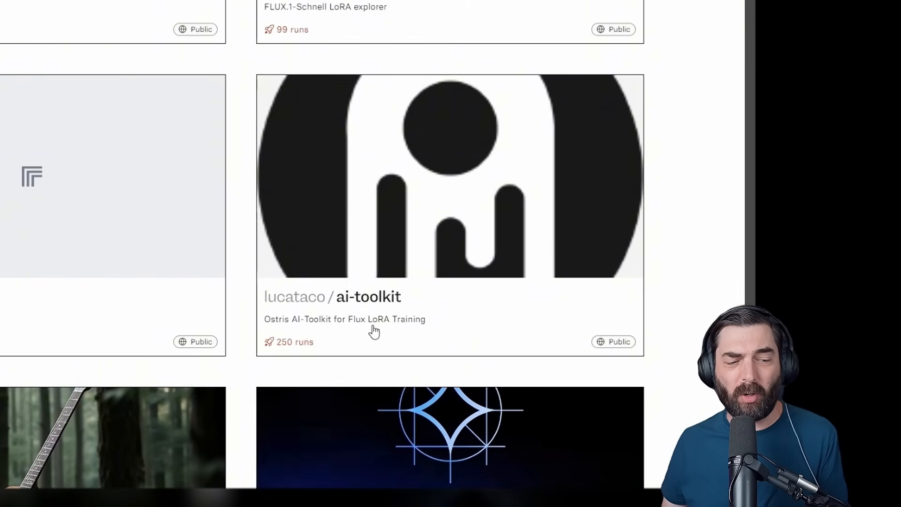
scroll(up, 3)
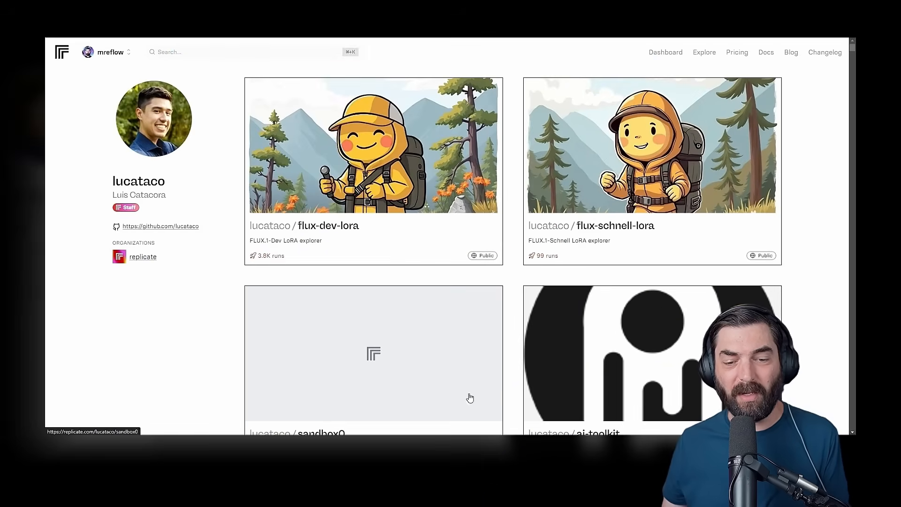
scroll(down, 3)
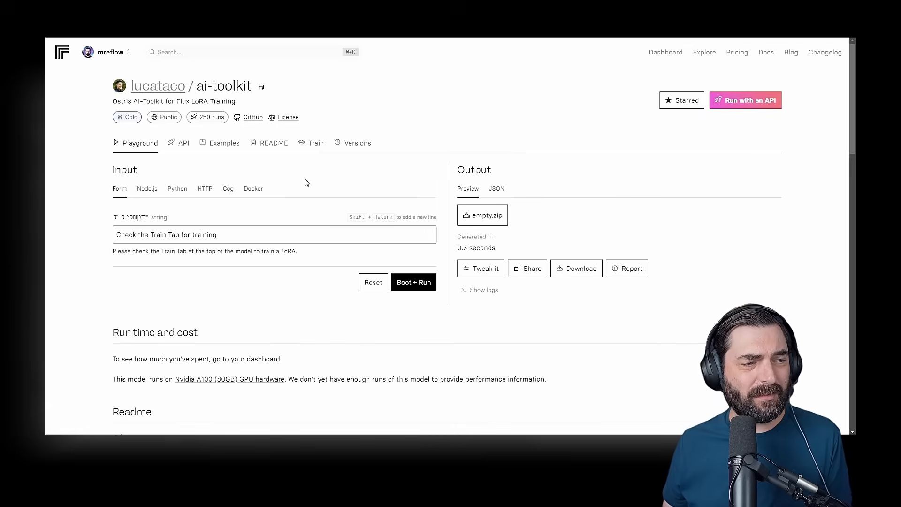
mouse_move(429, 120)
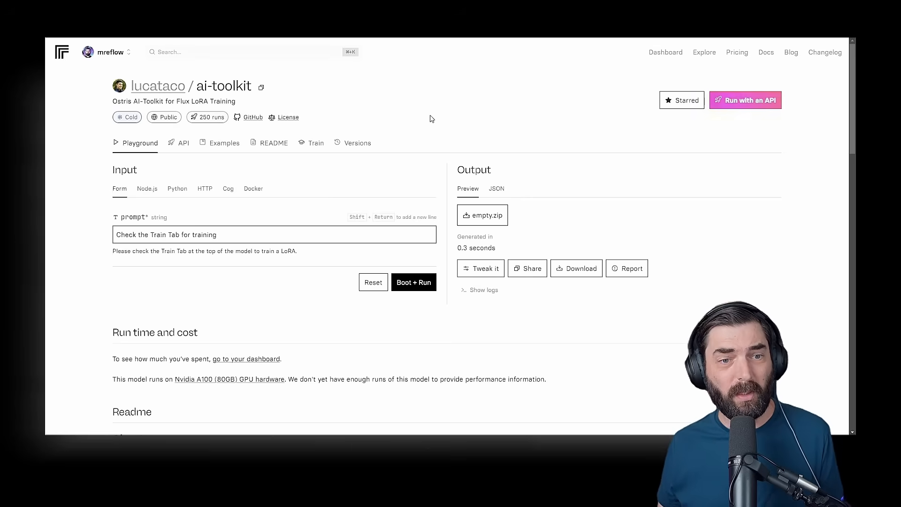
mouse_move(316, 143)
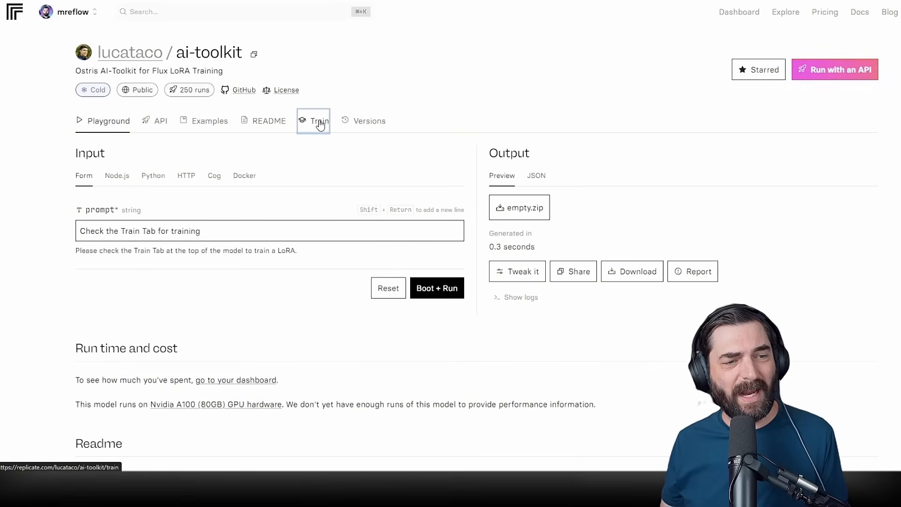
Go to the Train form for lucataco/ai-toolkit, priced at $0.0014 per second on A100
click(316, 121)
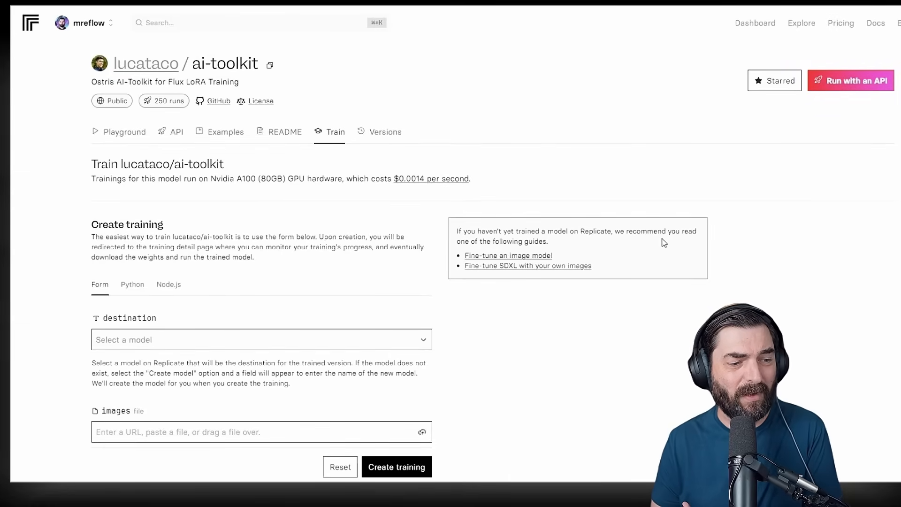
Set the training destination to a new model named mreflow-lora
scroll(down, 3)
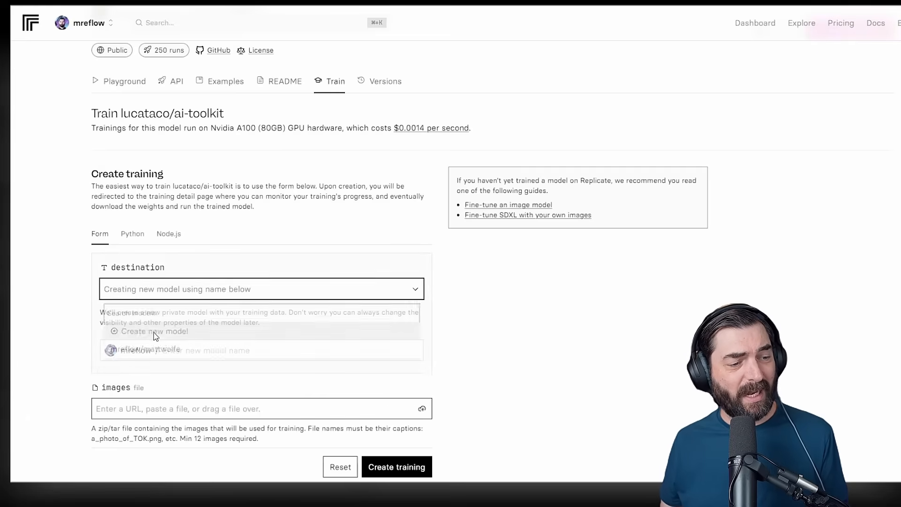
click(153, 332)
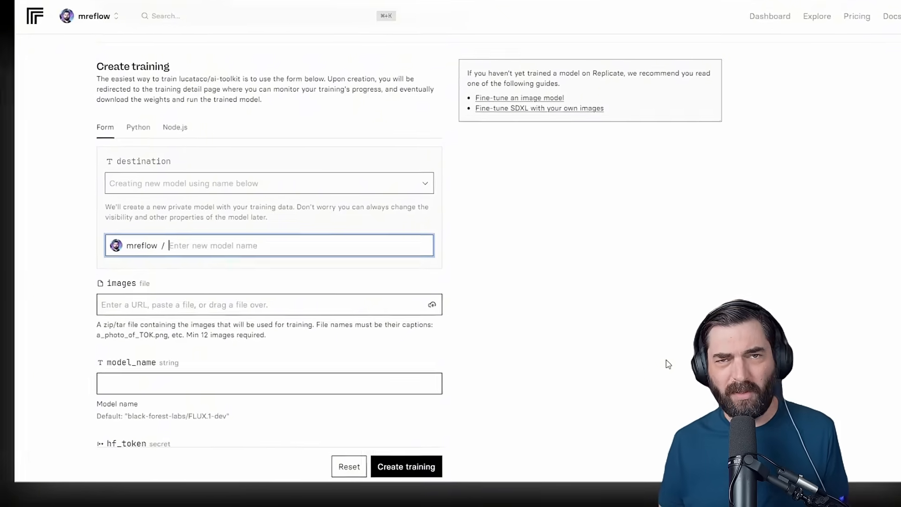
text(mreflo)
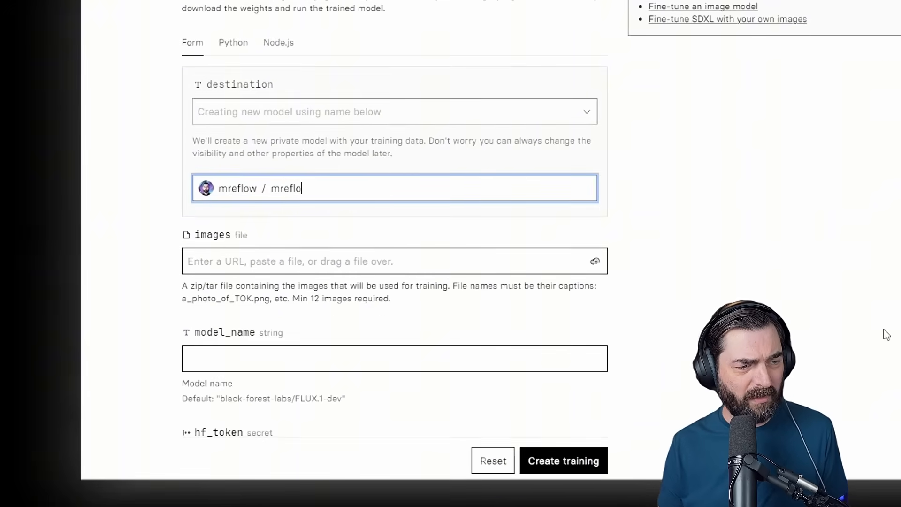
text(w-lora)
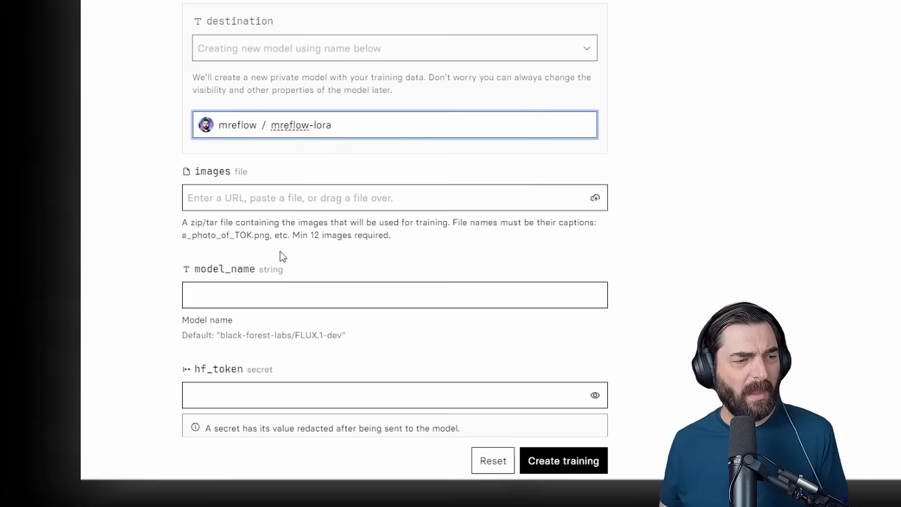
mouse_move(295, 232)
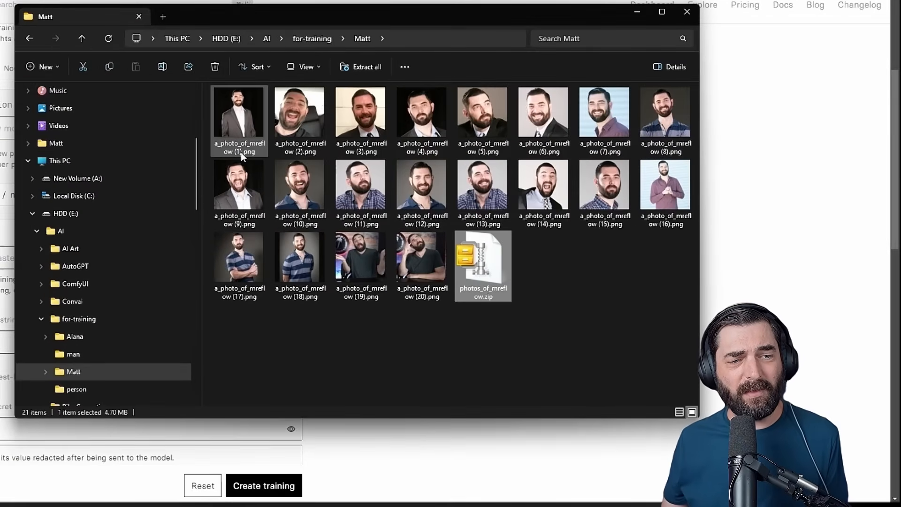
mouse_move(239, 150)
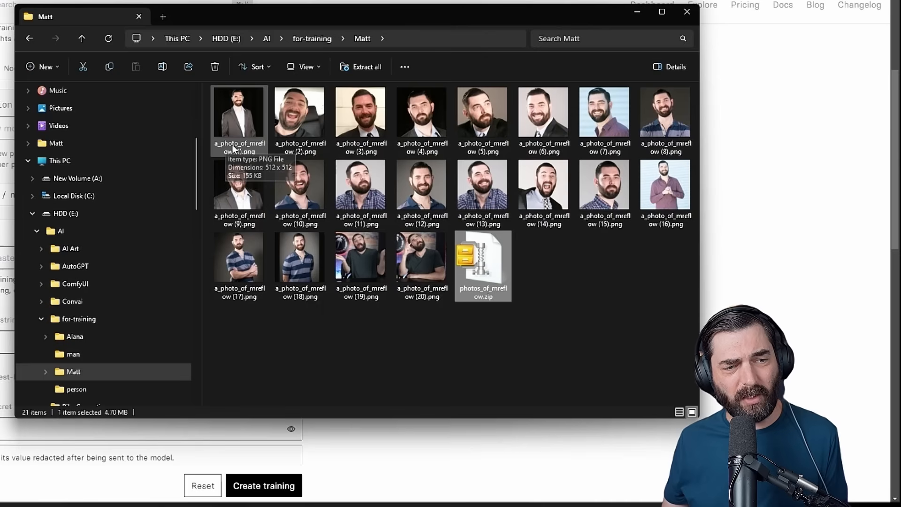
mouse_move(252, 173)
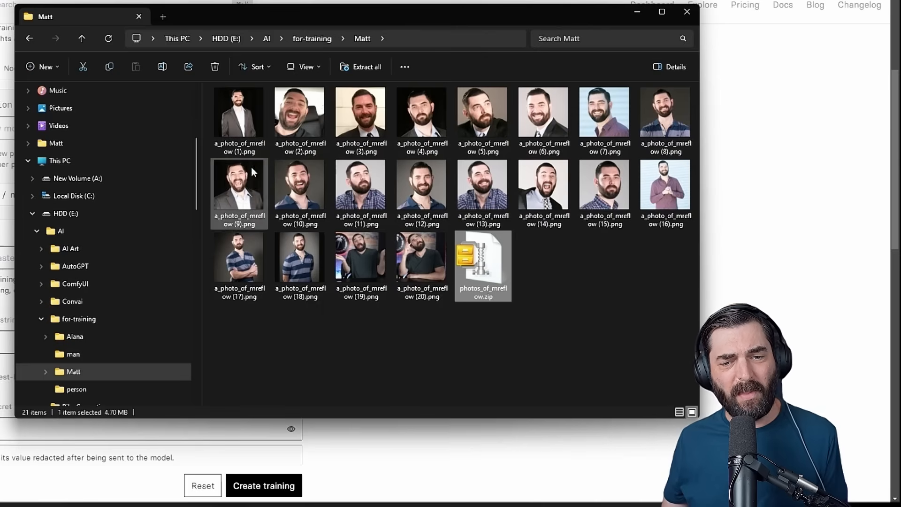
Review the twenty a_photo_of_mreflow PNGs and photos_of_mreflow.zip in the Matt folder
click(336, 339)
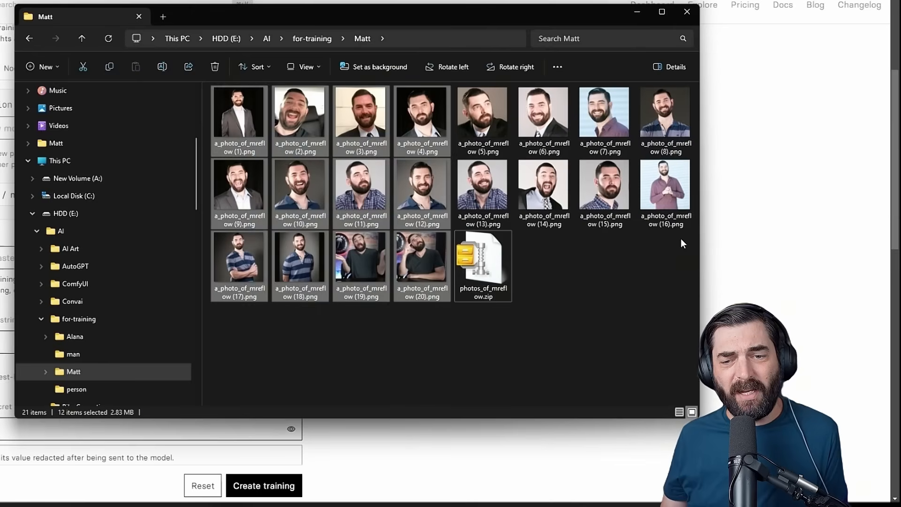
click(602, 296)
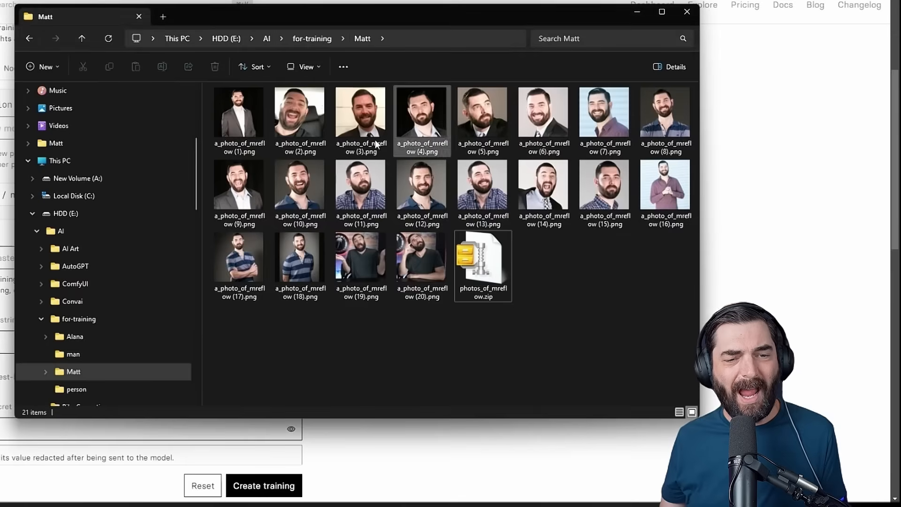
click(434, 352)
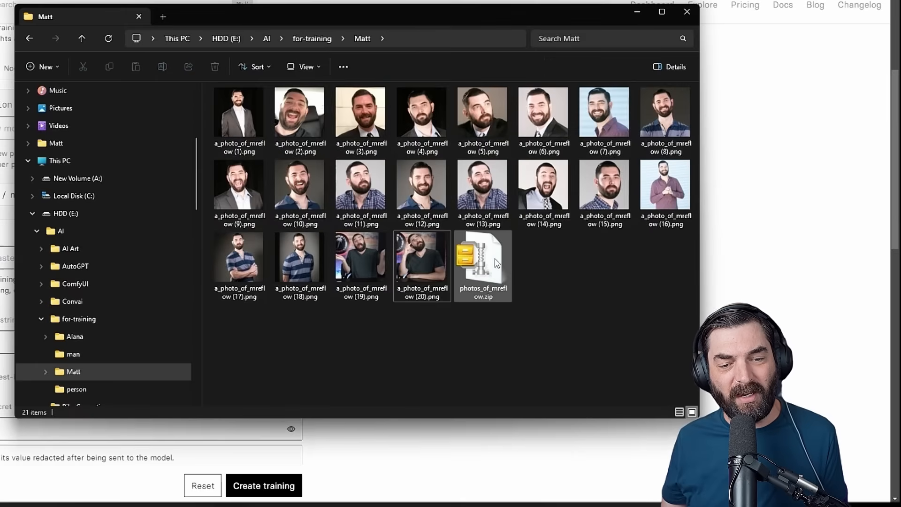
mouse_move(482, 259)
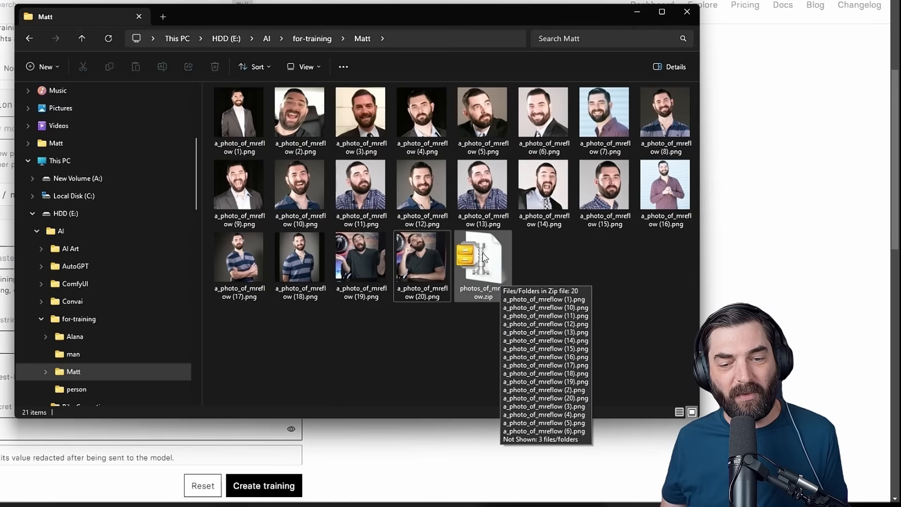
mouse_move(262, 88)
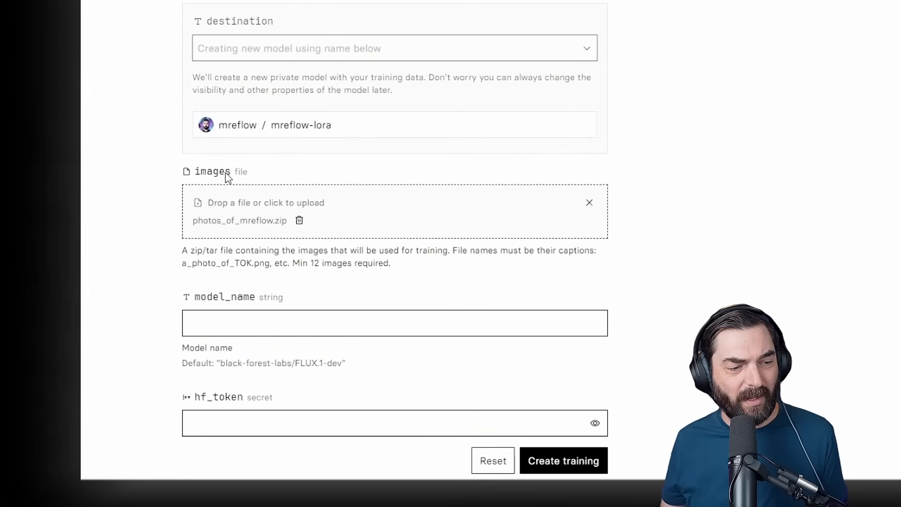
Attach photos_of_mreflow.zip as the images file and move down the training form
scroll(down, 3)
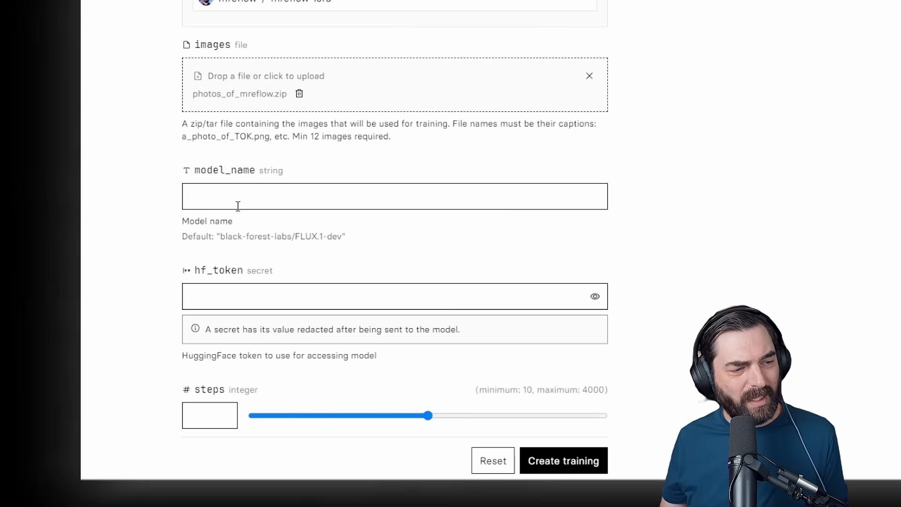
mouse_move(840, 250)
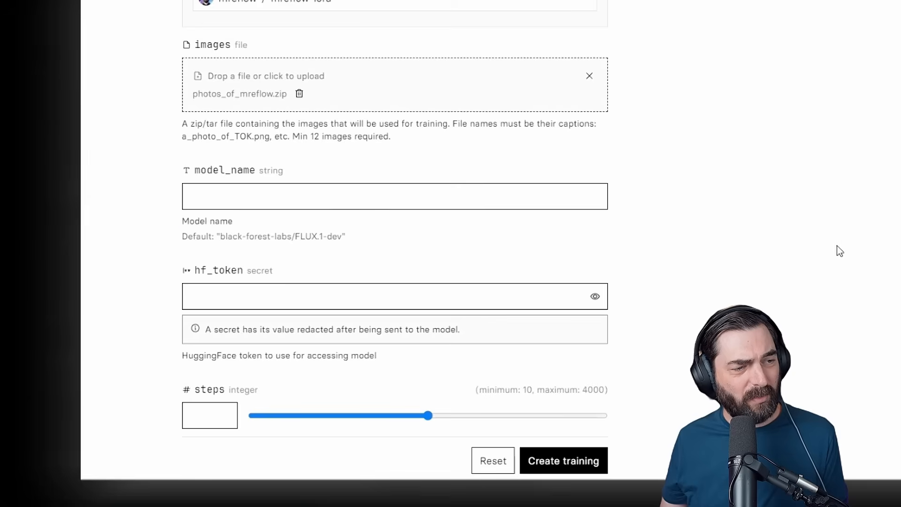
scroll(down, 3)
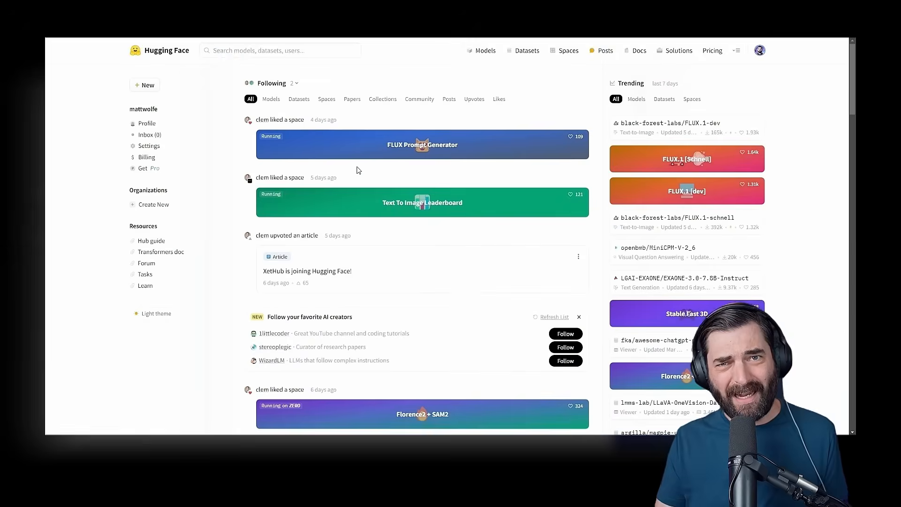
Reach the Access Tokens settings in Hugging Face and start a new fine-grained token
click(759, 49)
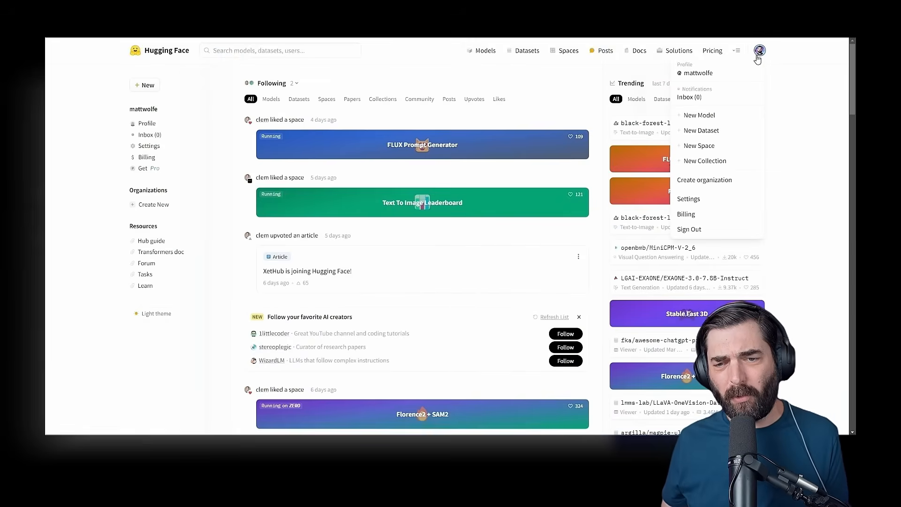
click(689, 198)
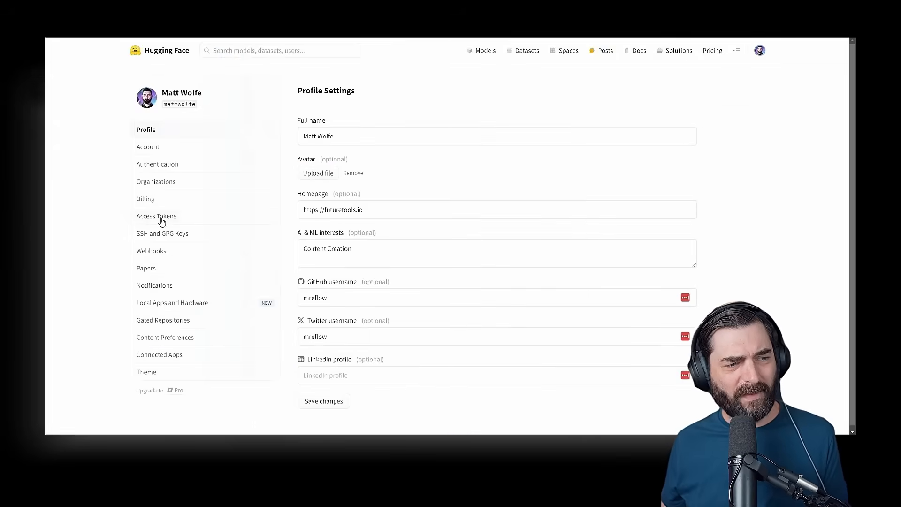
click(156, 216)
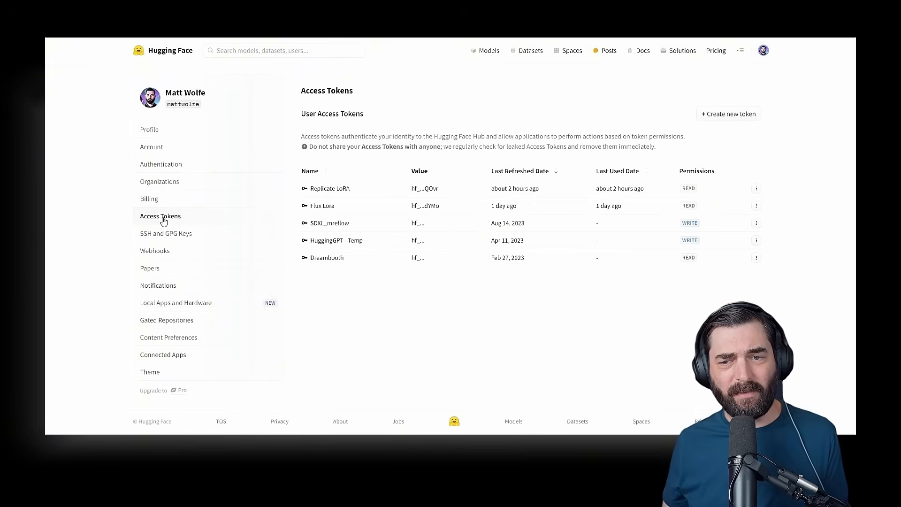
click(729, 114)
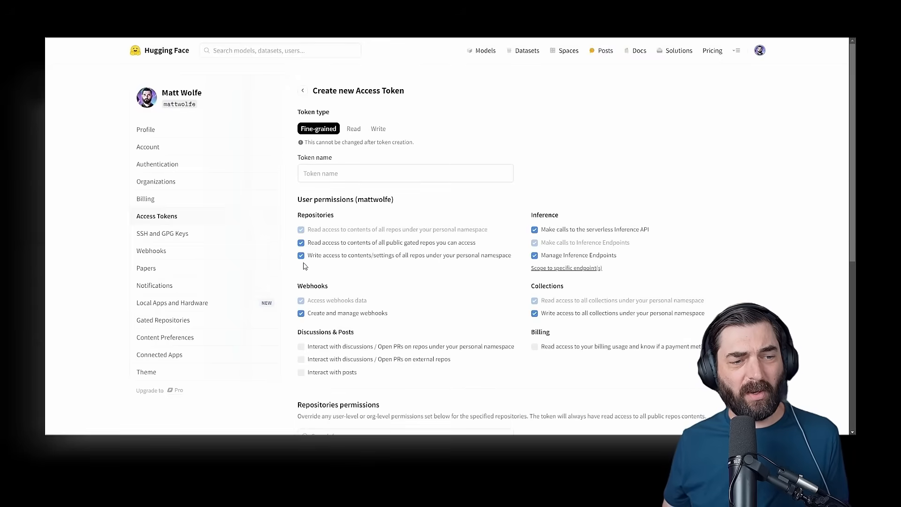
mouse_move(567, 236)
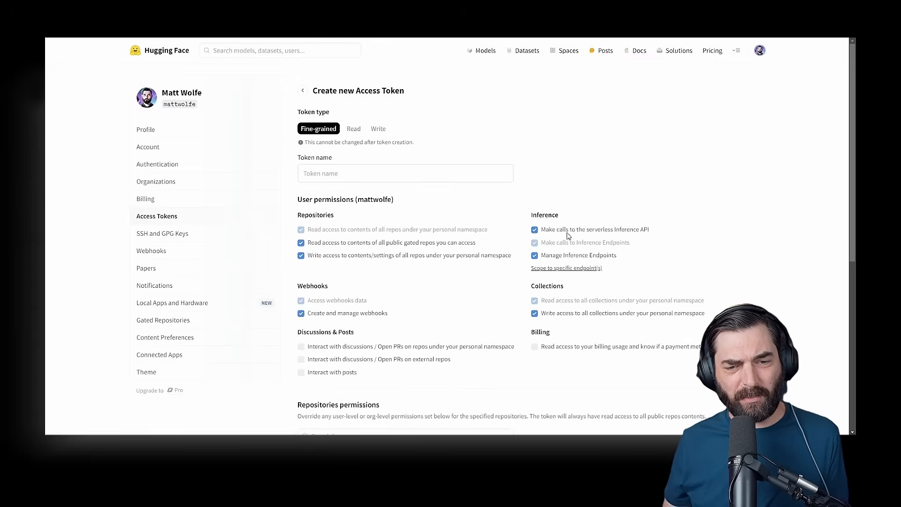
mouse_move(620, 280)
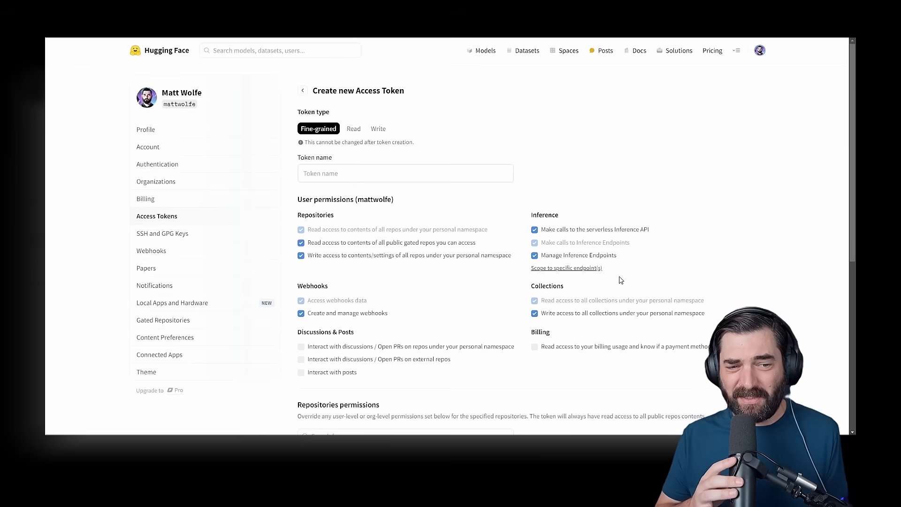
mouse_move(552, 352)
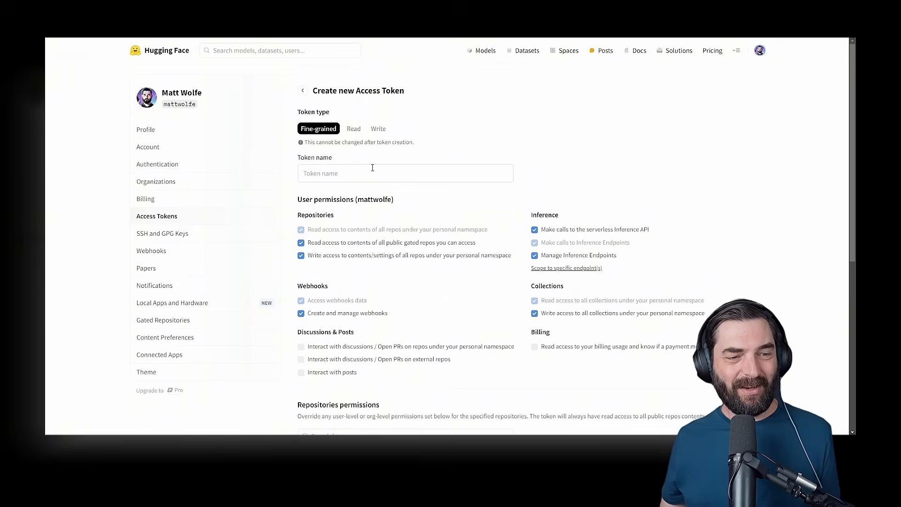
Name the token 'mreflow LoRA Replicate', copy its value and return to Replicate
text(mreflow)
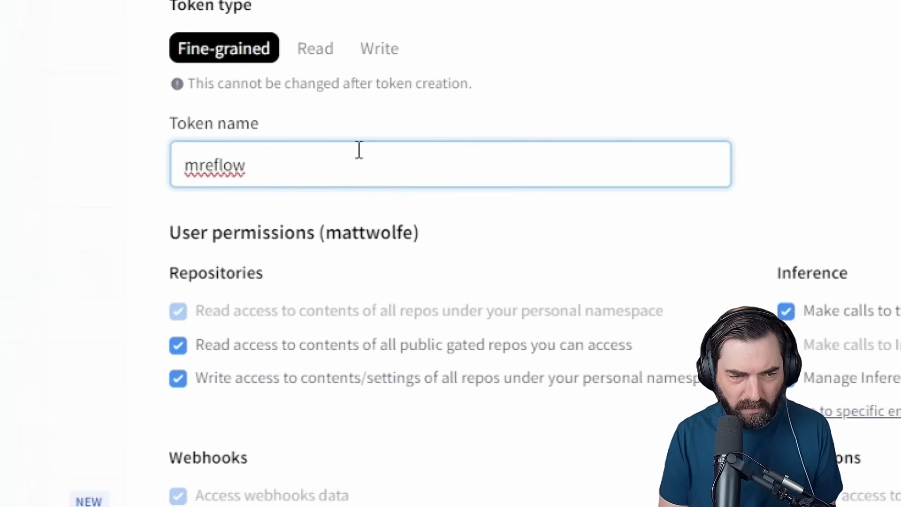
text(LoRA)
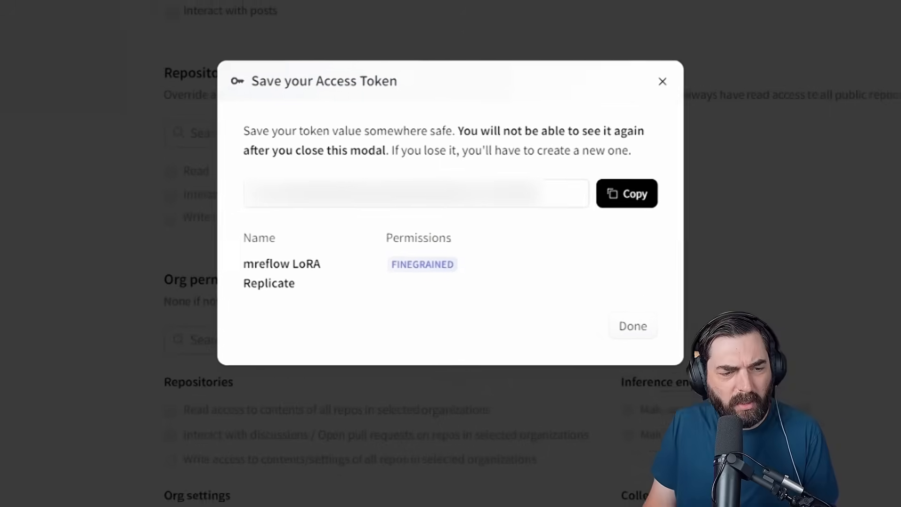
click(627, 194)
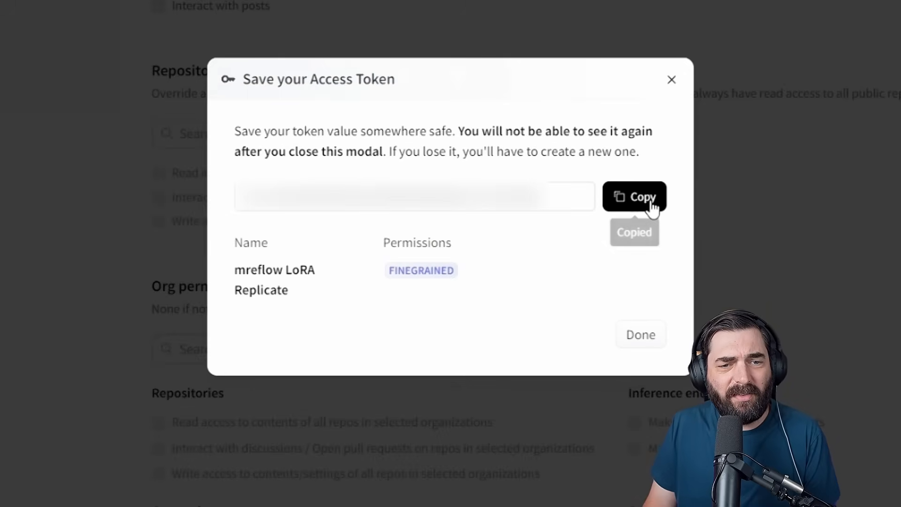
click(639, 334)
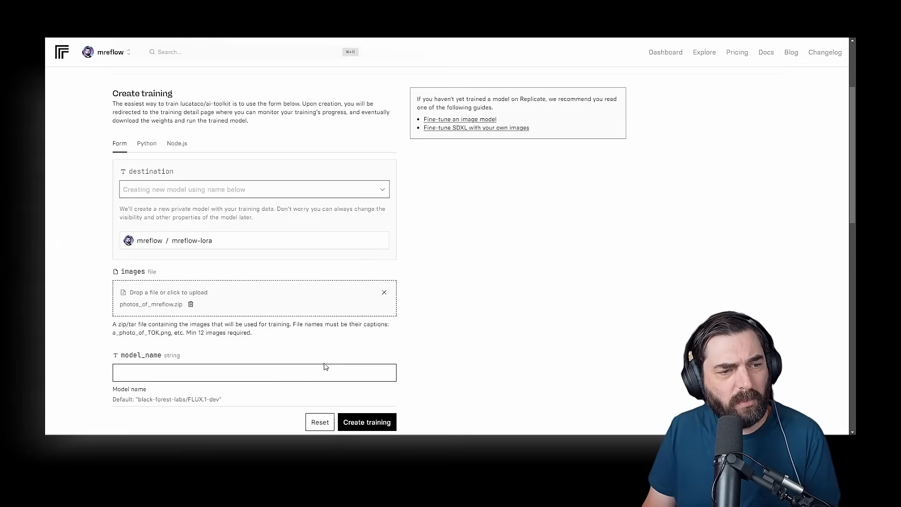
Paste the Hugging Face token into the hf_token field and move down to repo_id
right_click(345, 243)
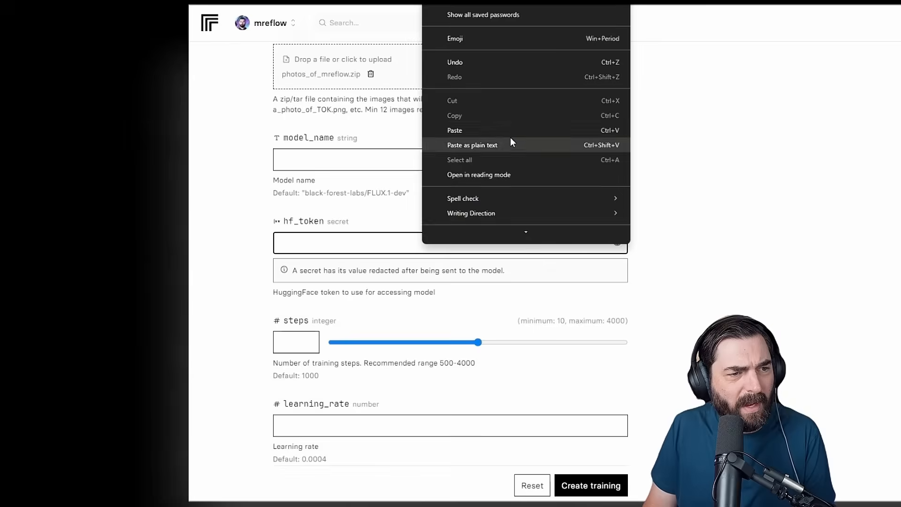
click(455, 129)
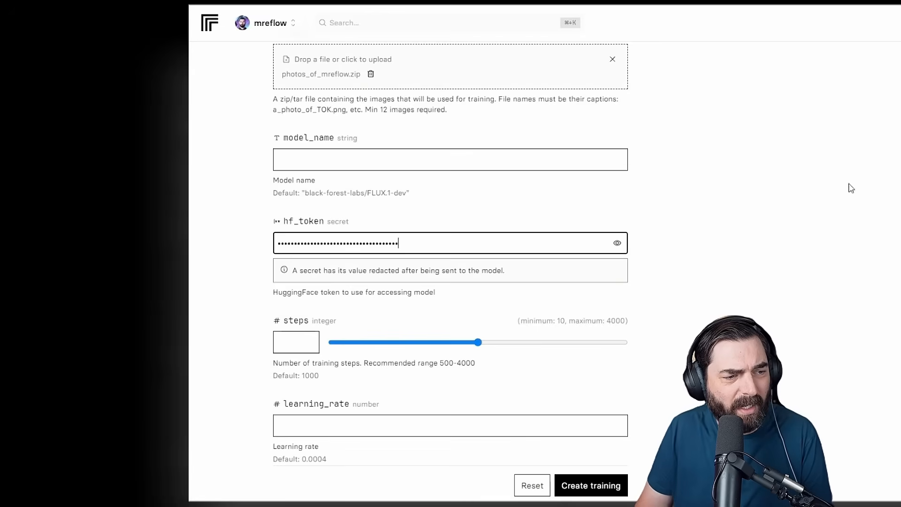
scroll(down, 3)
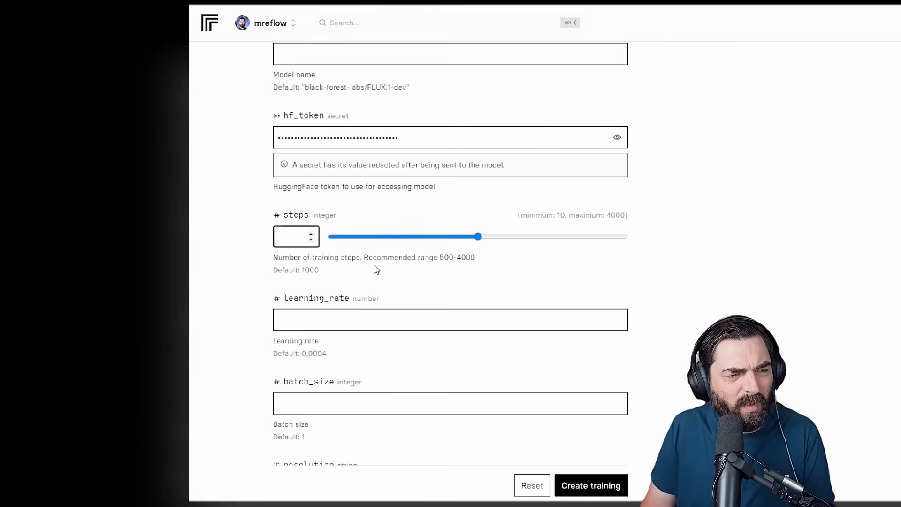
scroll(down, 3)
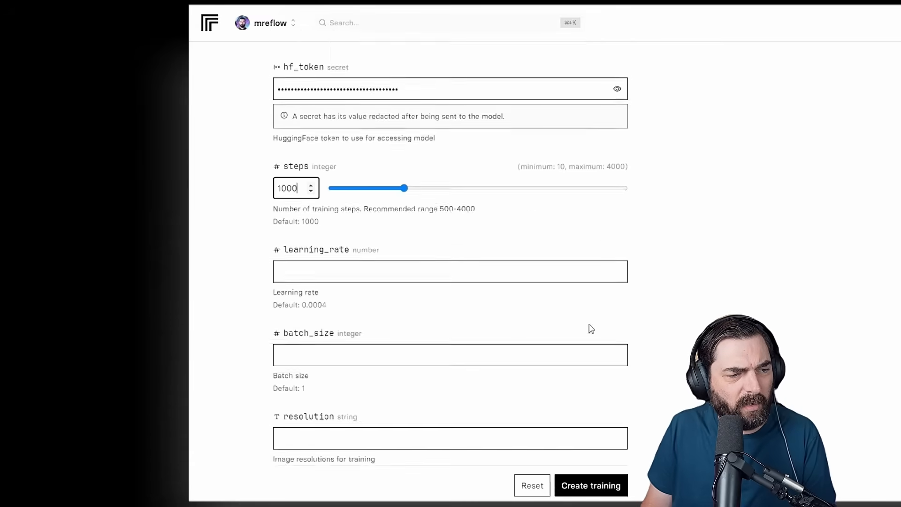
scroll(down, 3)
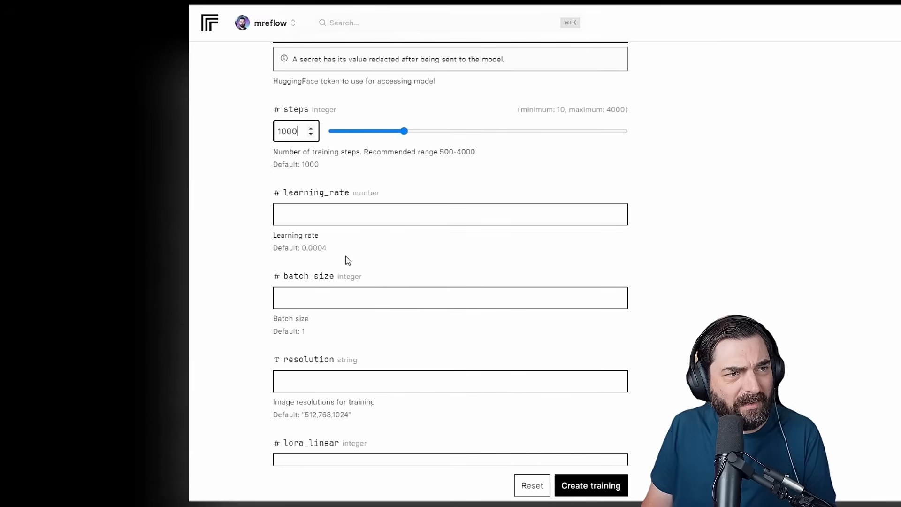
scroll(down, 3)
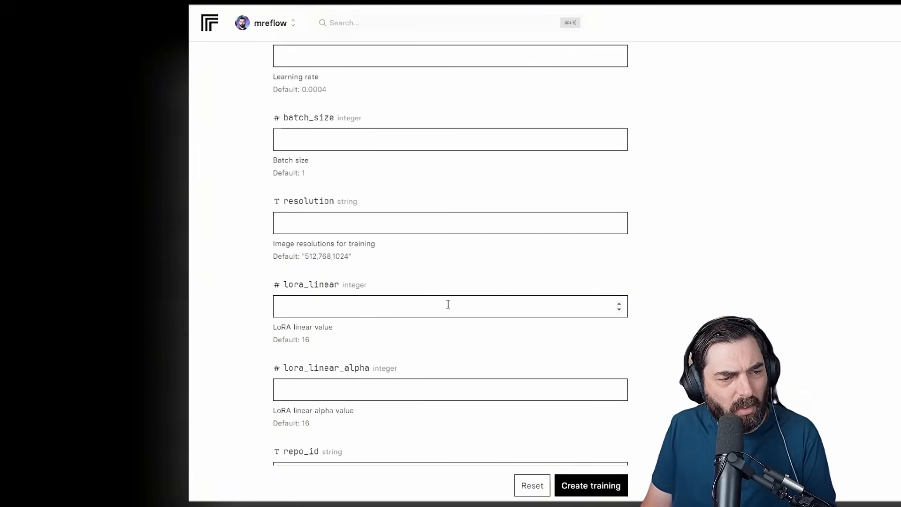
scroll(down, 3)
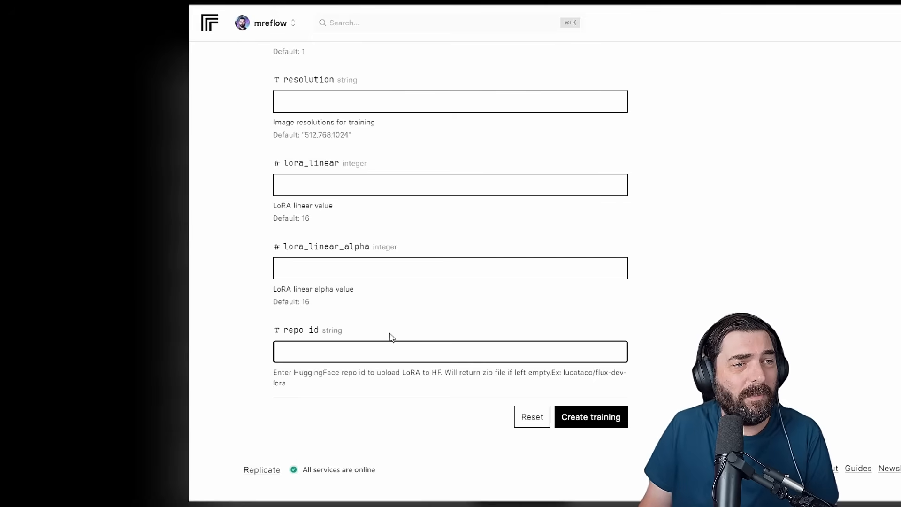
Replace the example repo_id with mattwolfe/mreflow-lora
double_click(569, 373)
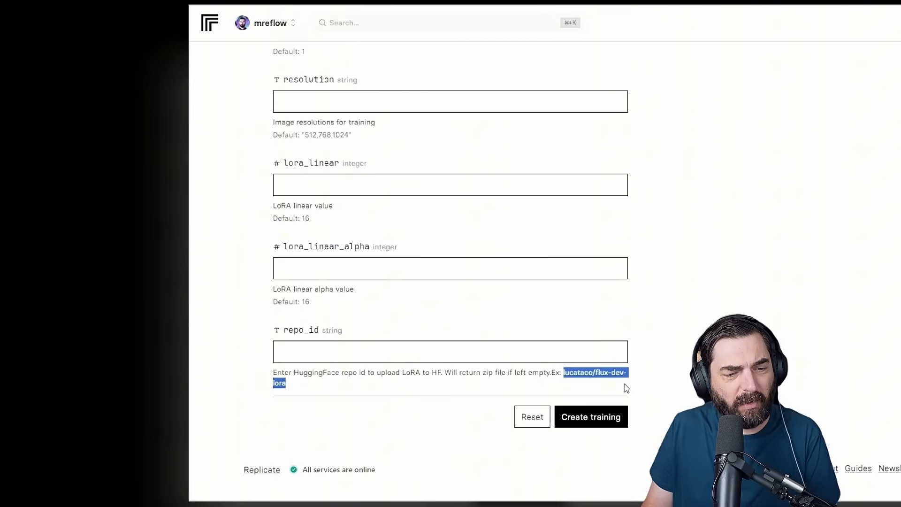
text(m)
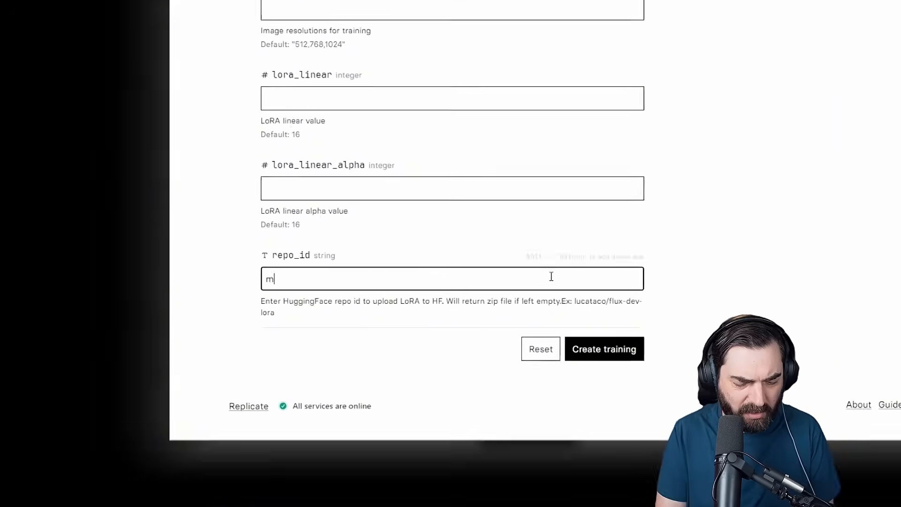
text(attwolfe/)
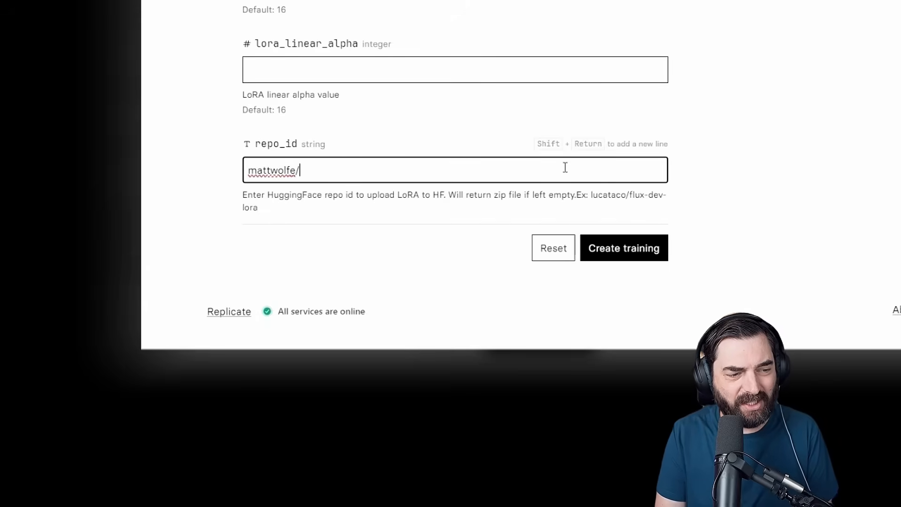
text(mreflow-lora)
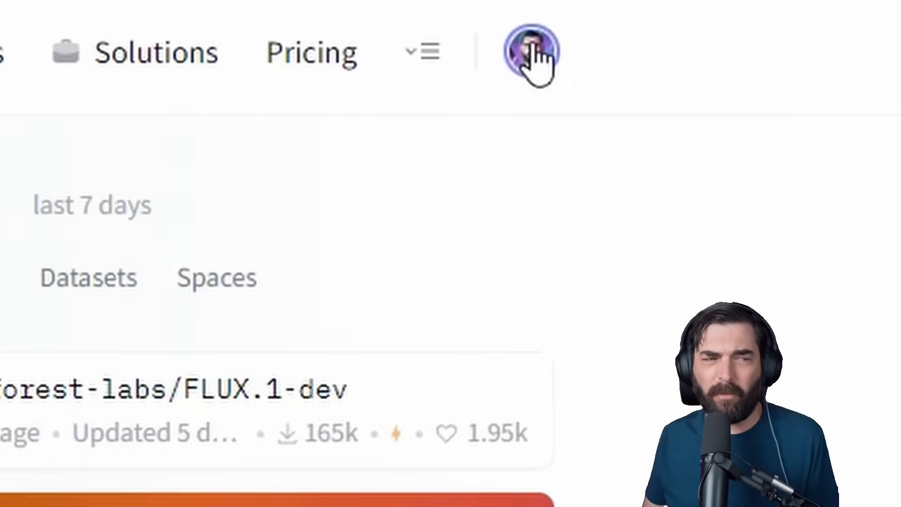
Create a new private Hugging Face model repository named mreflow-lora
click(531, 52)
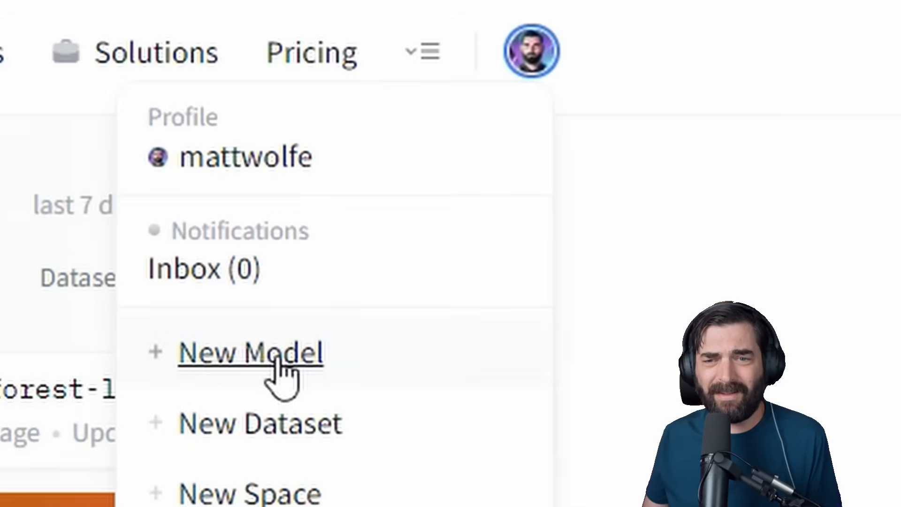
click(250, 352)
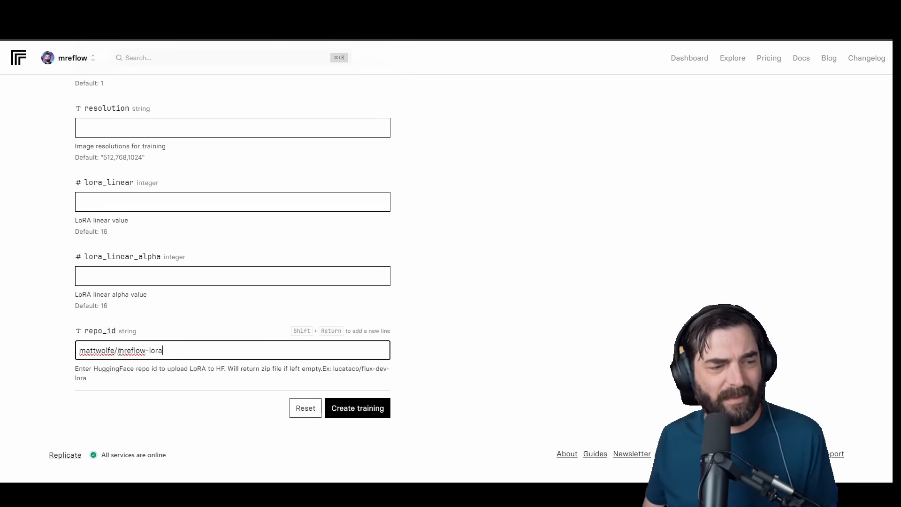
double_click(143, 350)
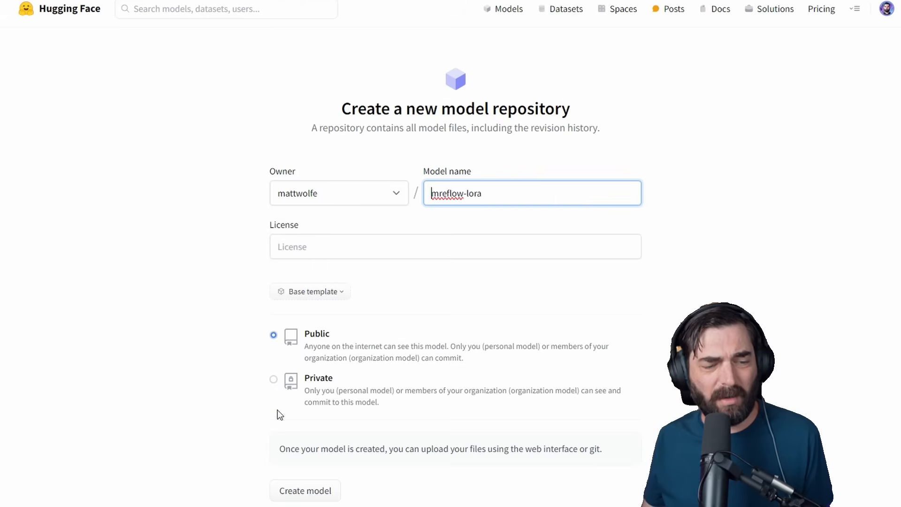
click(273, 379)
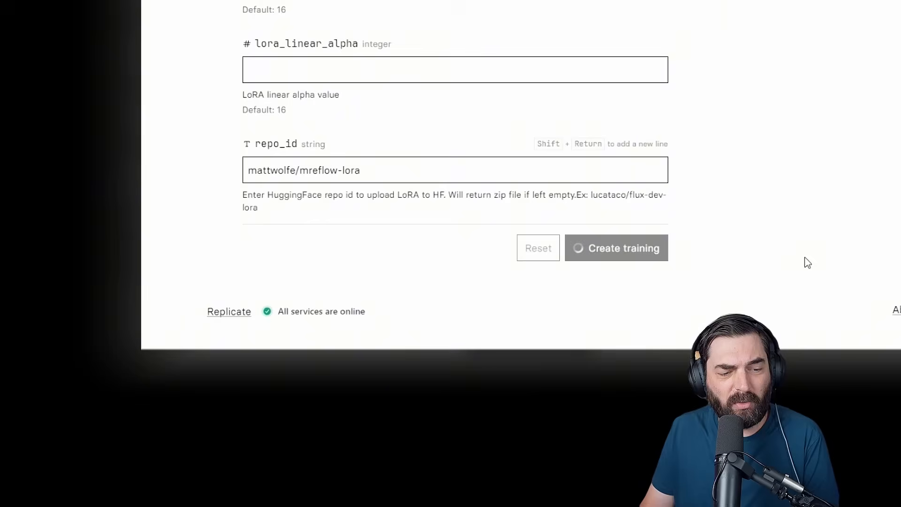
Launch the mreflow-lora training and estimate its cost in Calculator as seconds × 0.0014
click(616, 247)
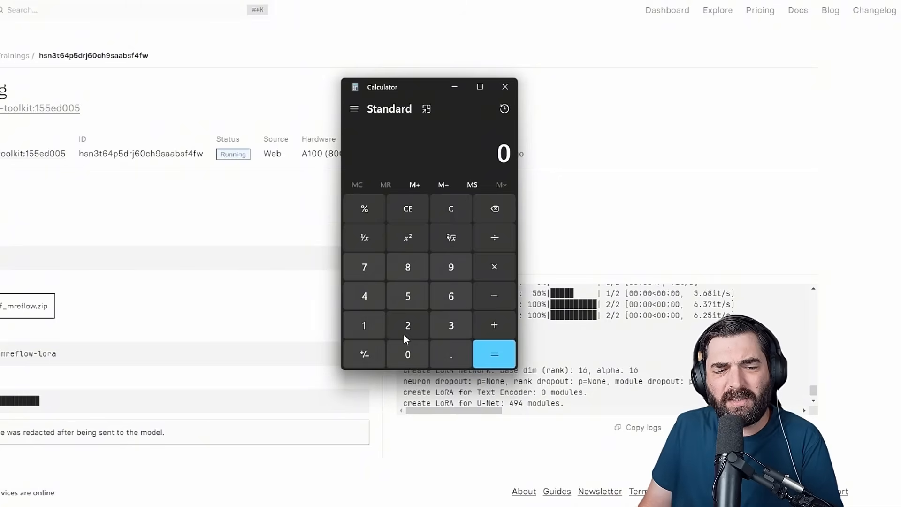
click(493, 267)
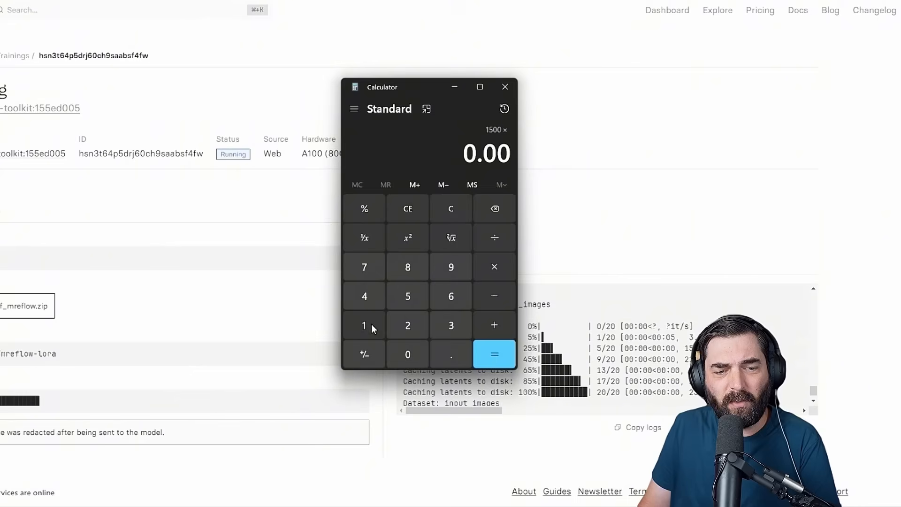
click(493, 354)
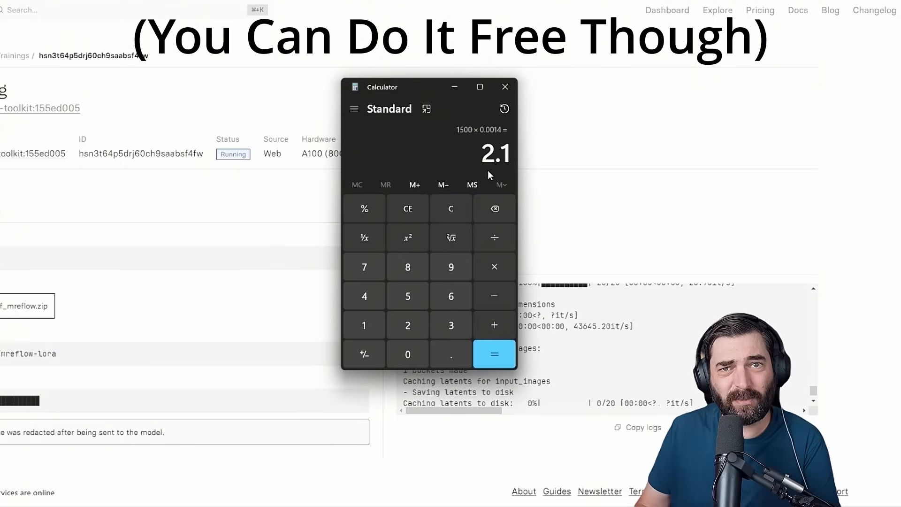
click(506, 86)
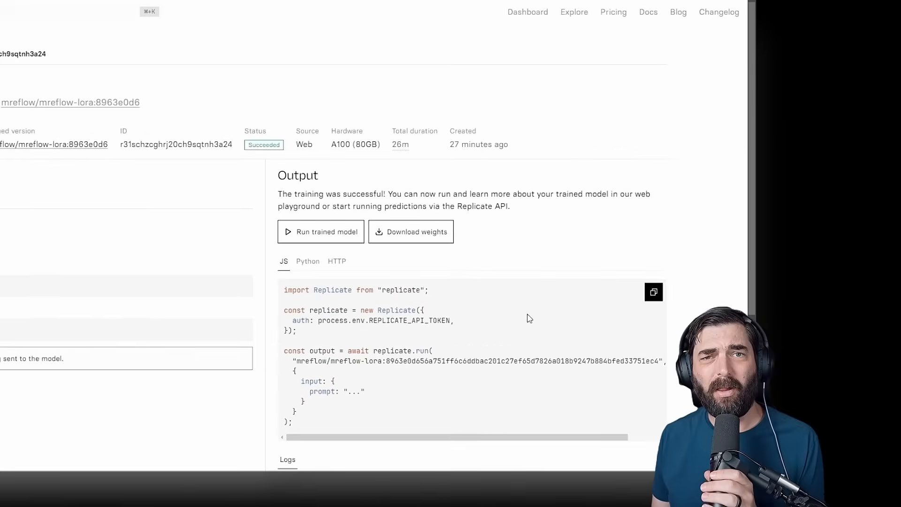
mouse_move(378, 161)
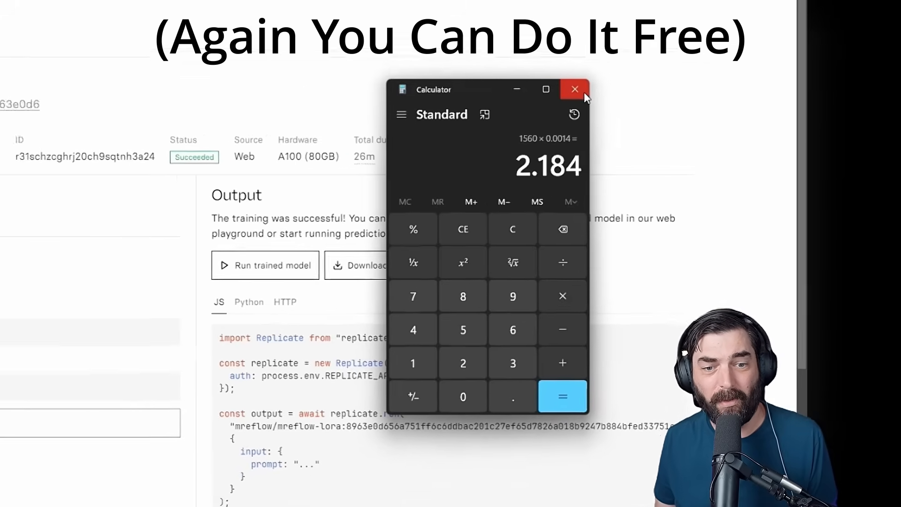
click(575, 89)
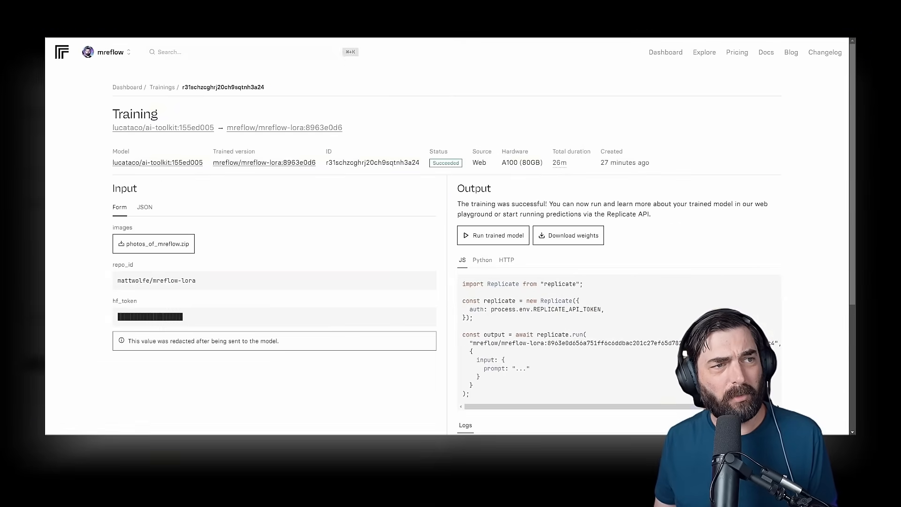
Reload the mreflow-lora repo and check its Files and versions for the trained safetensors
click(183, 10)
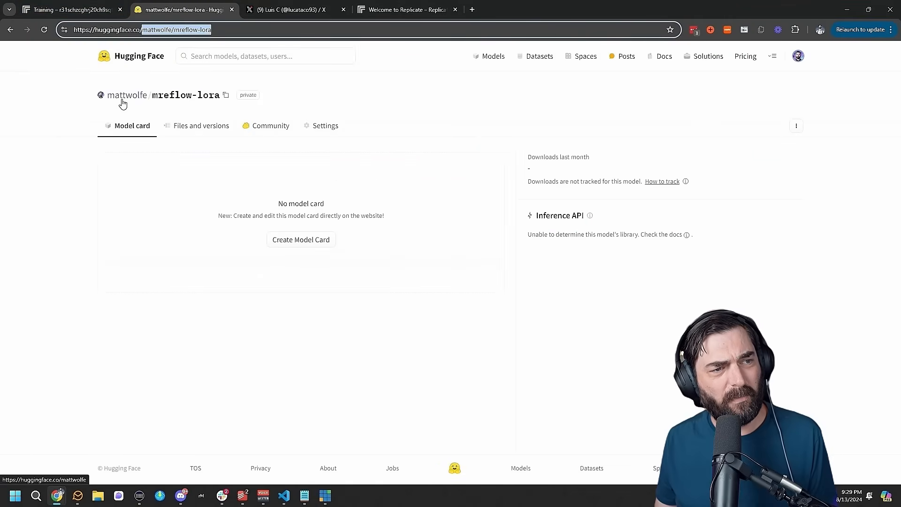
mouse_move(104, 56)
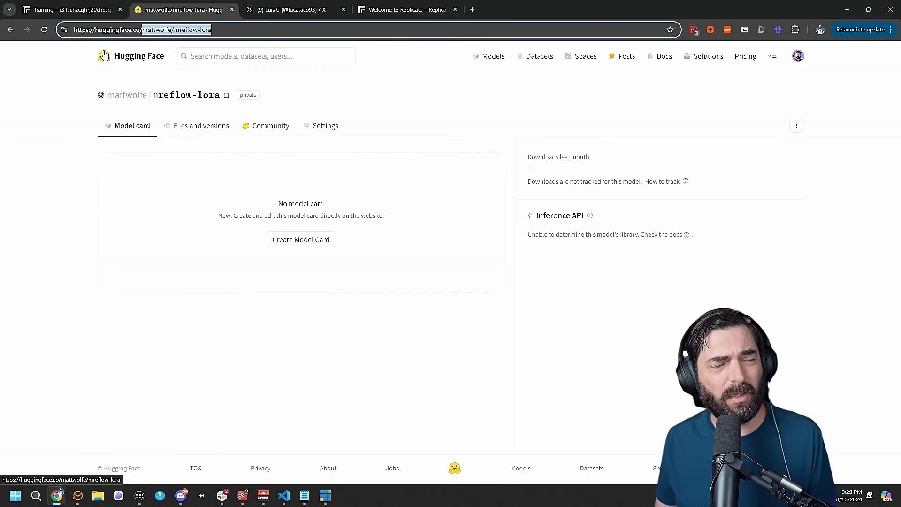
click(44, 29)
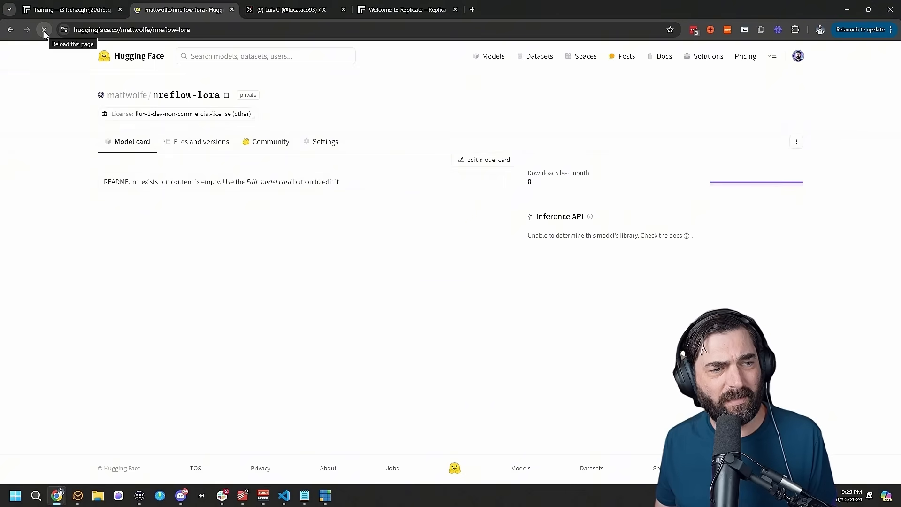
click(201, 142)
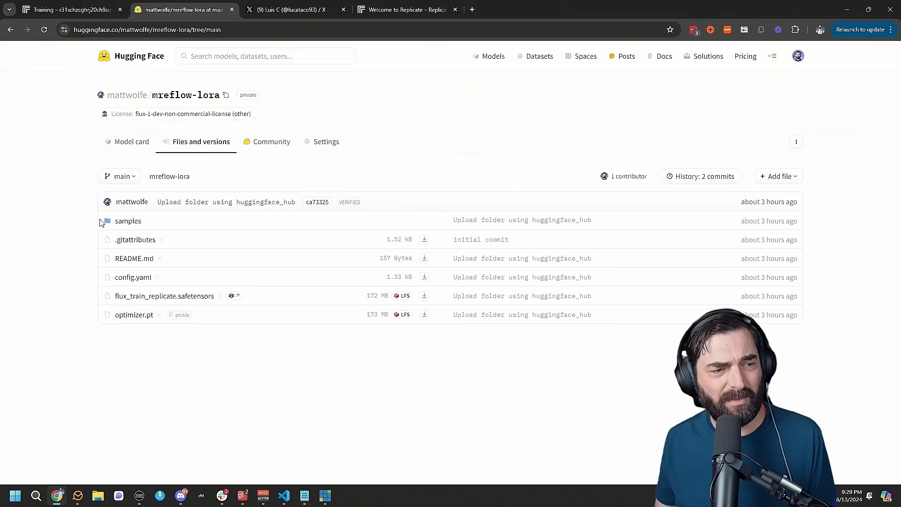
scroll(down, 3)
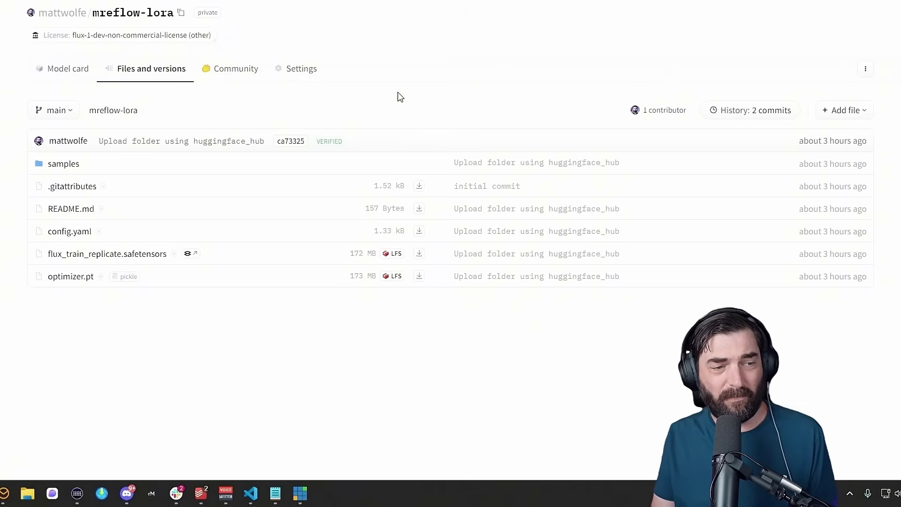
mouse_move(196, 360)
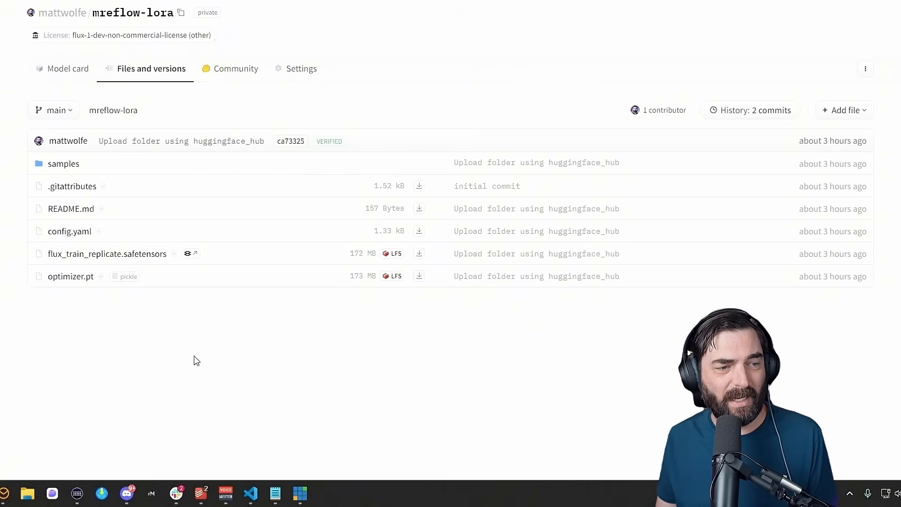
mouse_move(68, 141)
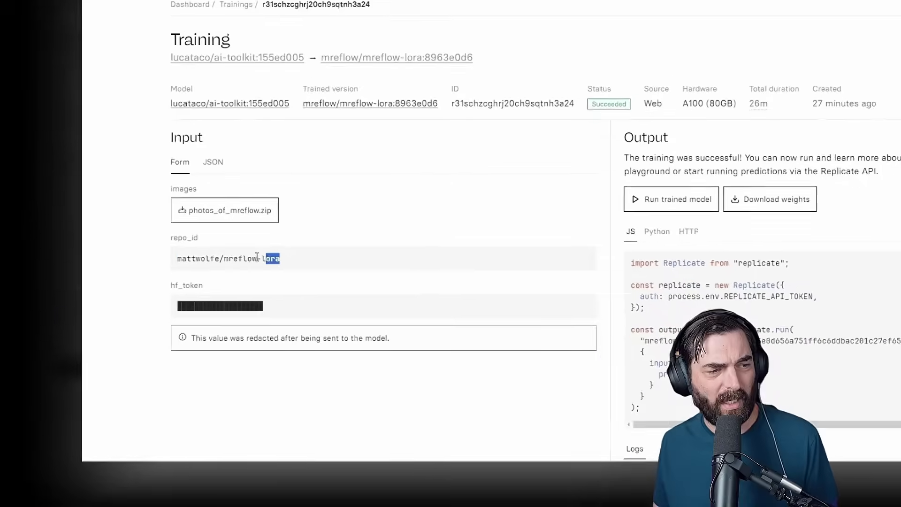
Copy the repo id mattwolfe/mreflow-lora and look up lucataco on Replicate
right_click(256, 258)
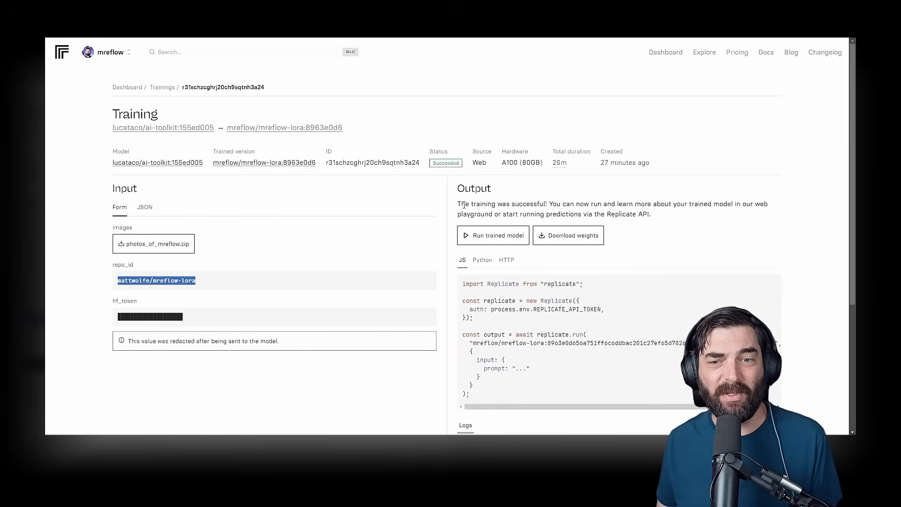
text(lucataco)
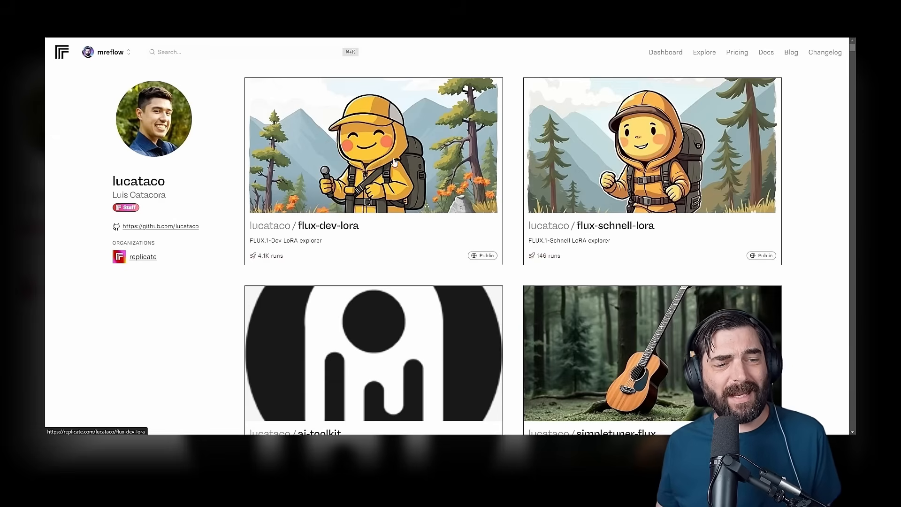
mouse_move(315, 244)
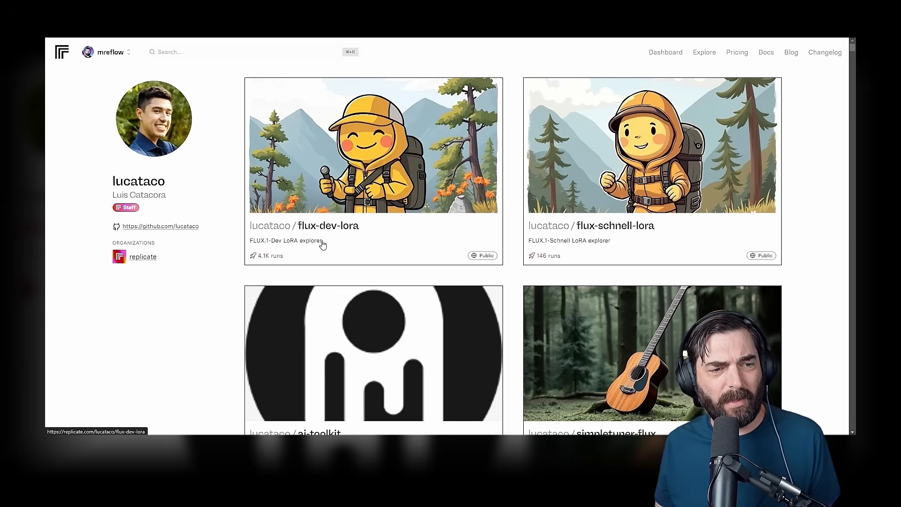
Open lucataco's flux-dev-lora model playground
click(305, 225)
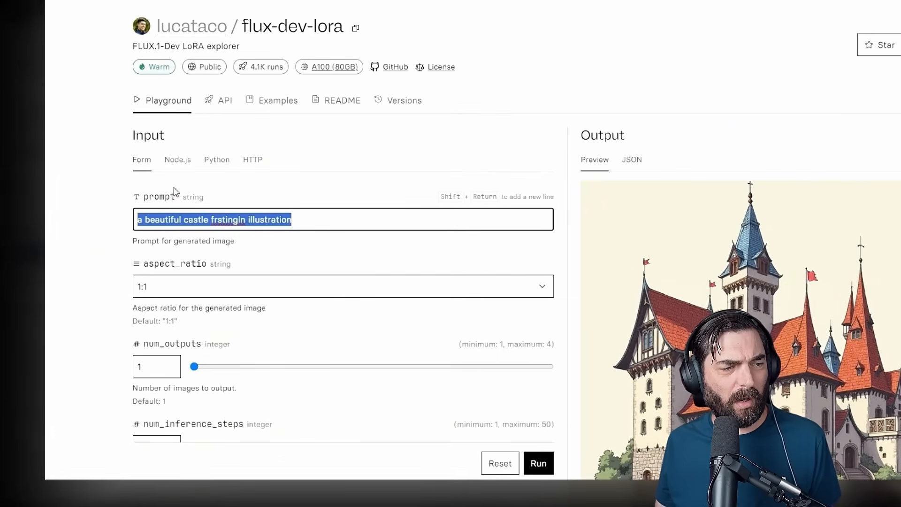
Set aspect_ratio to 16:9 and output_format to jpg in the flux-dev-lora form
scroll(down, 3)
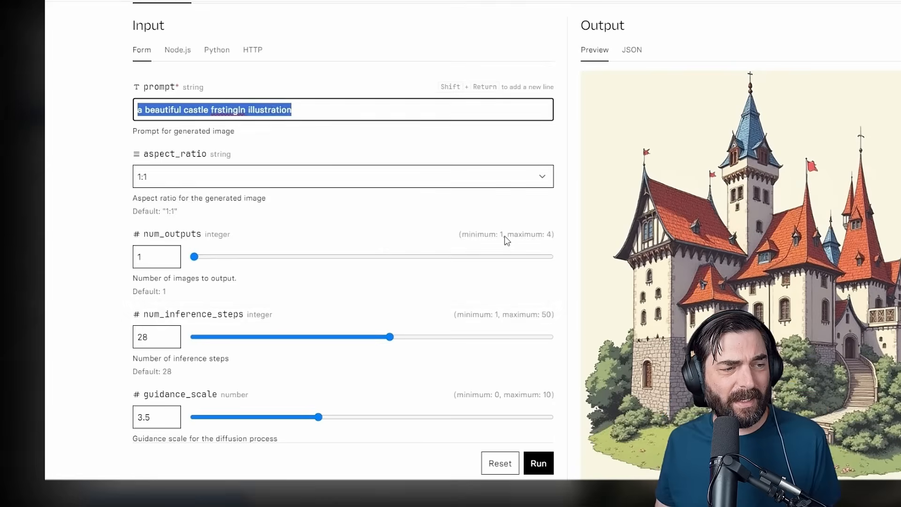
click(341, 175)
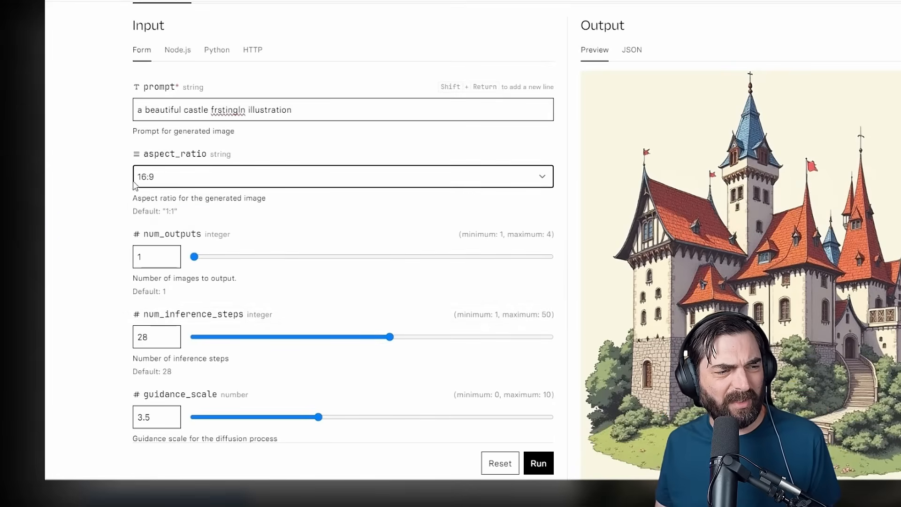
mouse_move(306, 219)
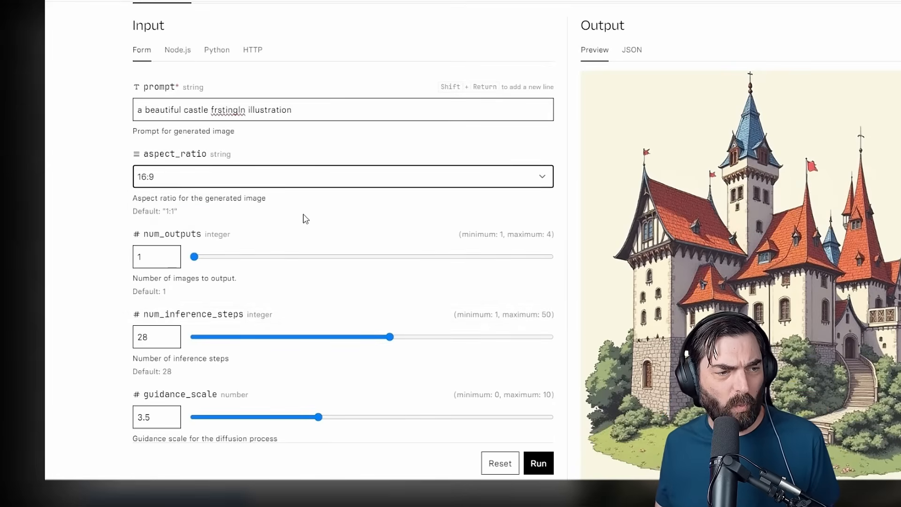
scroll(down, 3)
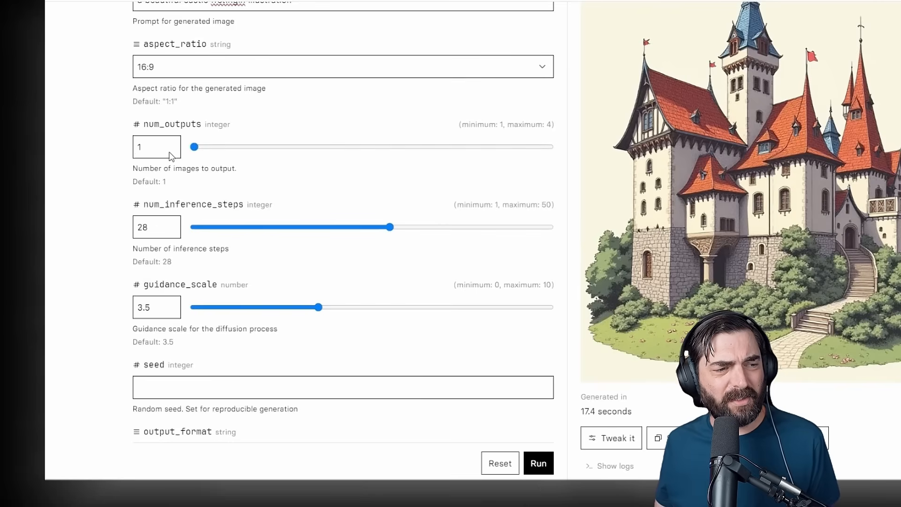
scroll(down, 3)
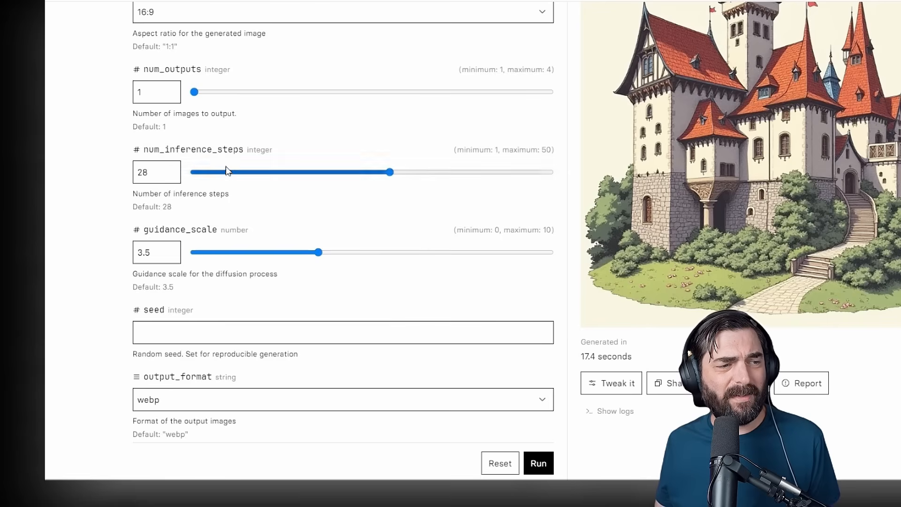
scroll(down, 3)
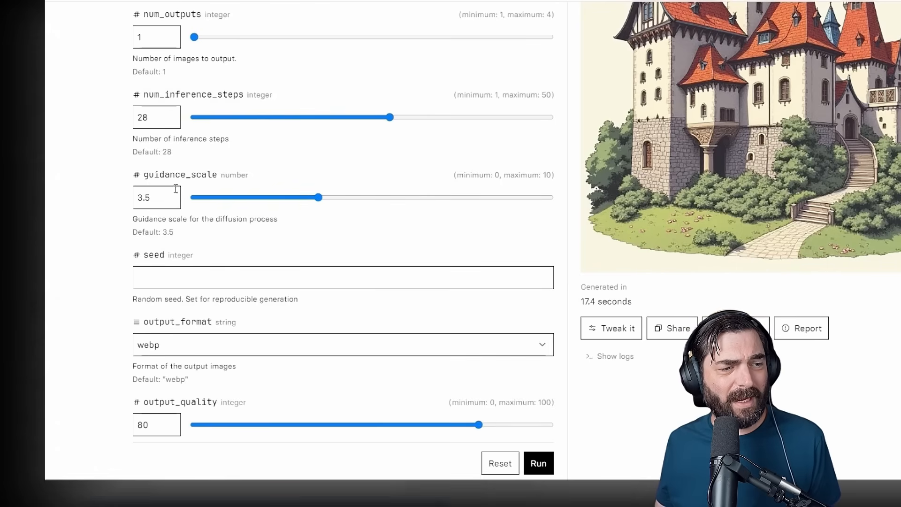
mouse_move(385, 229)
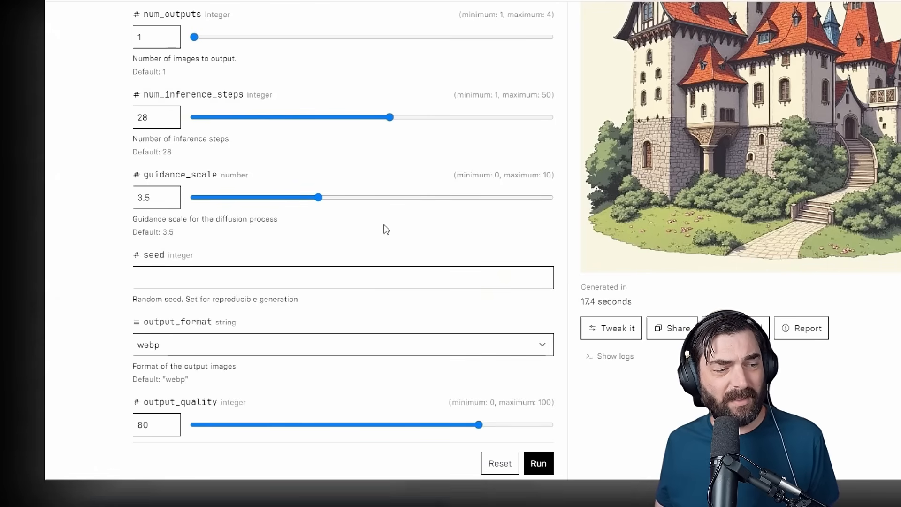
scroll(down, 3)
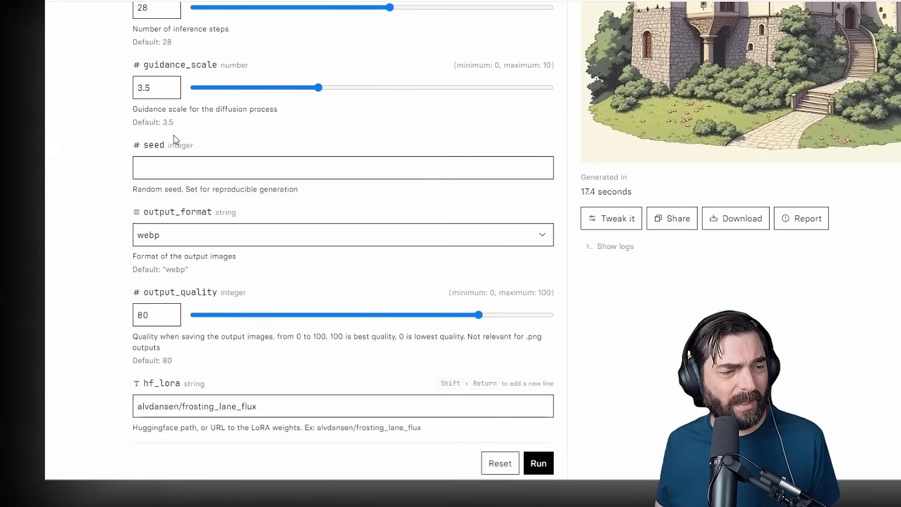
scroll(down, 3)
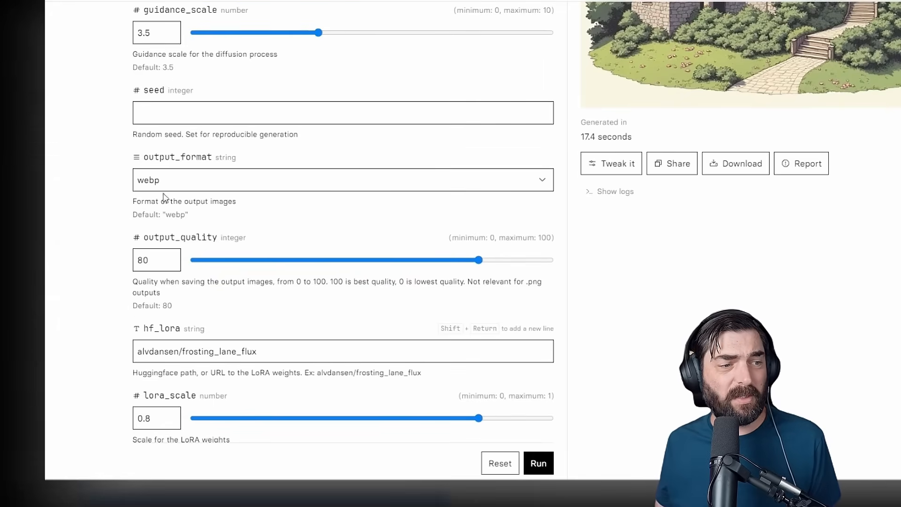
click(342, 180)
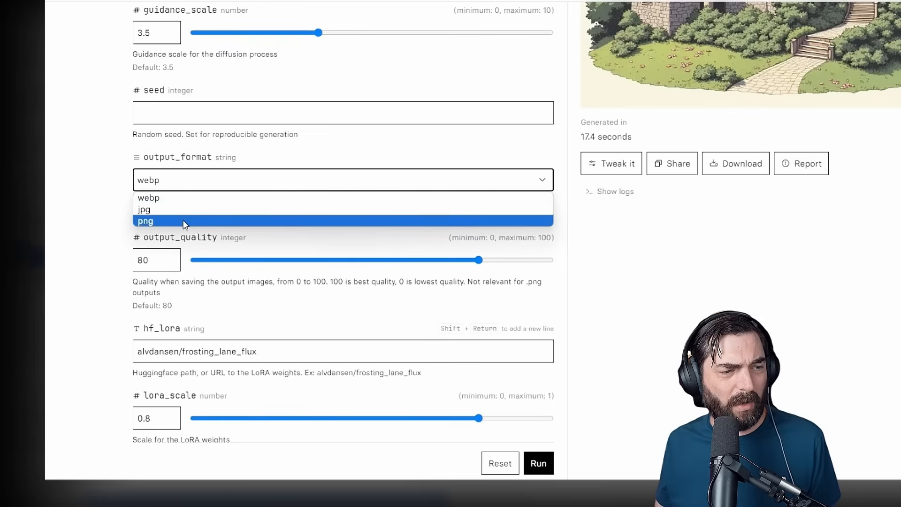
click(142, 208)
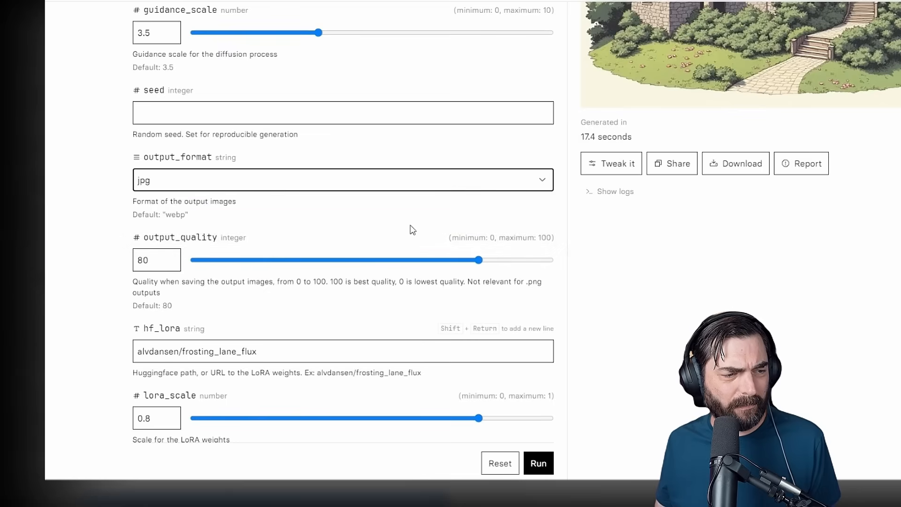
Enter mattwolfe/mreflow-lora as the hf_lora weights
scroll(down, 3)
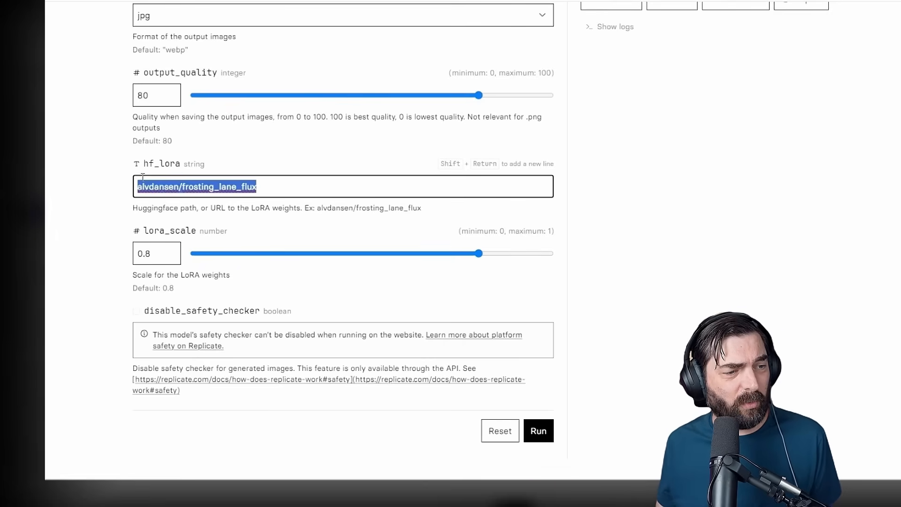
text(mattwolfe/mreflow-lora)
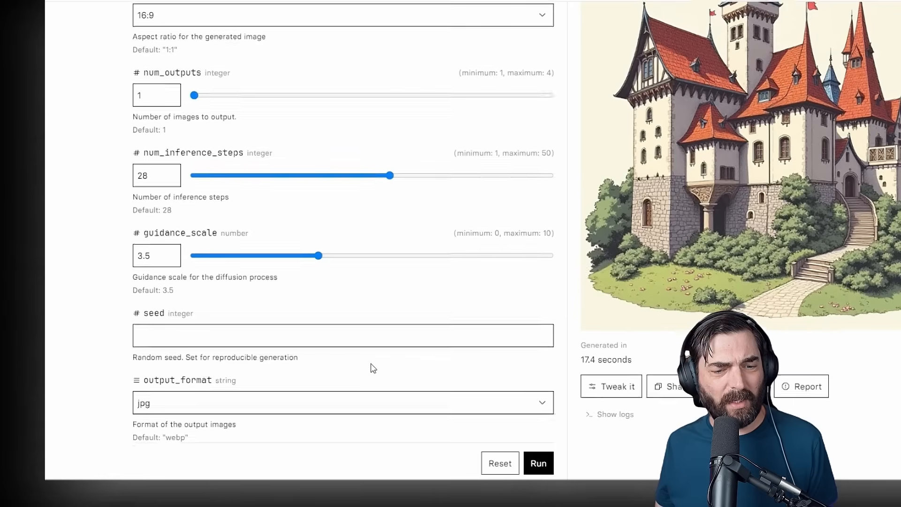
scroll(up, 3)
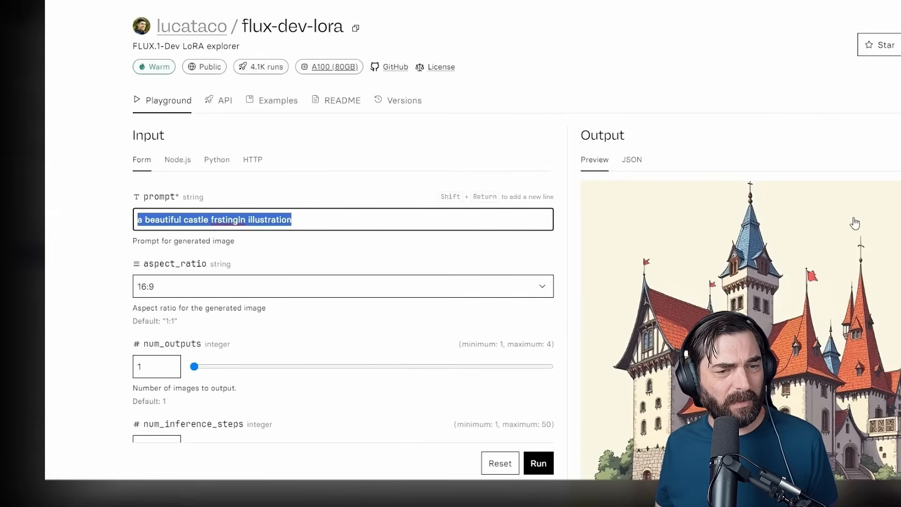
Run the prompt 'mreflow as a wizard in colorful robes looking strai…'; it fails with a 401 error
text(mreflow)
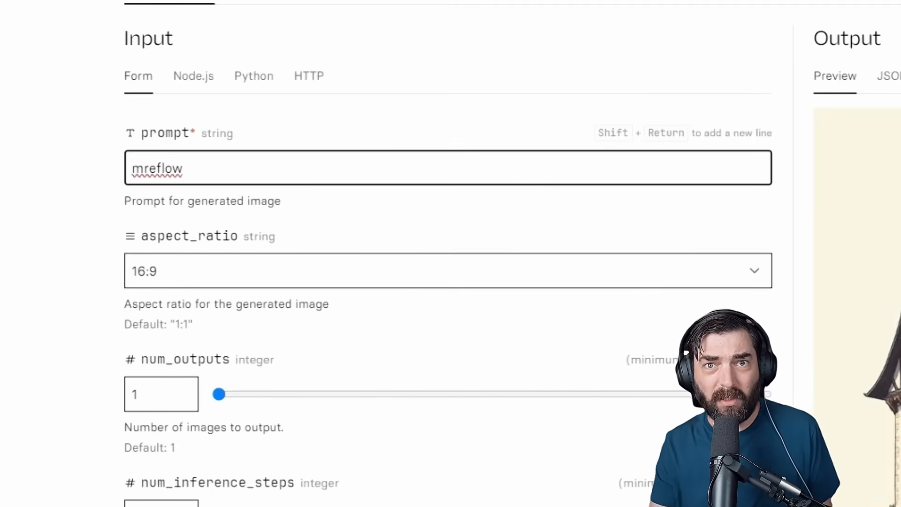
text(as a w)
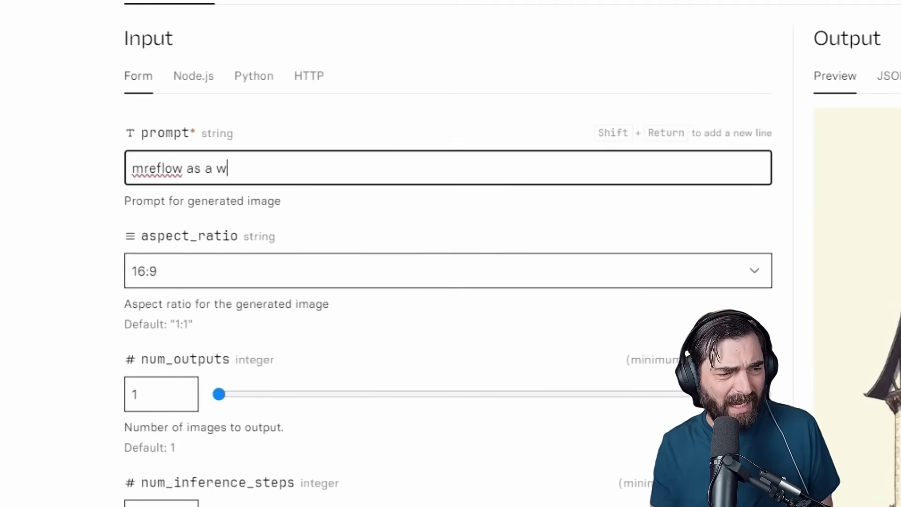
text(izard in colorful)
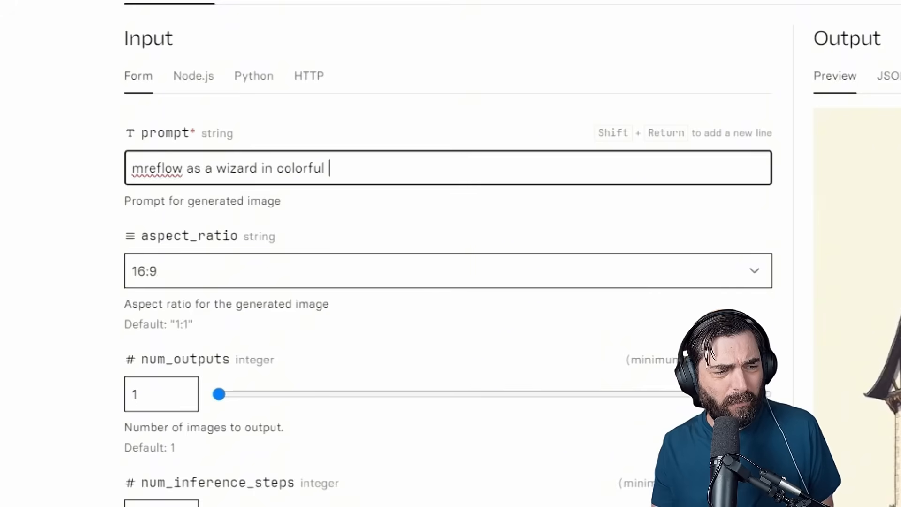
text(robes looking straight into the camera)
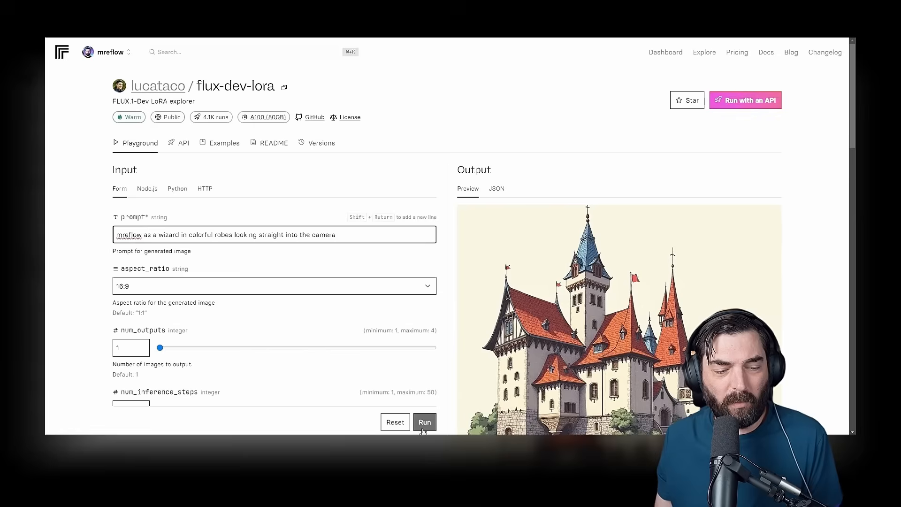
click(424, 422)
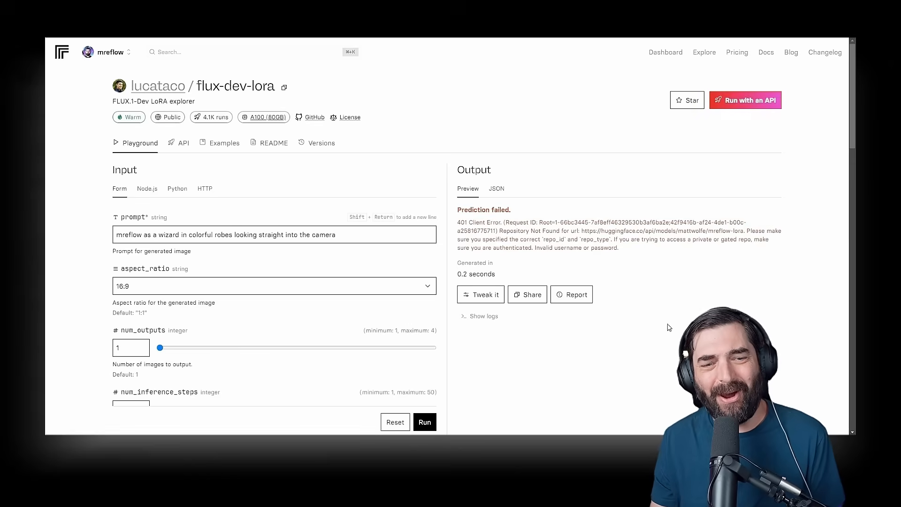
Make the mreflow-lora repository public from its Settings visibility section
double_click(462, 221)
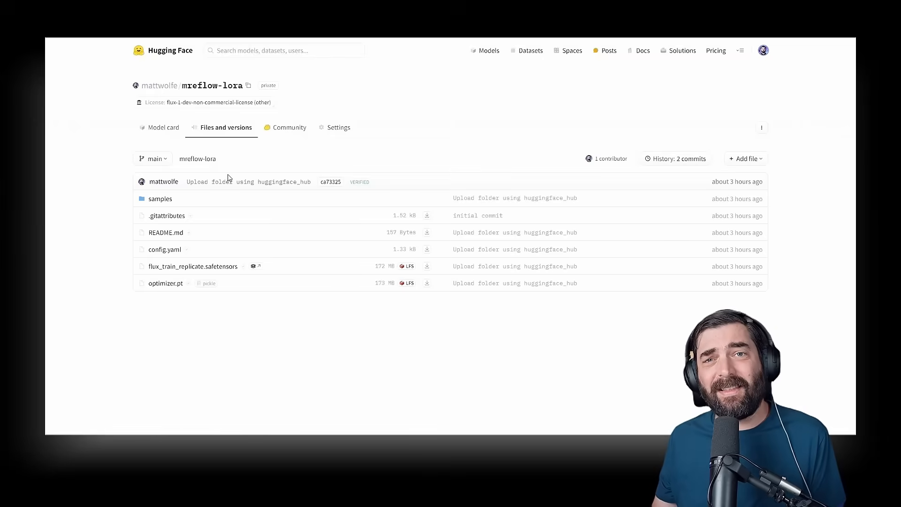
click(335, 126)
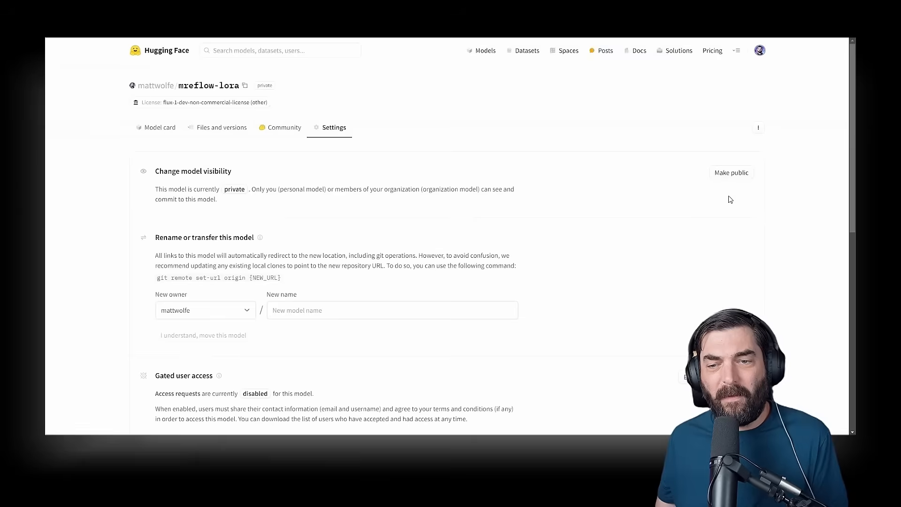
click(732, 173)
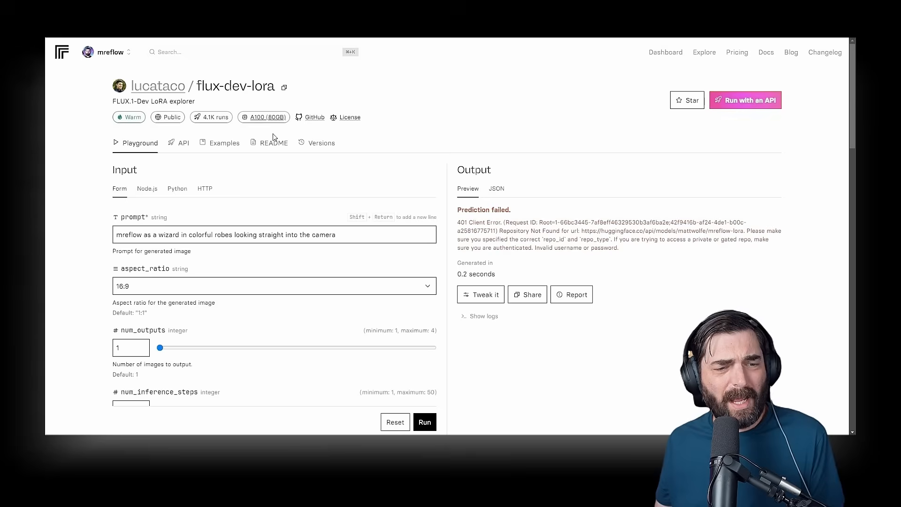
mouse_move(273, 142)
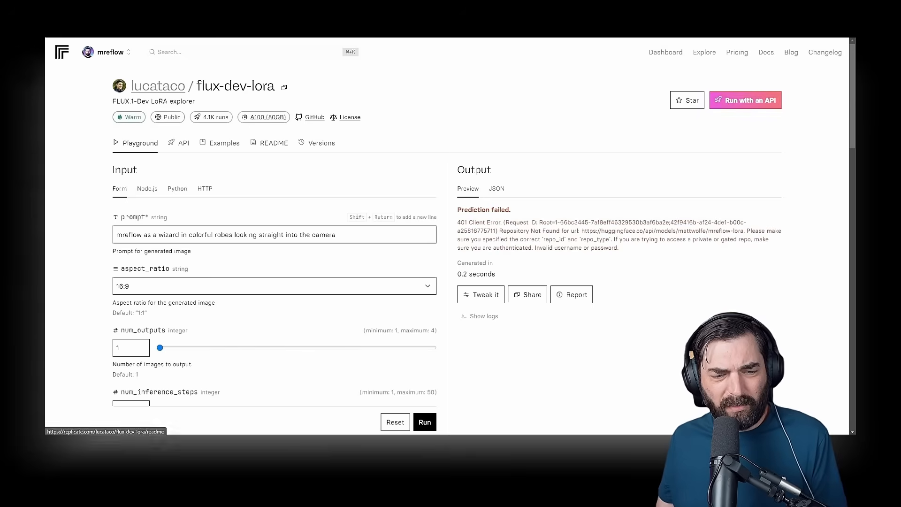
Rerun the wizard prompt and view the flux-dev-lora README and cost details
click(424, 421)
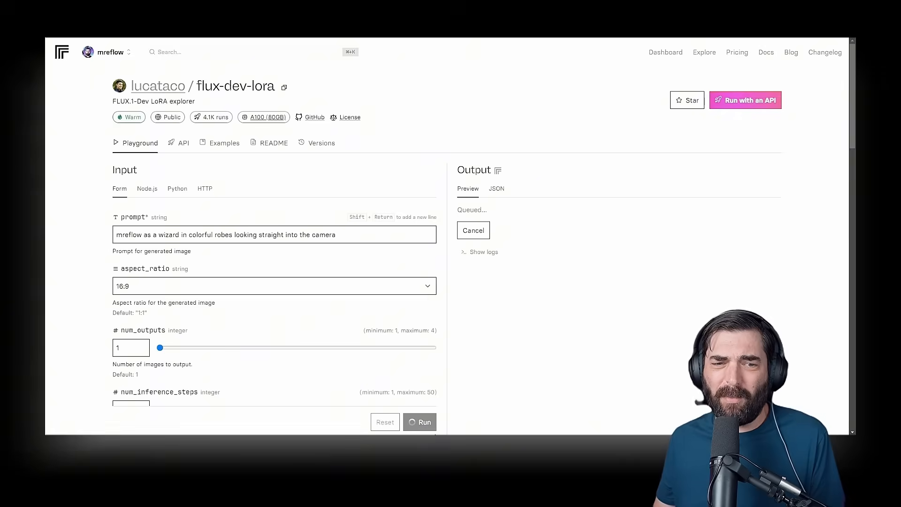
click(484, 252)
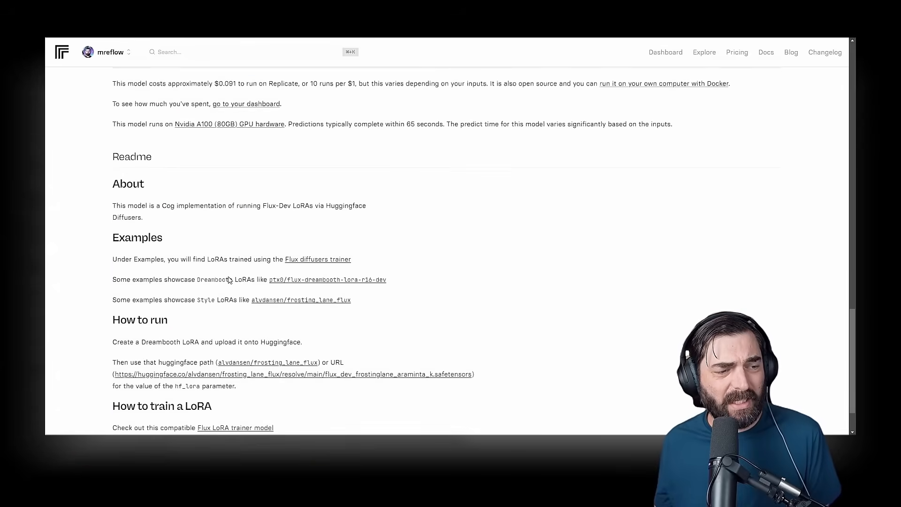
Scroll back up to the finished mreflow wizard portrait generated in 21.6 seconds
scroll(up, 3)
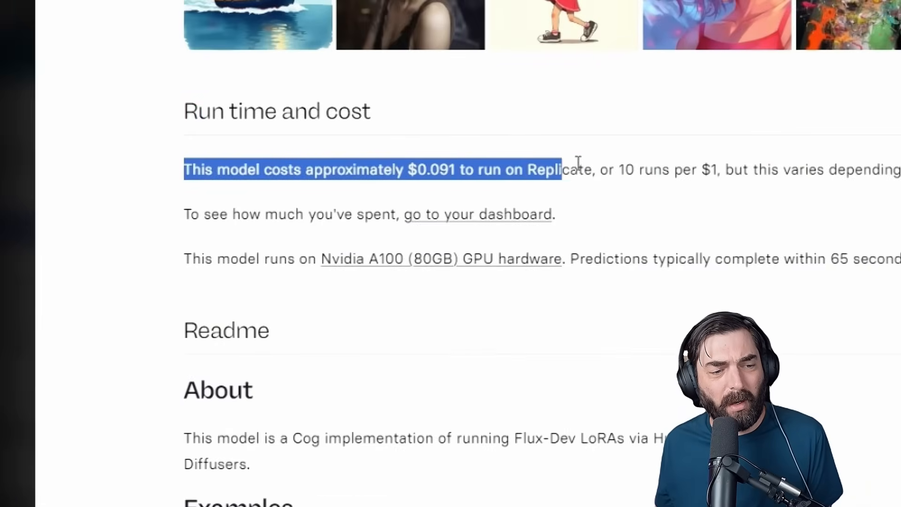
scroll(up, 3)
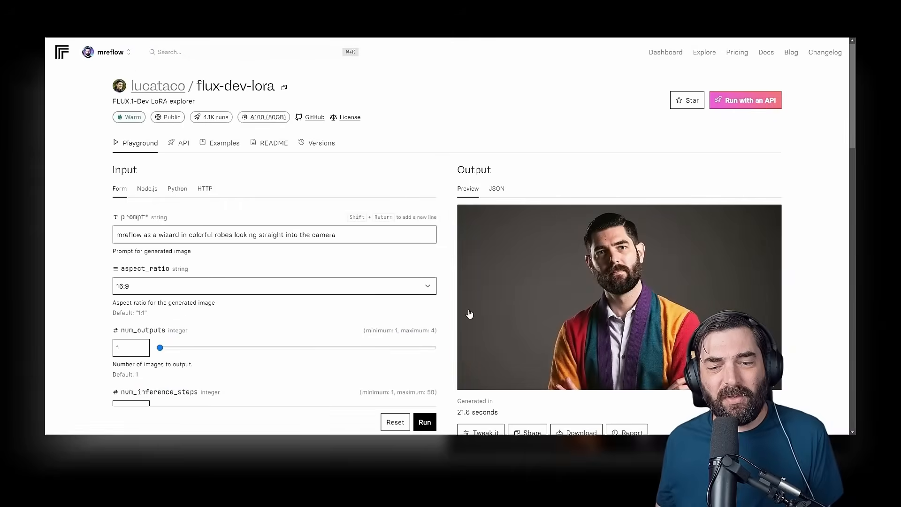
mouse_move(575, 257)
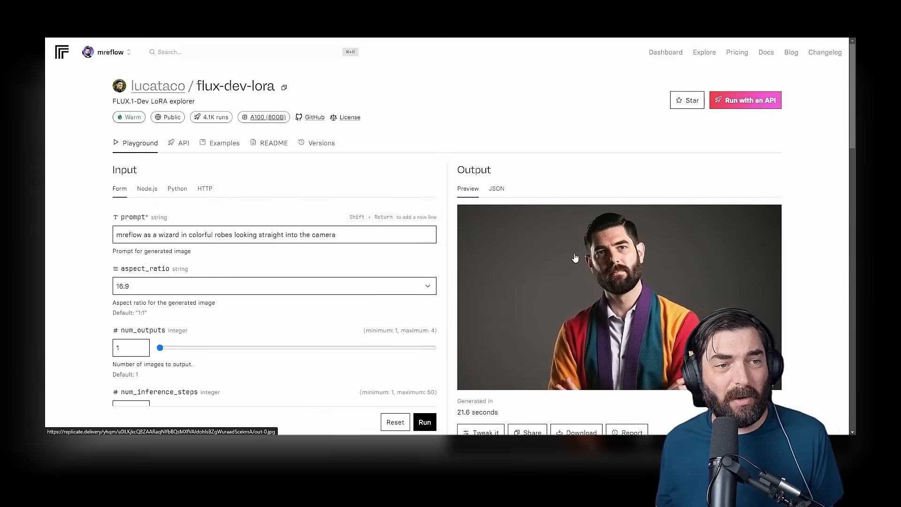
mouse_move(599, 293)
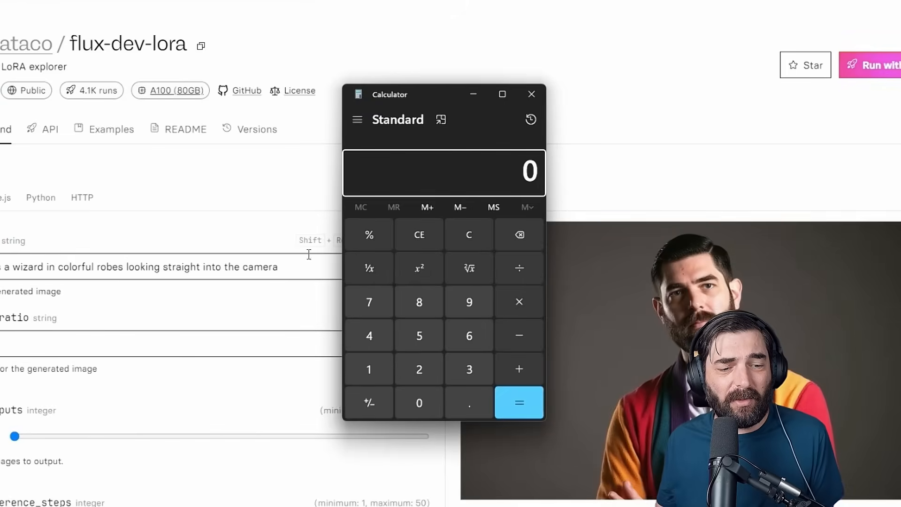
Compute 10 − 2.25 = 7.75, then 7.75 ÷ 0.09 ≈ 86.11 runs, and close Calculator
click(518, 335)
text(2.2)
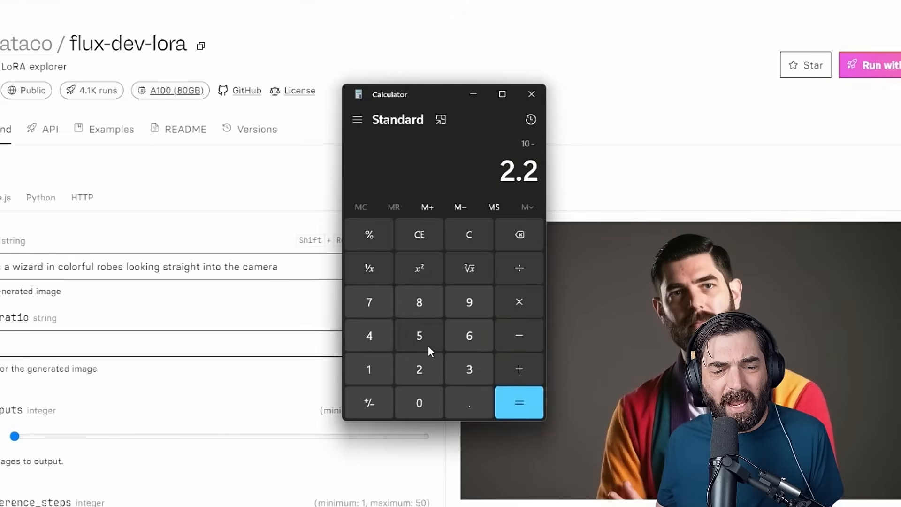
click(419, 336)
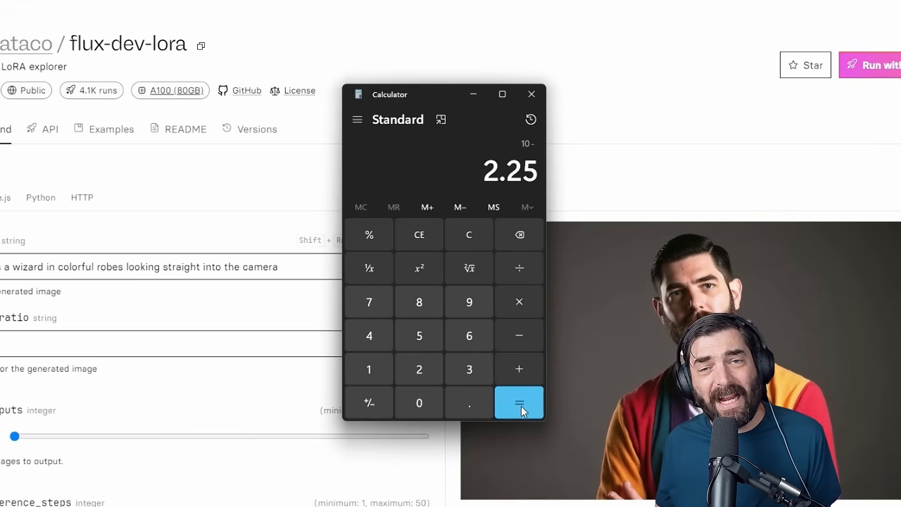
click(518, 403)
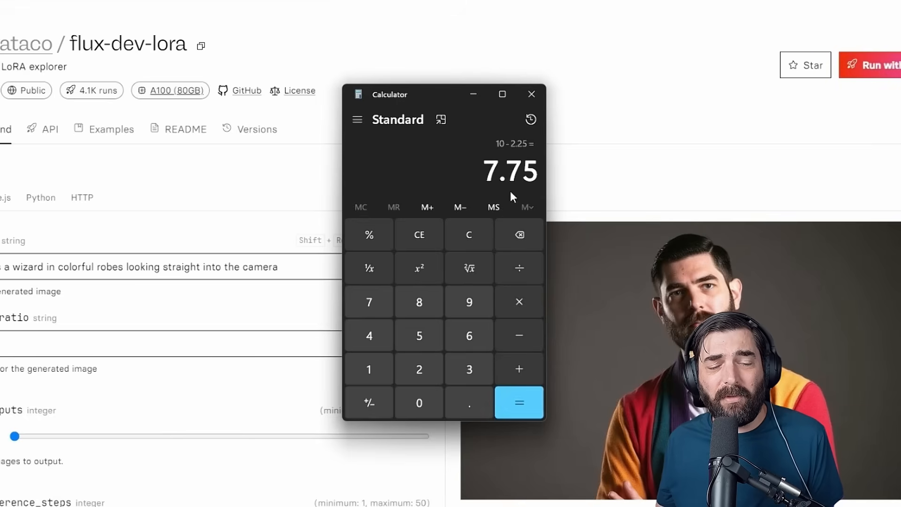
click(519, 268)
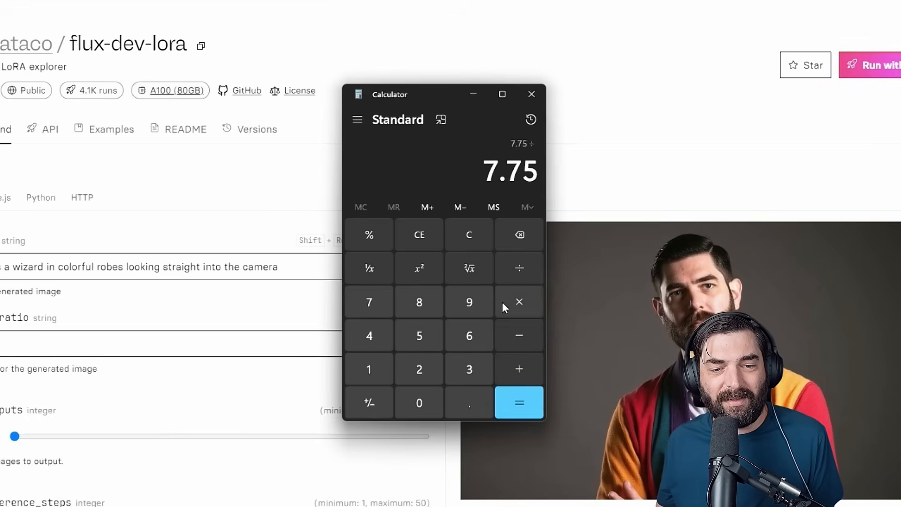
click(469, 302)
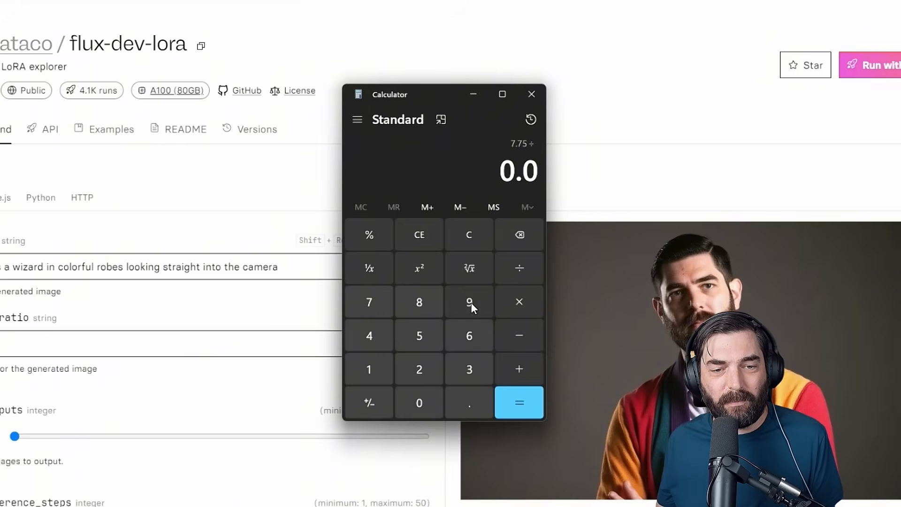
click(518, 403)
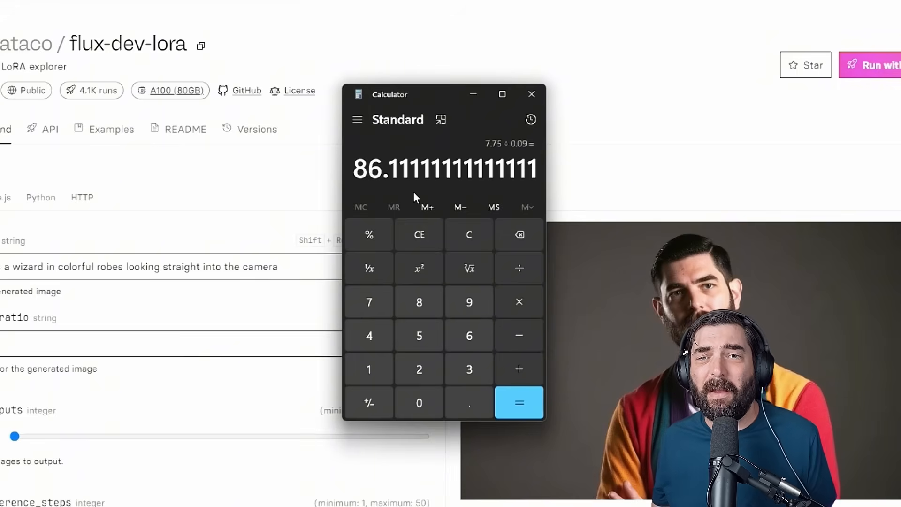
mouse_move(564, 106)
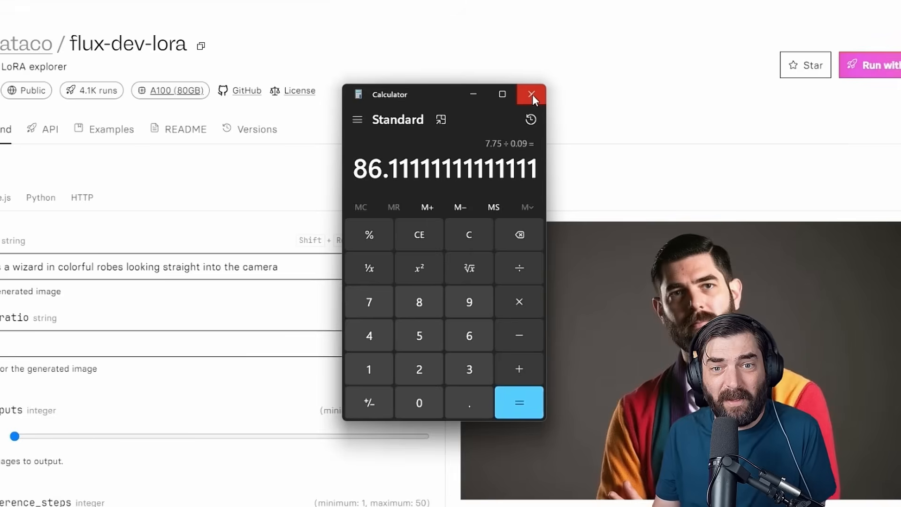
mouse_move(532, 94)
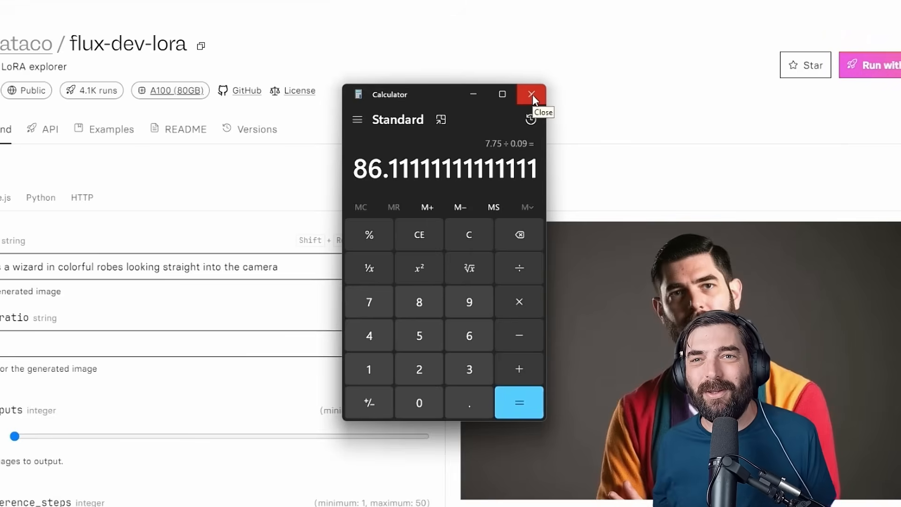
click(530, 94)
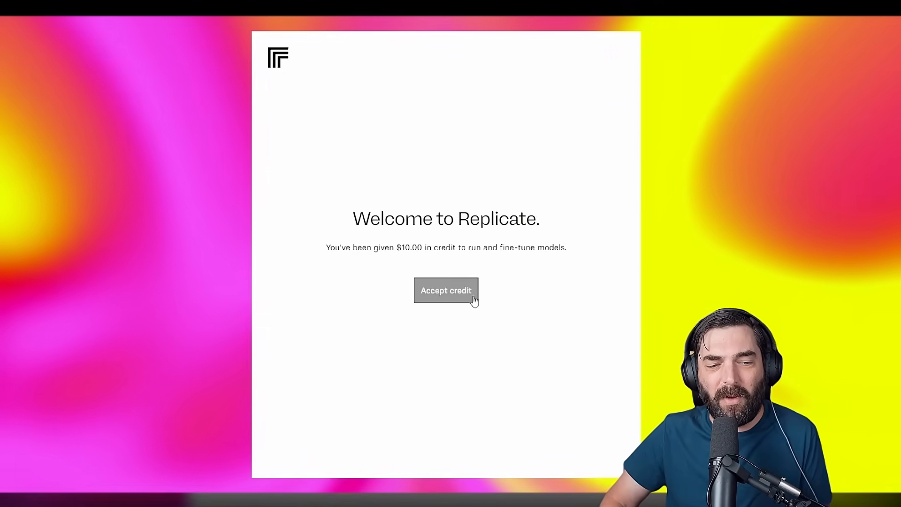
Accept the $10.00 Replicate welcome credit
click(445, 290)
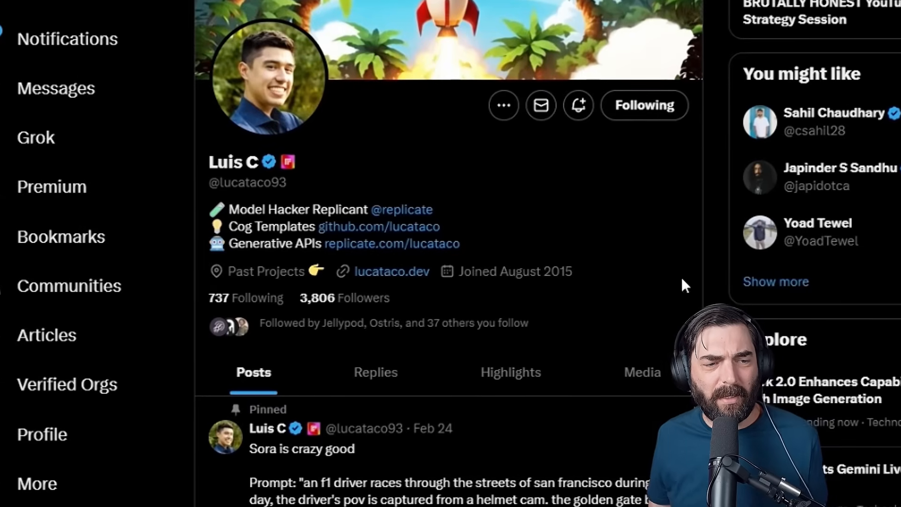
mouse_move(640, 333)
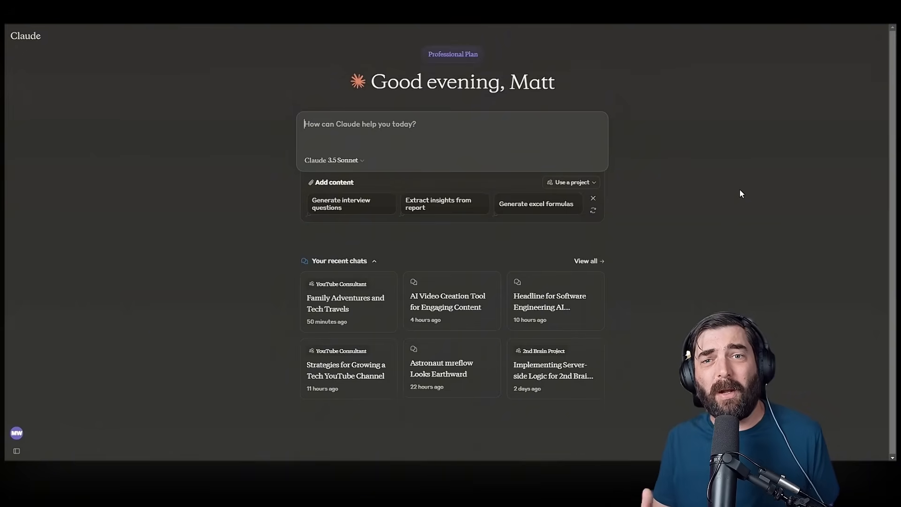
mouse_move(734, 194)
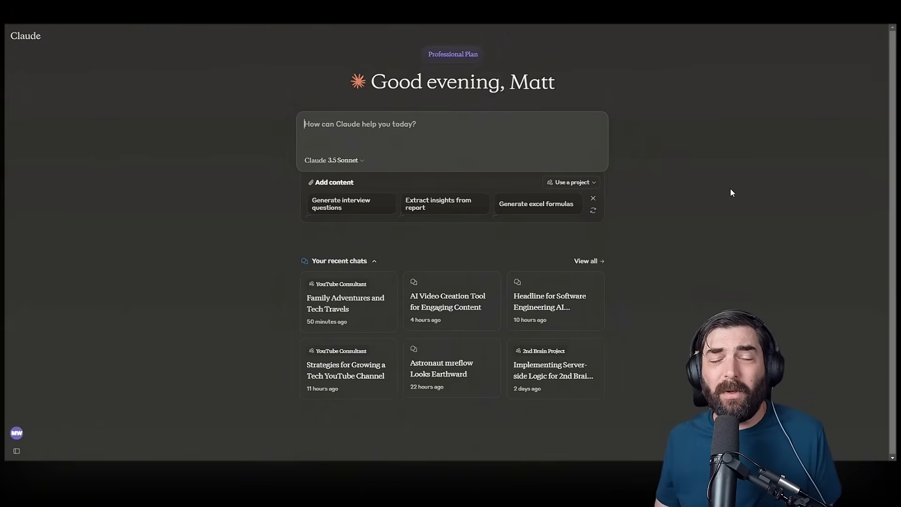
Create a Claude personal project named 'Flux Image Prompt Optimizer'
click(16, 452)
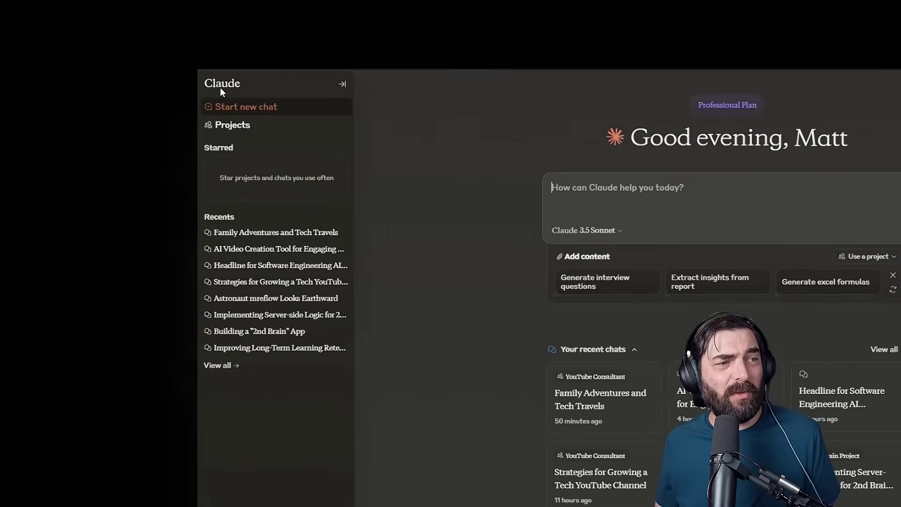
mouse_move(232, 125)
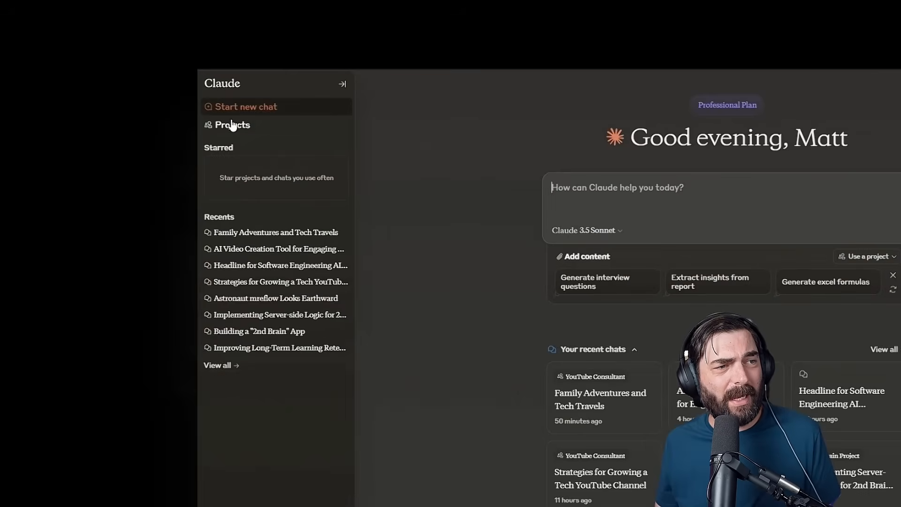
click(232, 125)
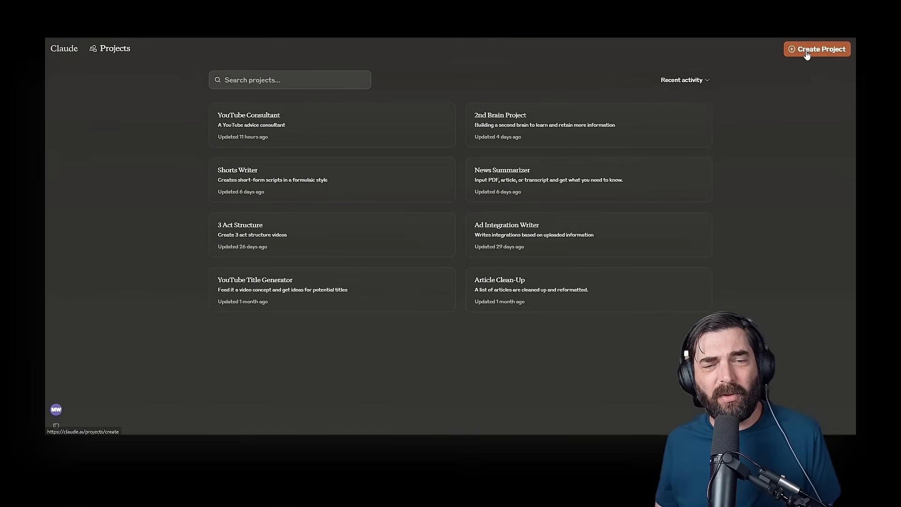
click(817, 49)
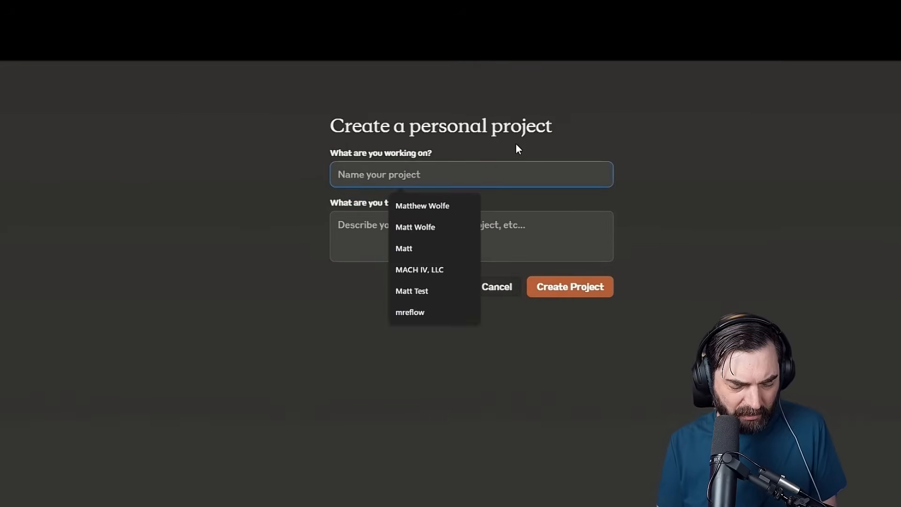
text(Flux Image Prompt 0)
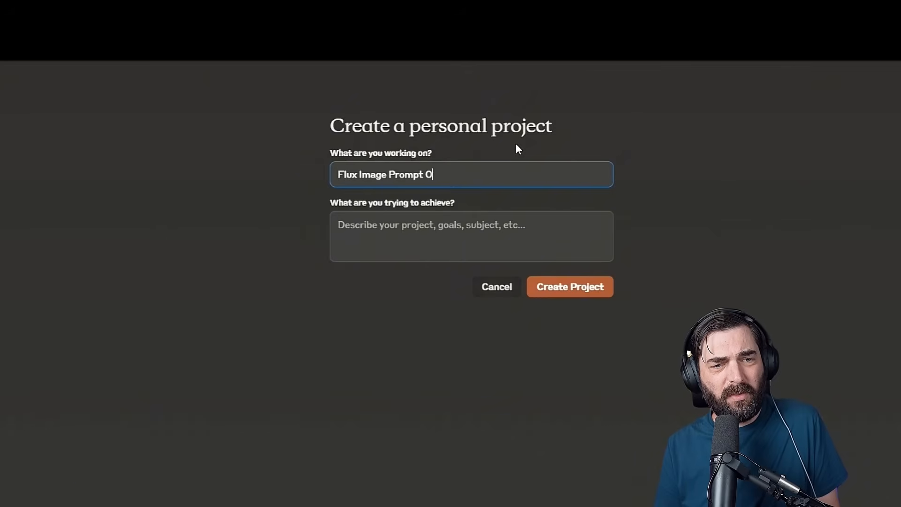
text(ptimizer)
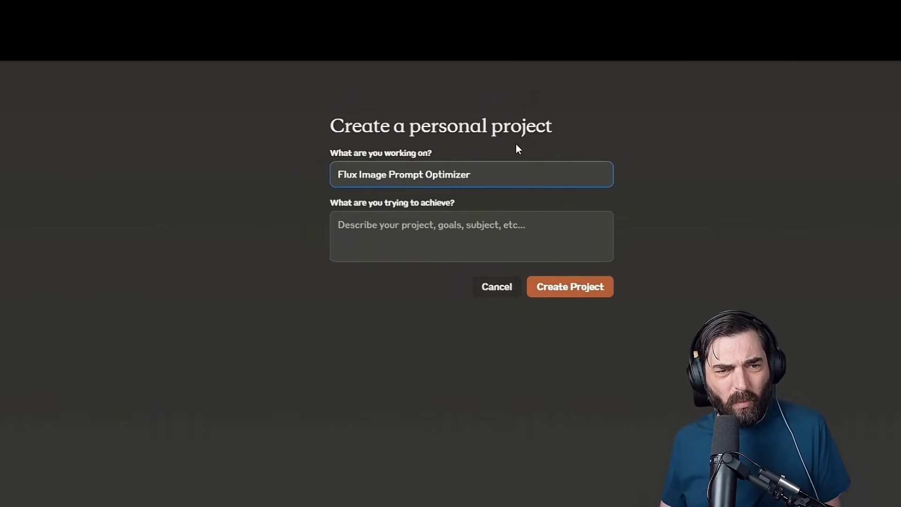
mouse_move(579, 331)
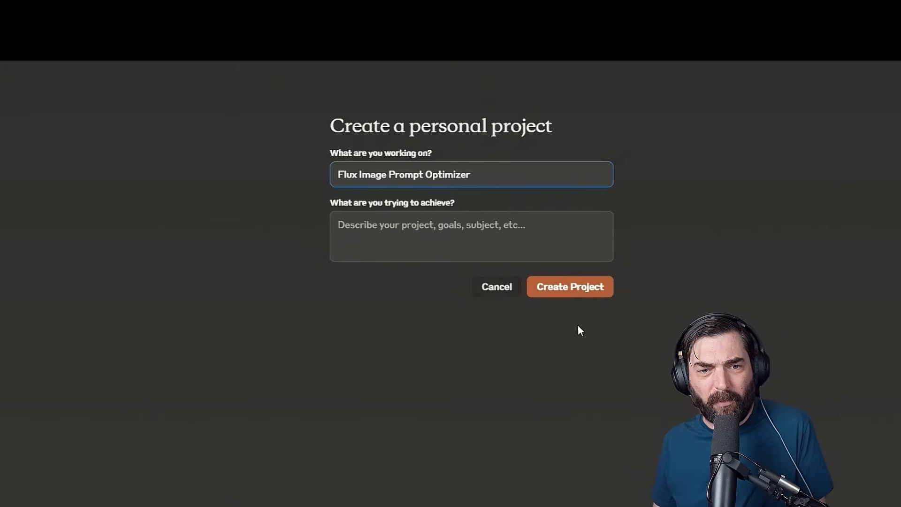
click(570, 286)
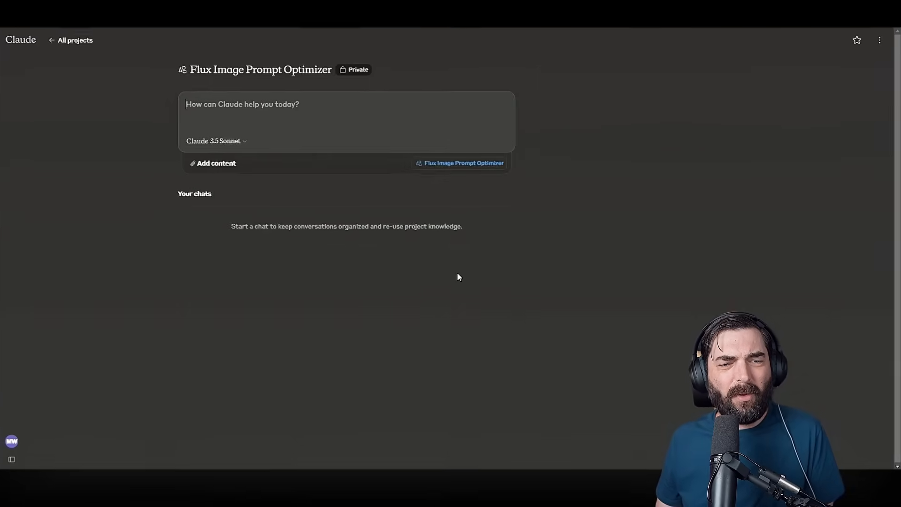
Write and save custom instructions making the project an mreflow image-prompt optimizer returning three prompts, no extra context
click(463, 163)
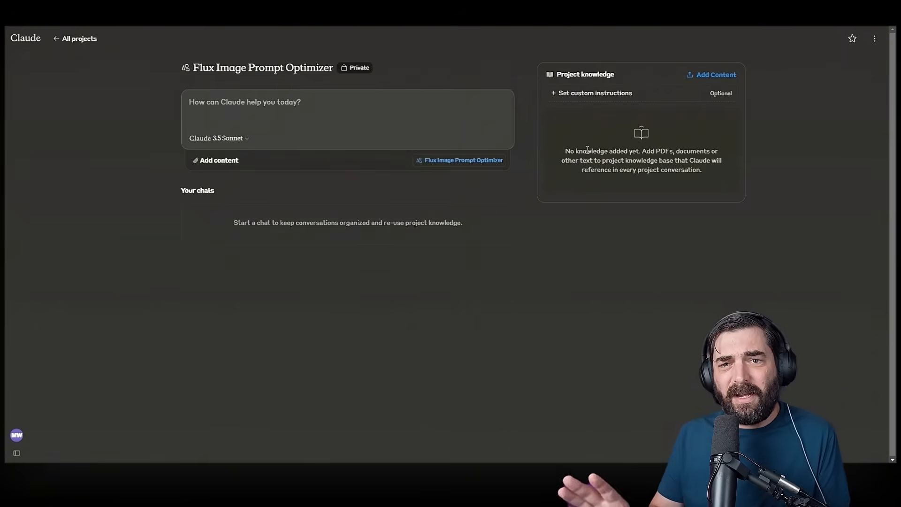
click(596, 93)
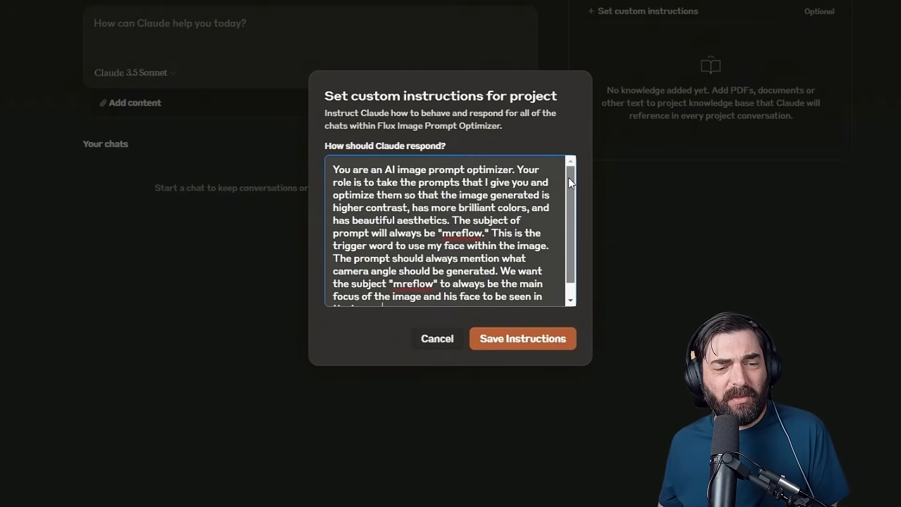
scroll(down, 3)
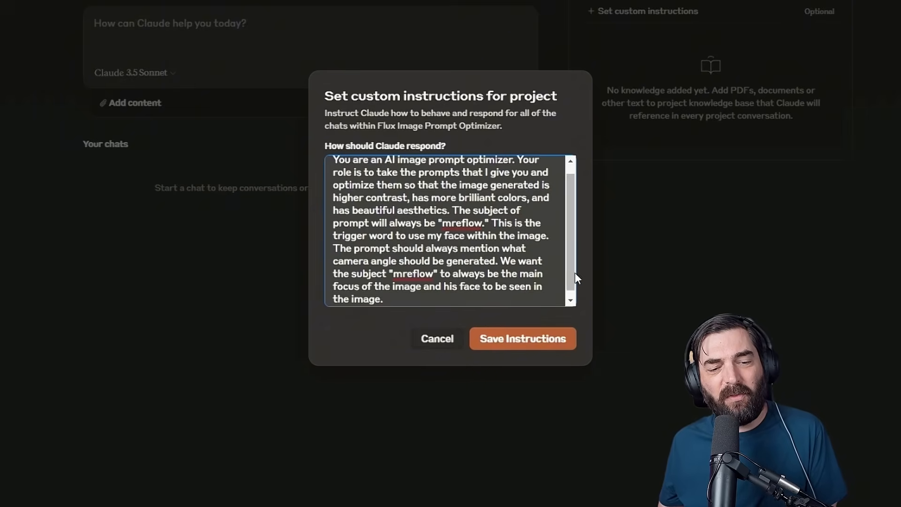
click(482, 304)
text(Whenever an image prompt is submitted, respond with 3 optimized prompts to get a better version of the same idea. Don't give any extra context. Just reply with the optimized prompts.)
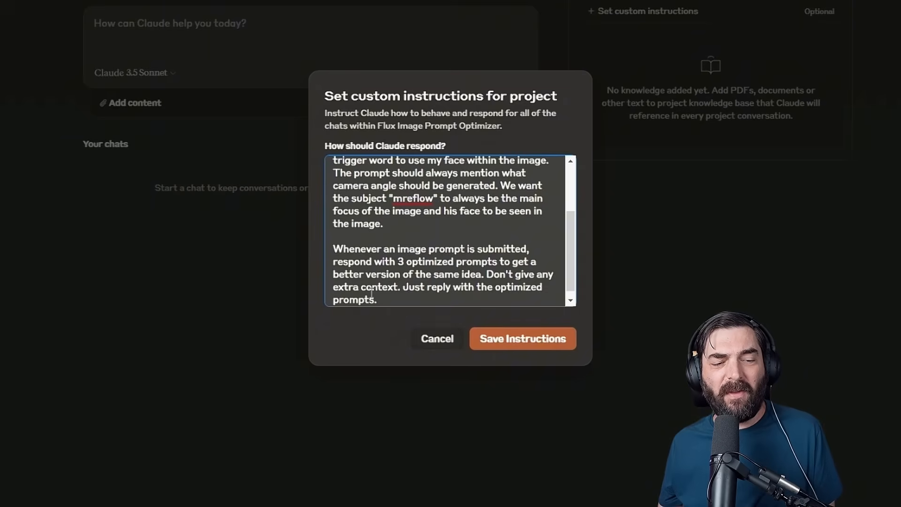
mouse_move(447, 304)
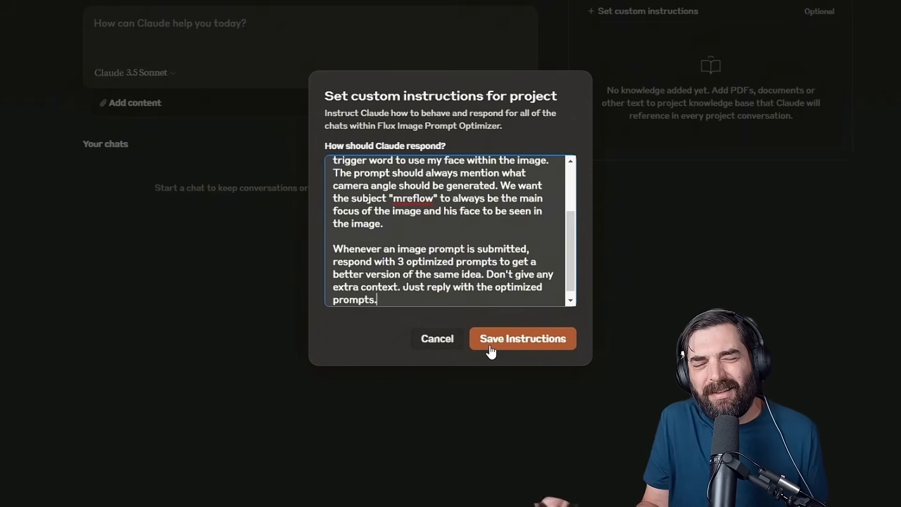
click(521, 339)
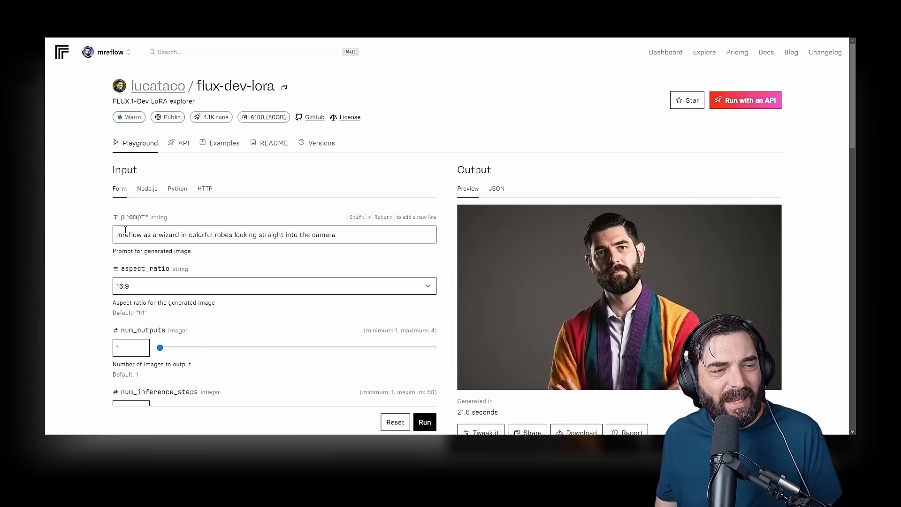
Send the wizard-in-colorful-robes prompt to the Claude chat and place its optimized version in Replicate's prompt field
triple_click(224, 234)
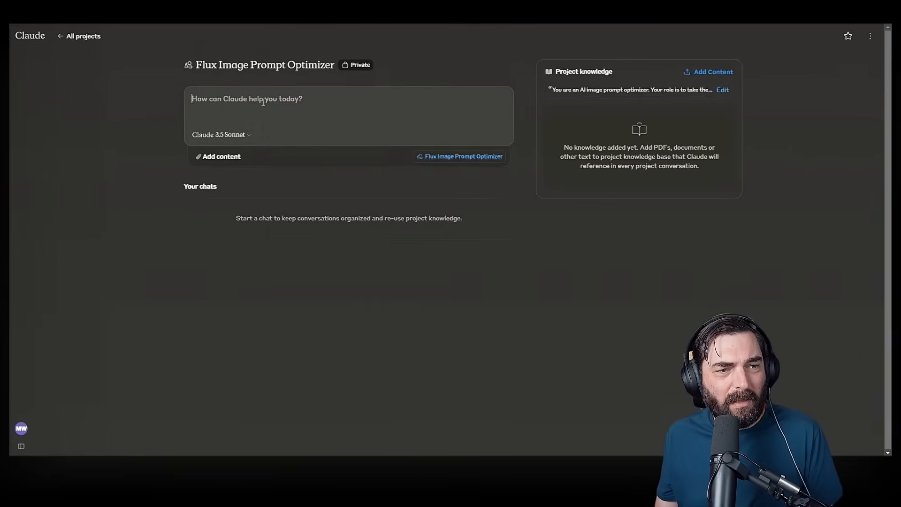
key(Return)
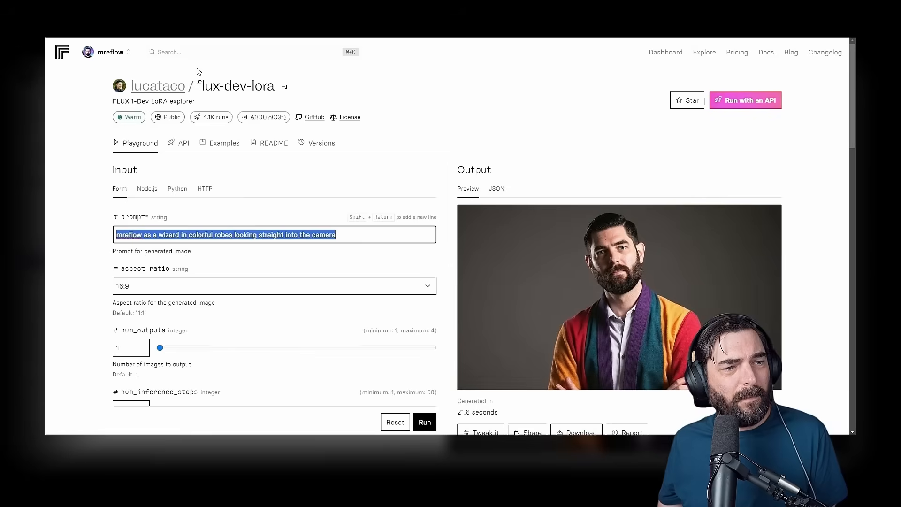
click(424, 422)
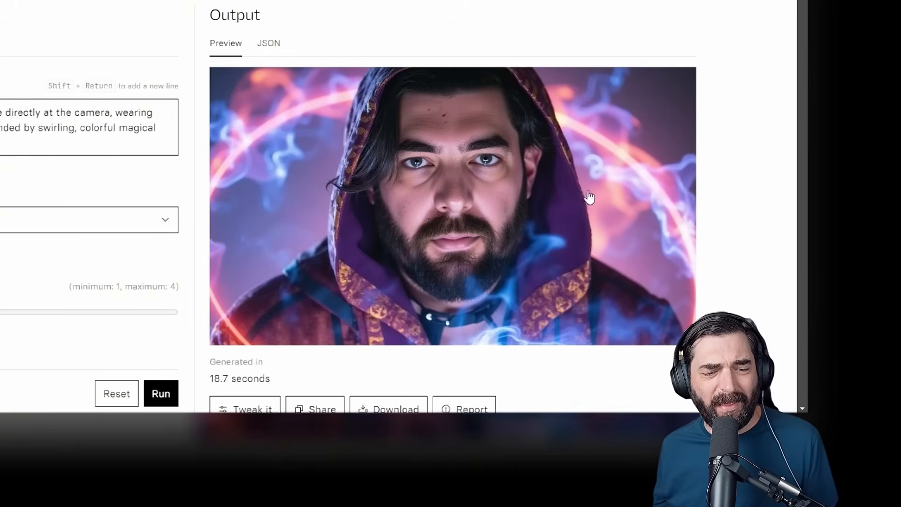
Review the generated portraits: hooded wizard, crimson-robed sorcerer, and sapphire-robed wizard with crystal staff
scroll(down, 3)
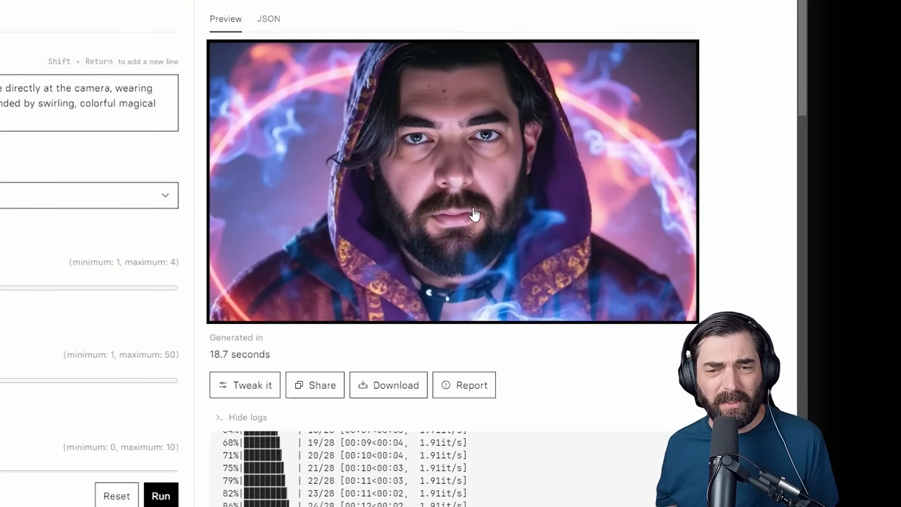
mouse_move(759, 320)
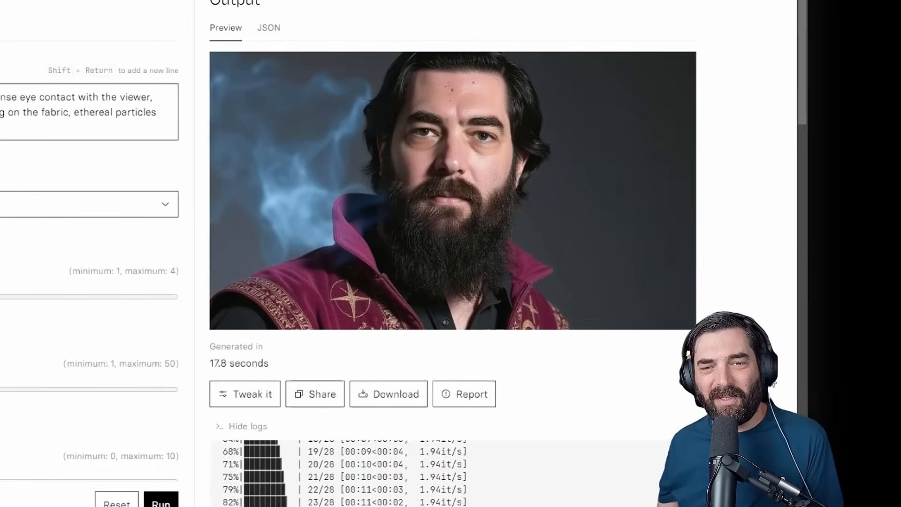
mouse_move(534, 273)
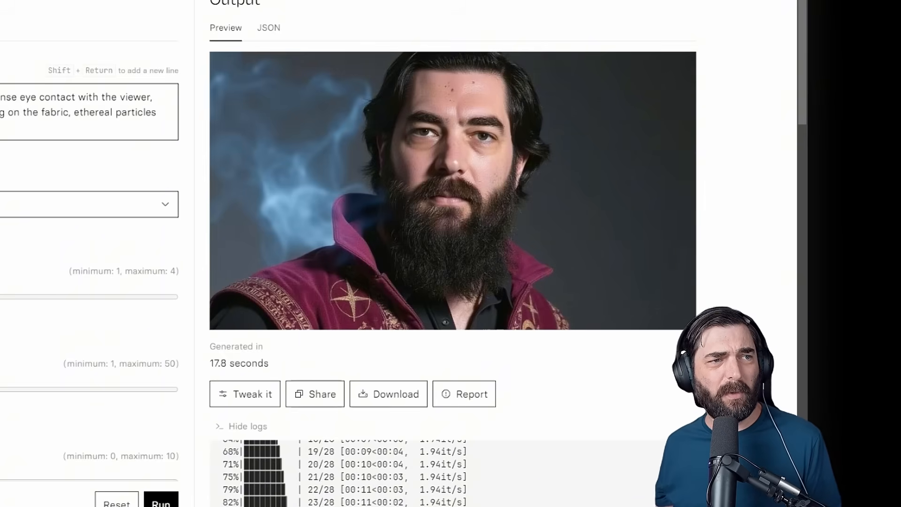
scroll(down, 3)
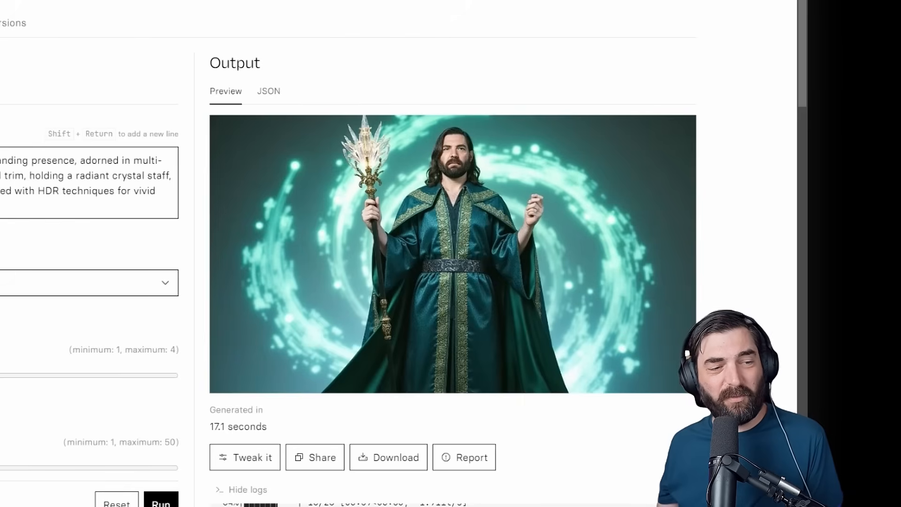
scroll(up, 3)
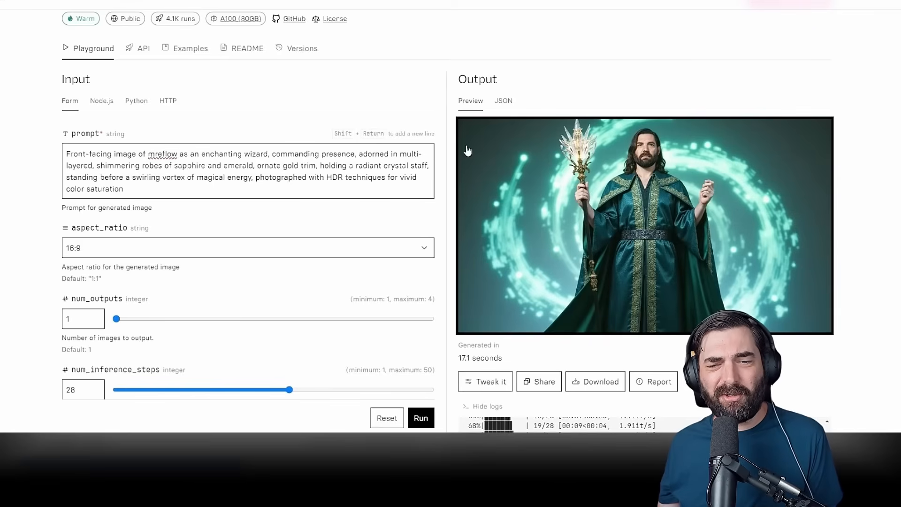
mouse_move(834, 255)
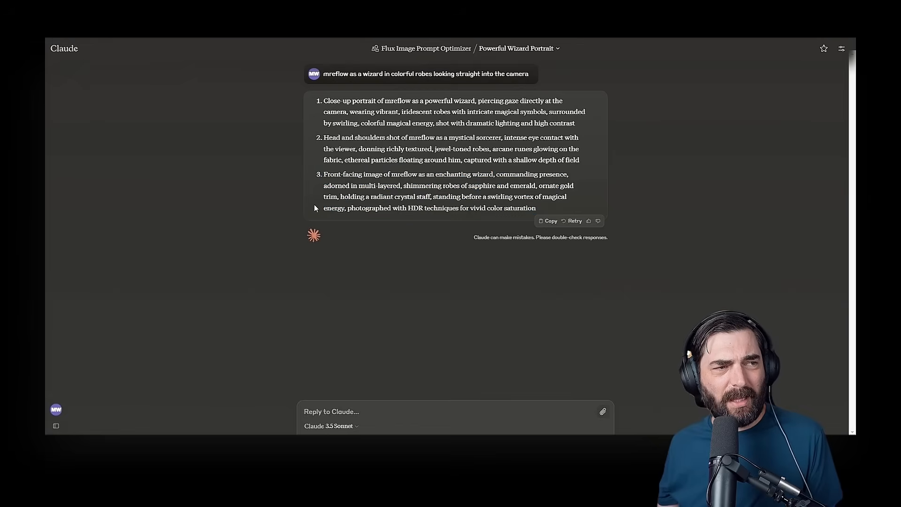
mouse_move(619, 250)
text(mreflow)
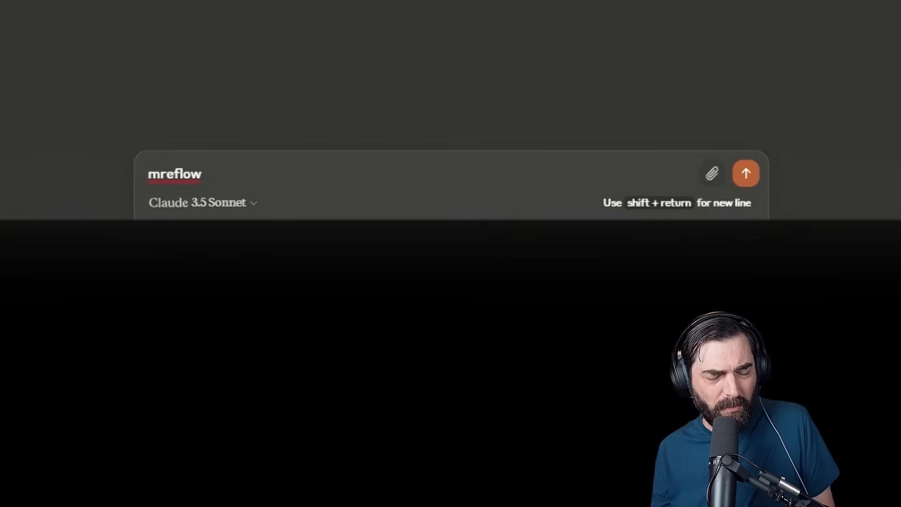
Draft a new mreflow prompt in Claude ('as a basketball player') and select mreflow for editing toward the Deadpool explosion scene
text(as a basketball player)
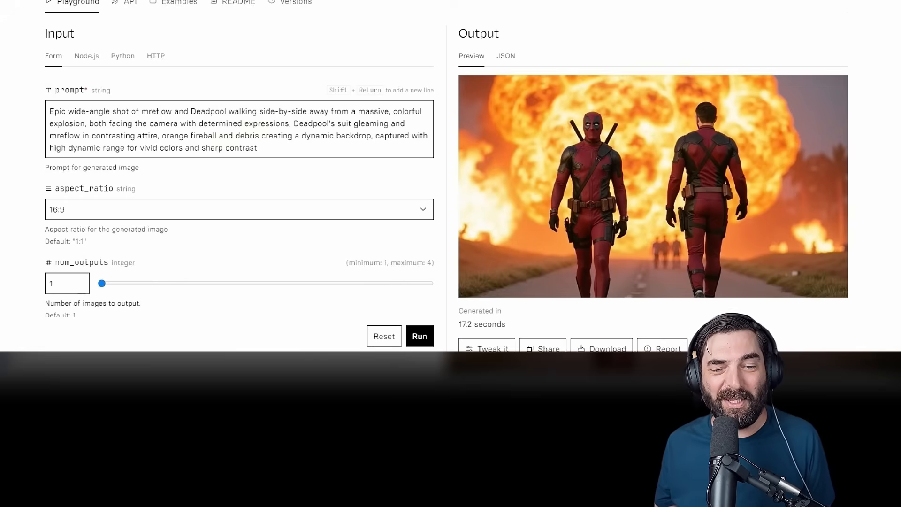
mouse_move(895, 324)
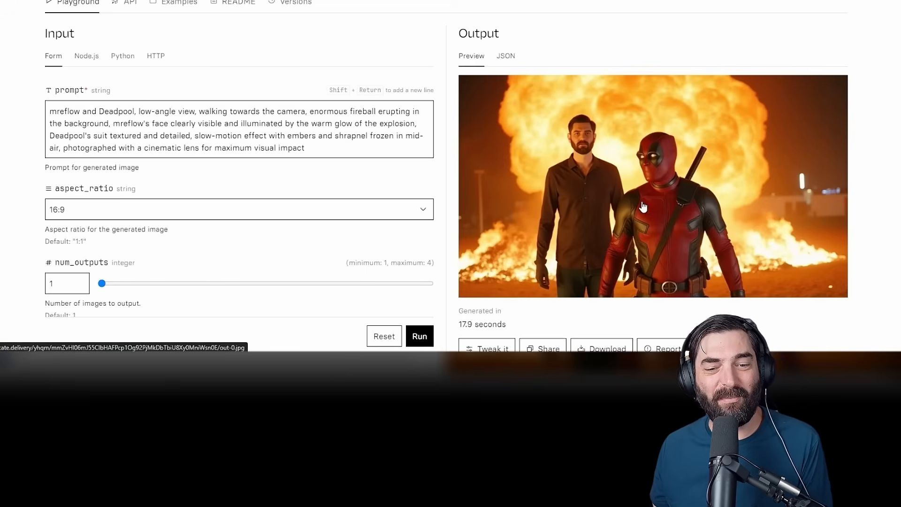
mouse_move(658, 260)
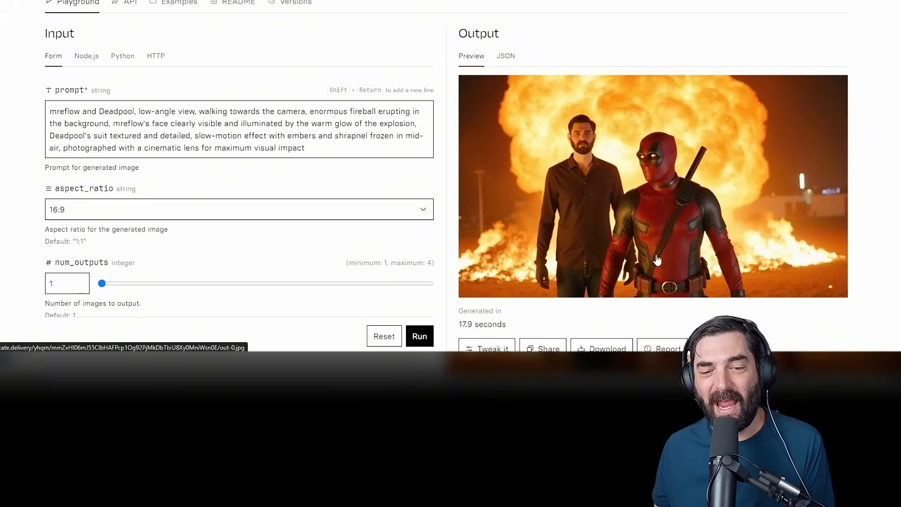
mouse_move(552, 320)
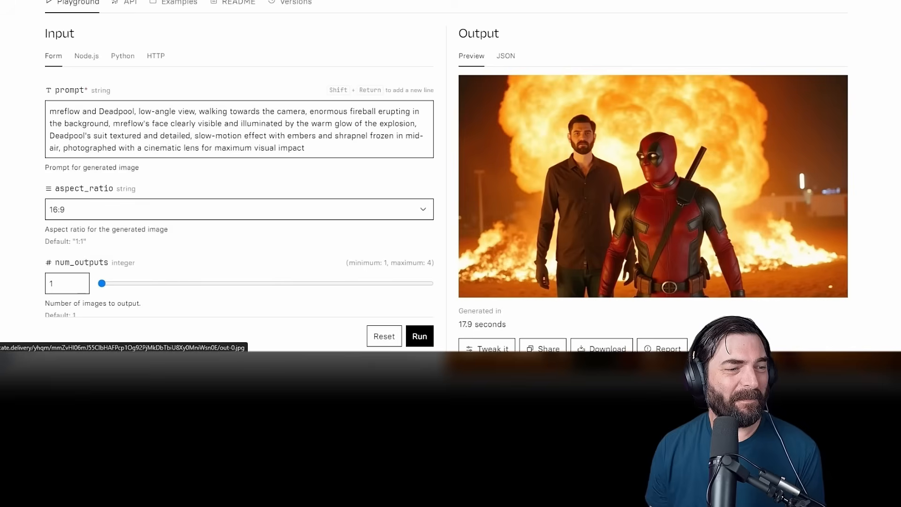
double_click(48, 114)
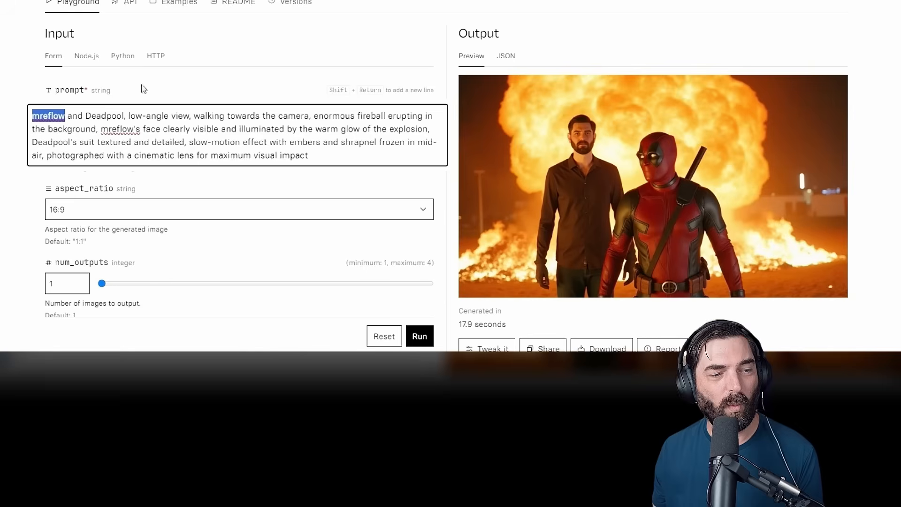
mouse_move(600, 199)
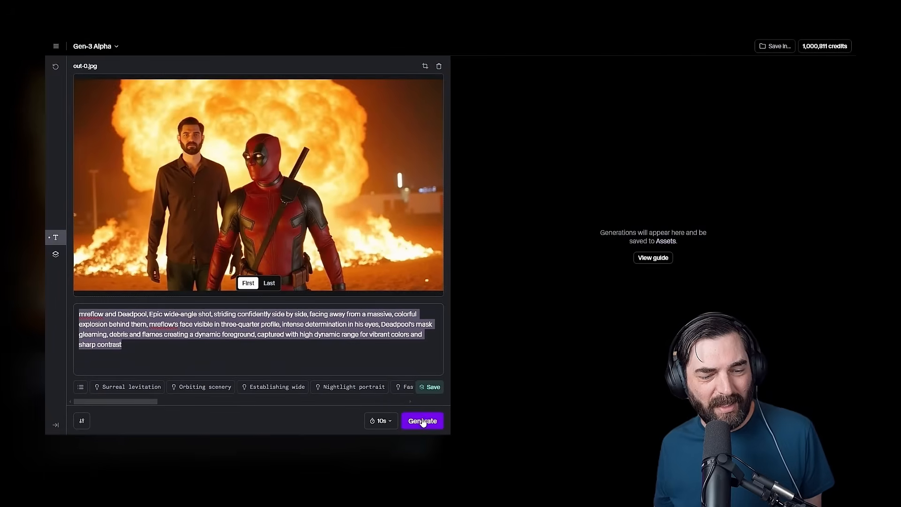
Start generating the 10-second Gen-3 Alpha video from the mreflow-and-Deadpool explosion first frame
click(422, 421)
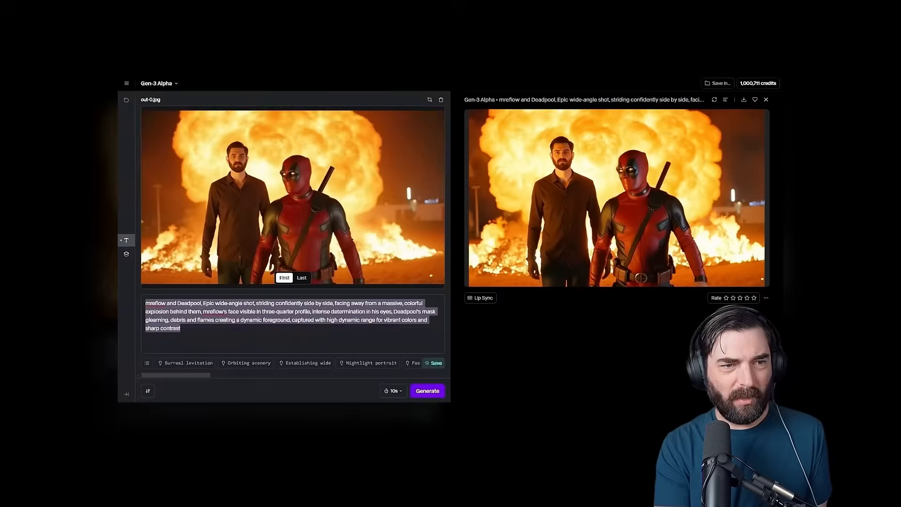